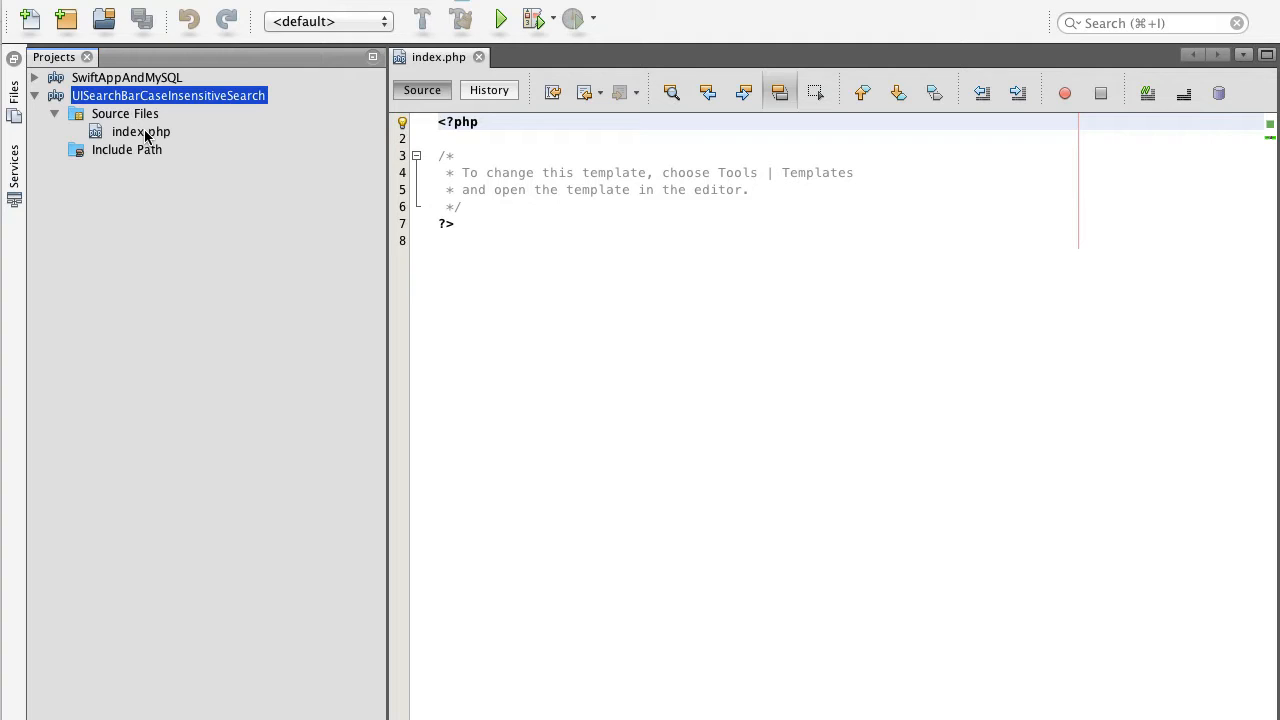
mouse_move(148, 136)
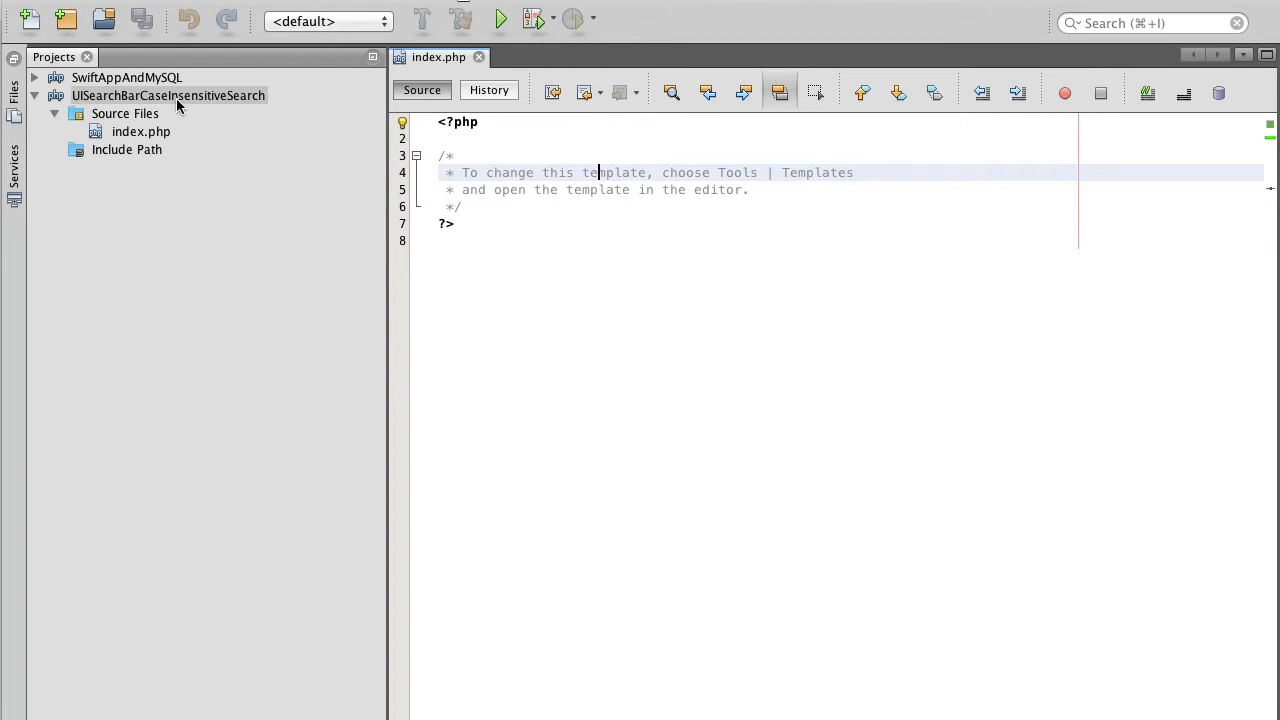
Step: Select the project's Source Files and create a new folder named db inside it
left_click(168, 96)
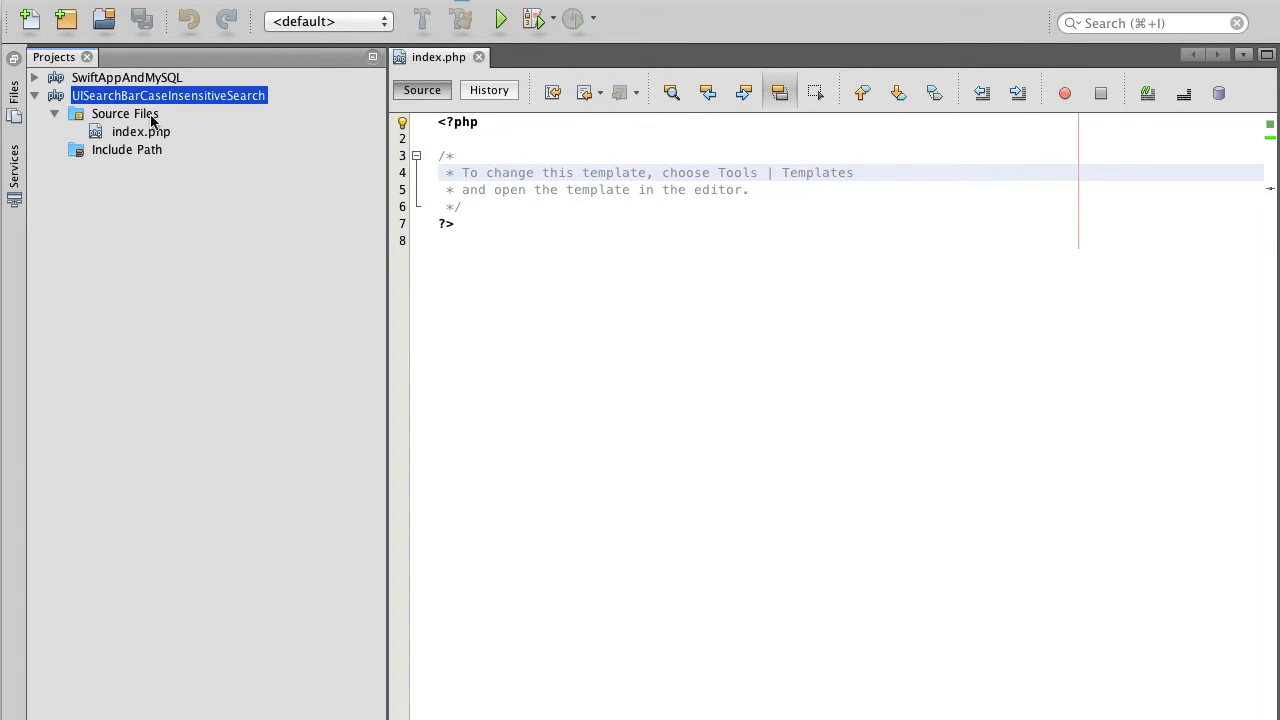
left_click(140, 132)
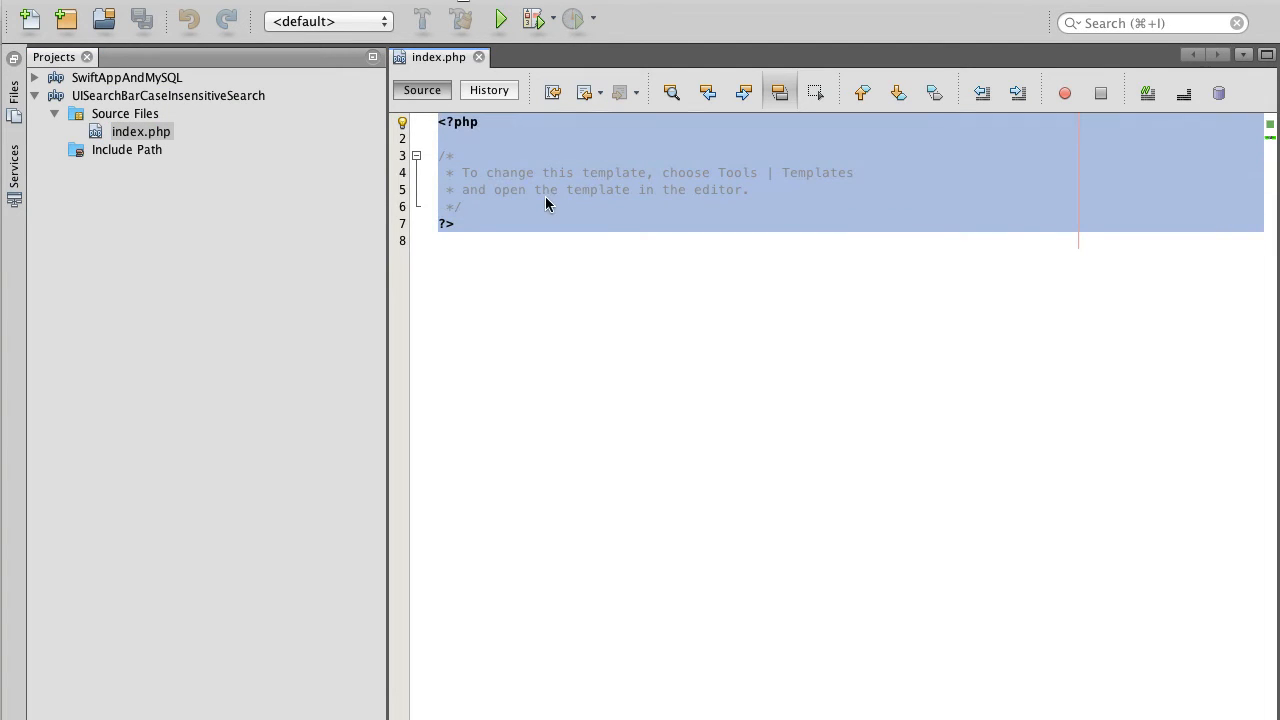
left_click(462, 206)
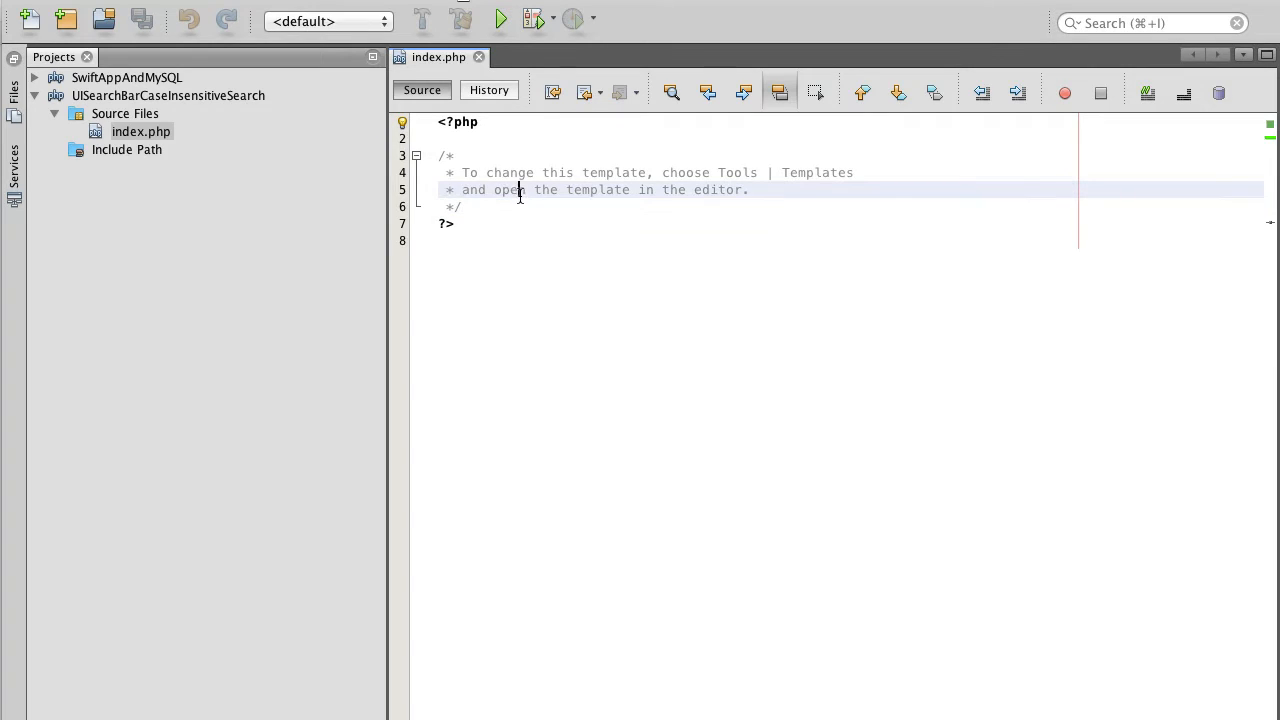
left_click(124, 112)
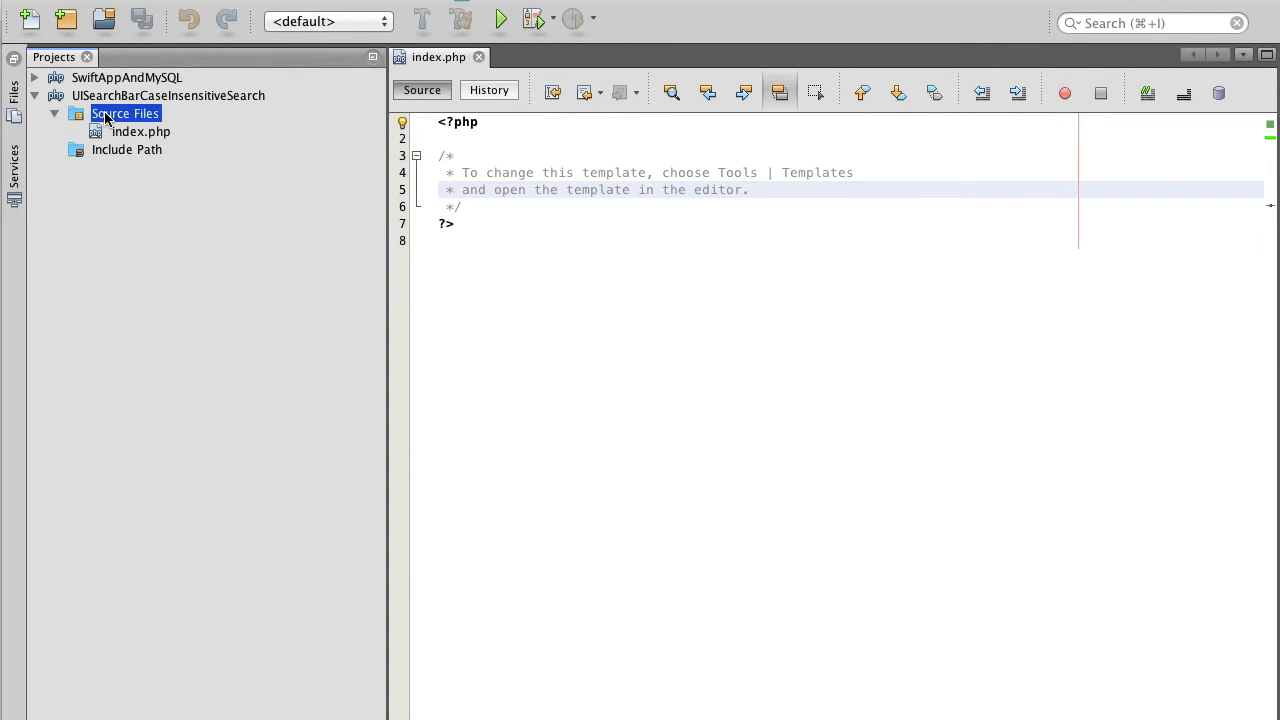
right_click(124, 112)
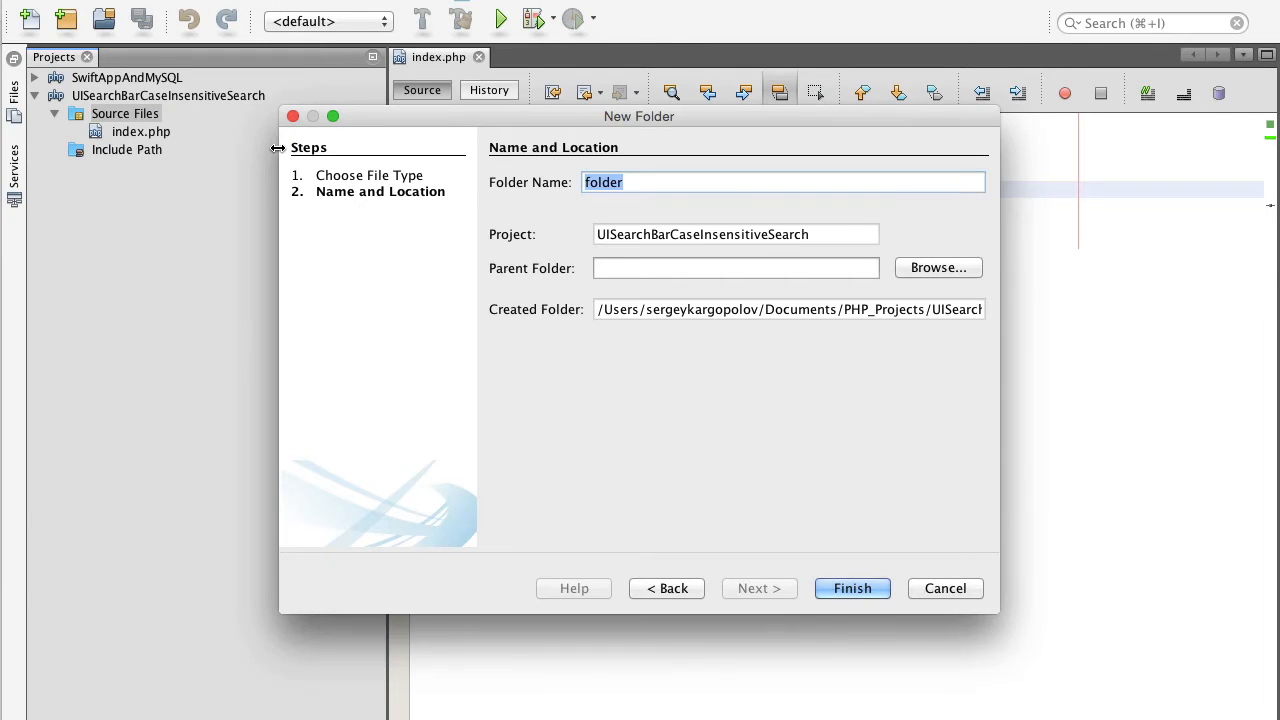
left_click(852, 588)
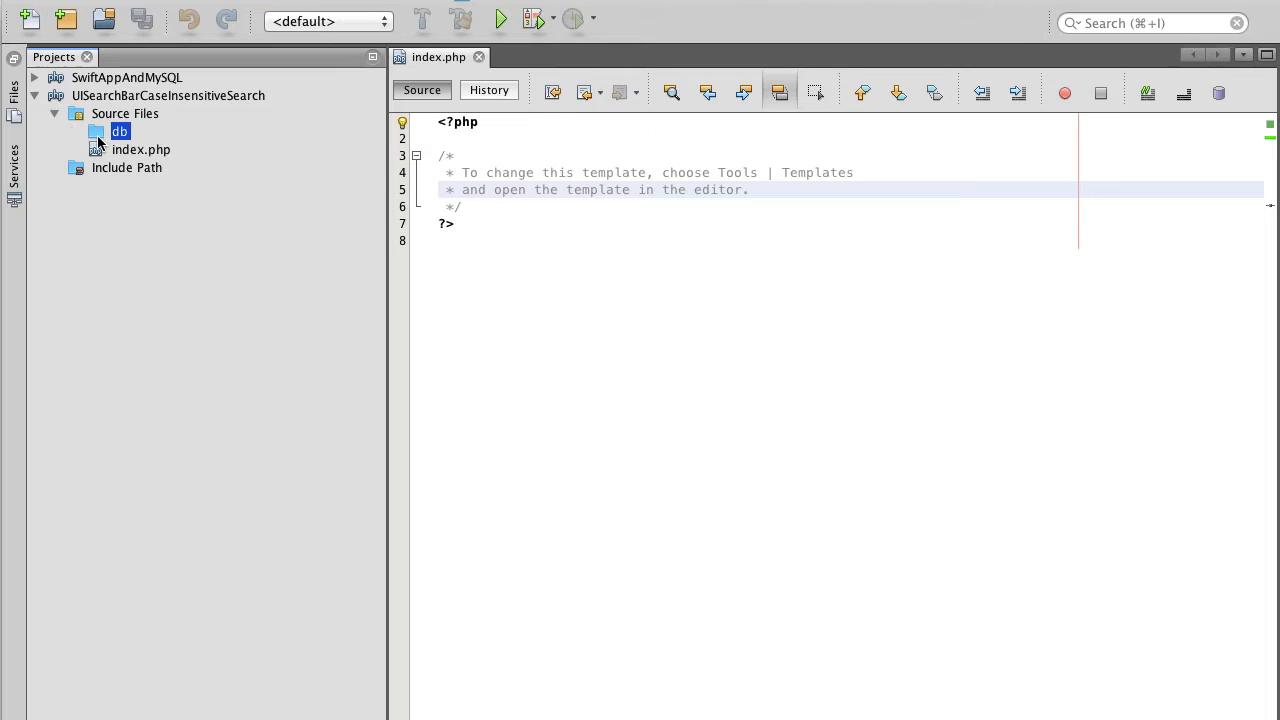
Step: Create a new PHP file named Conn in the db folder for the connection settings class
right_click(120, 132)
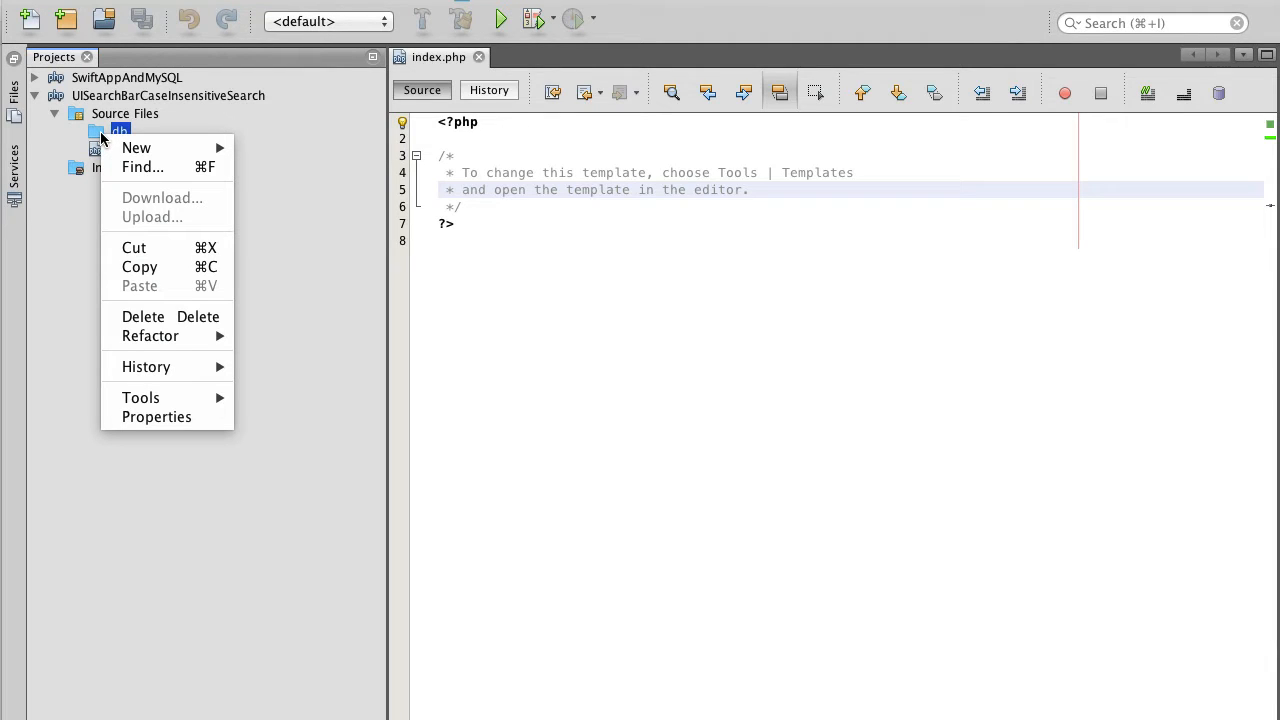
mouse_move(200, 290)
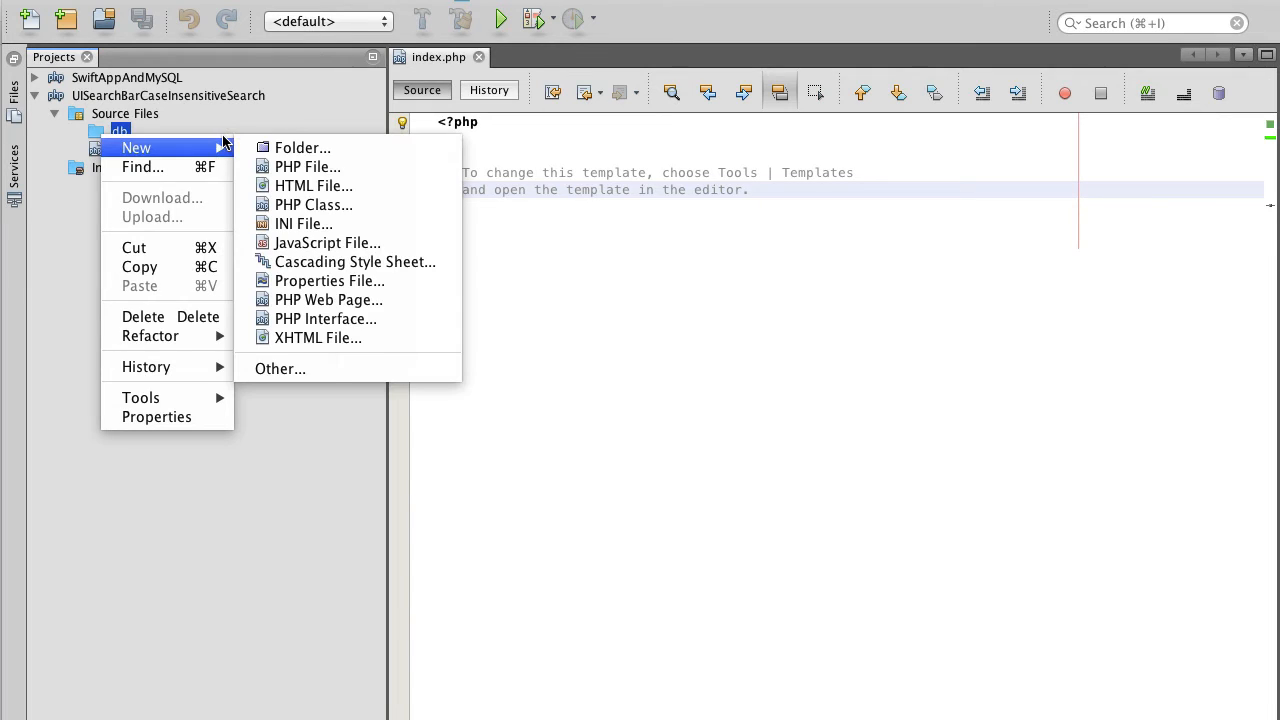
mouse_move(308, 166)
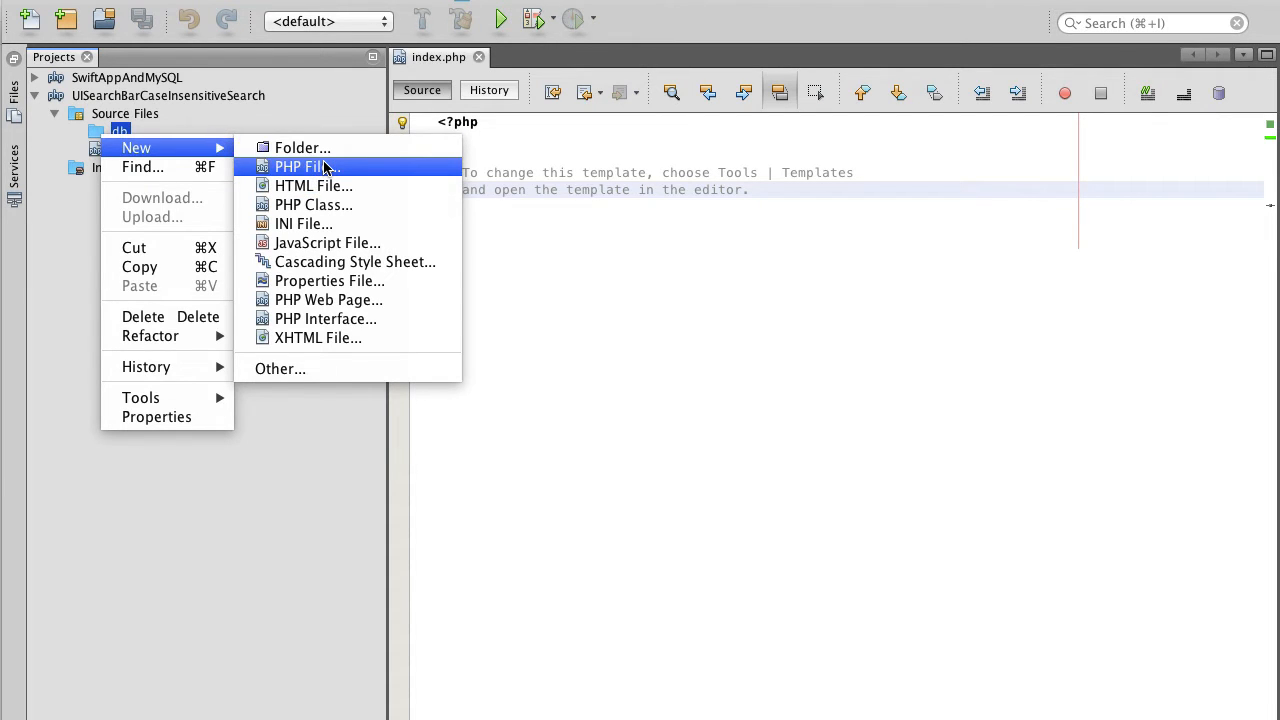
left_click(306, 168)
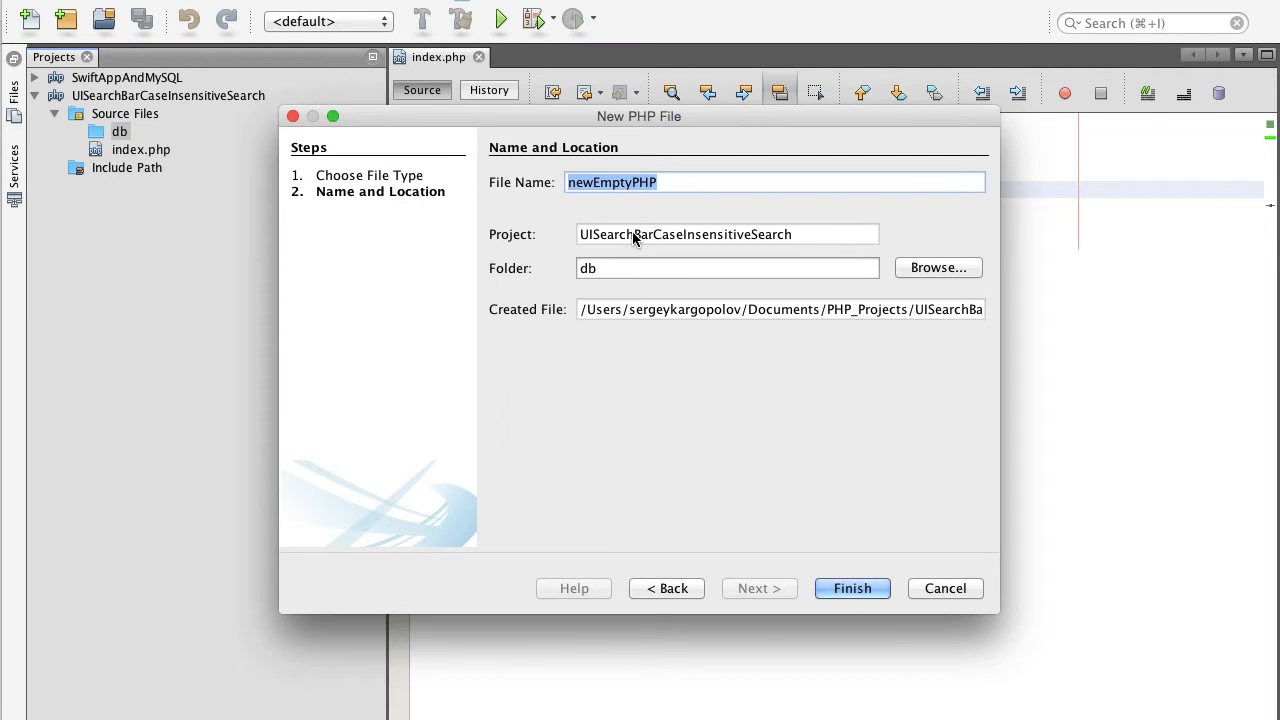
type("Conn")
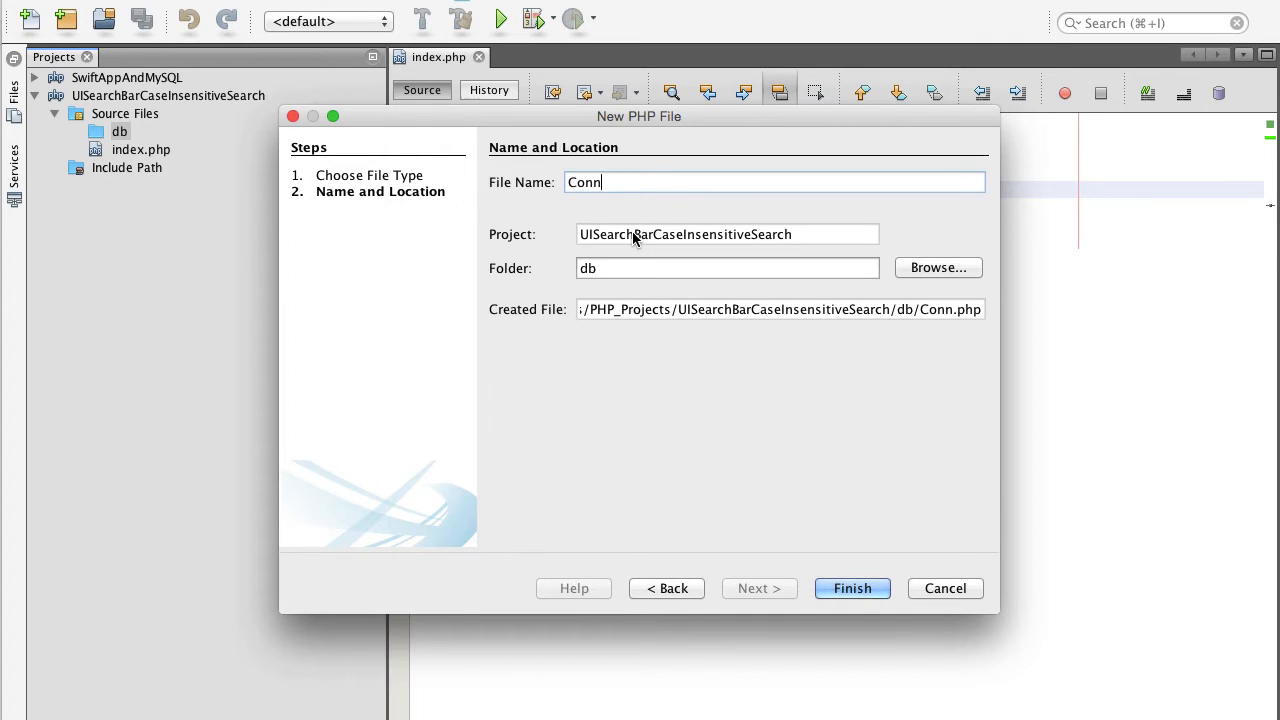
left_click(852, 588)
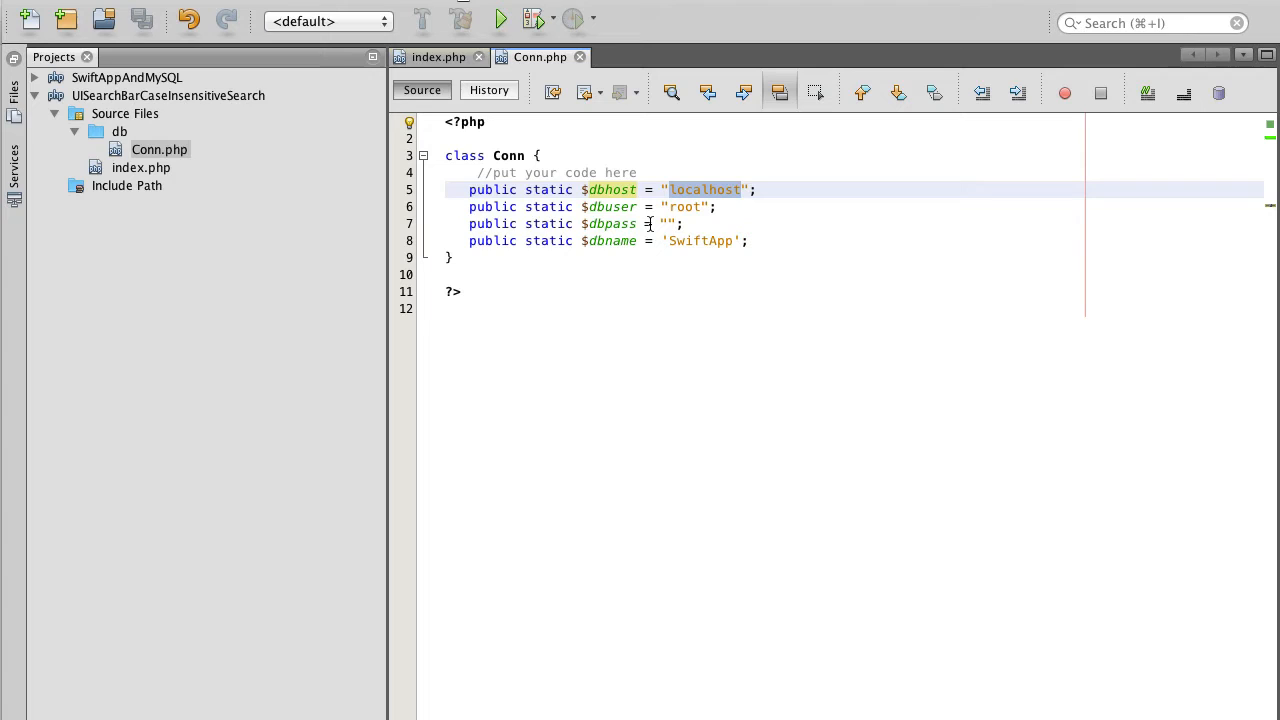
Step: Switch to phpMyAdmin and browse the SwiftApp database's users table
left_click(742, 188)
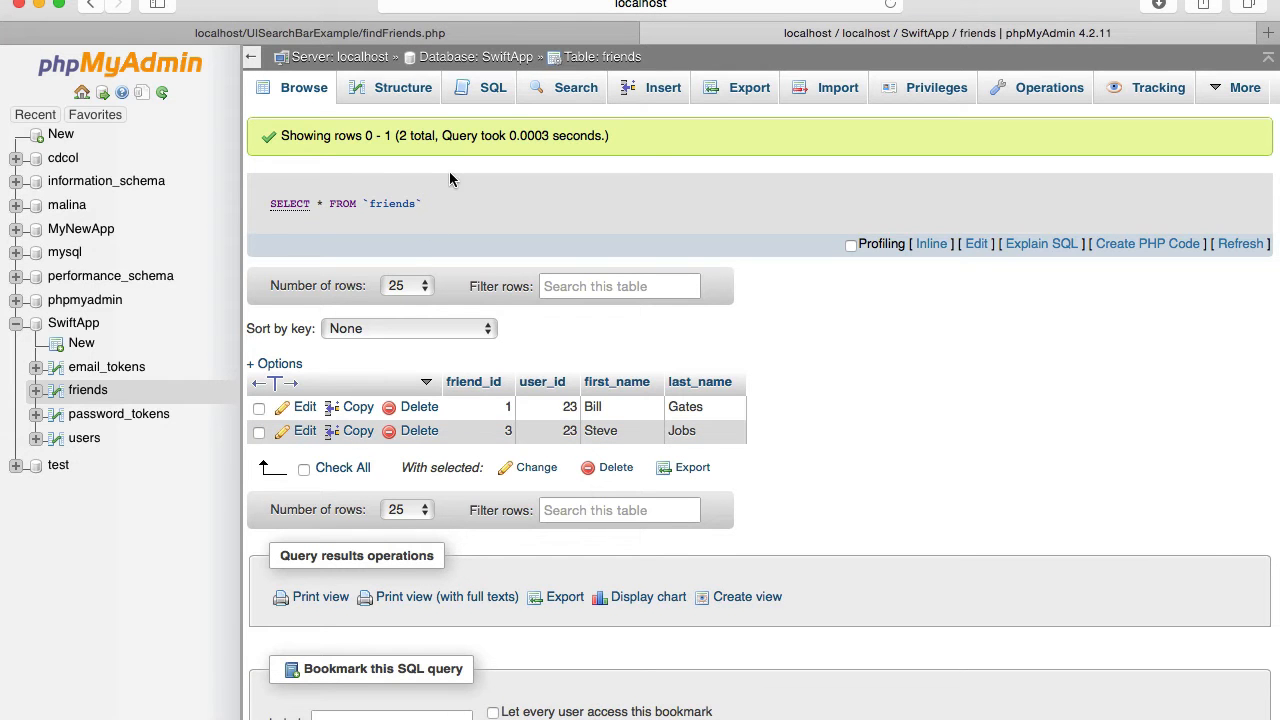
mouse_move(564, 44)
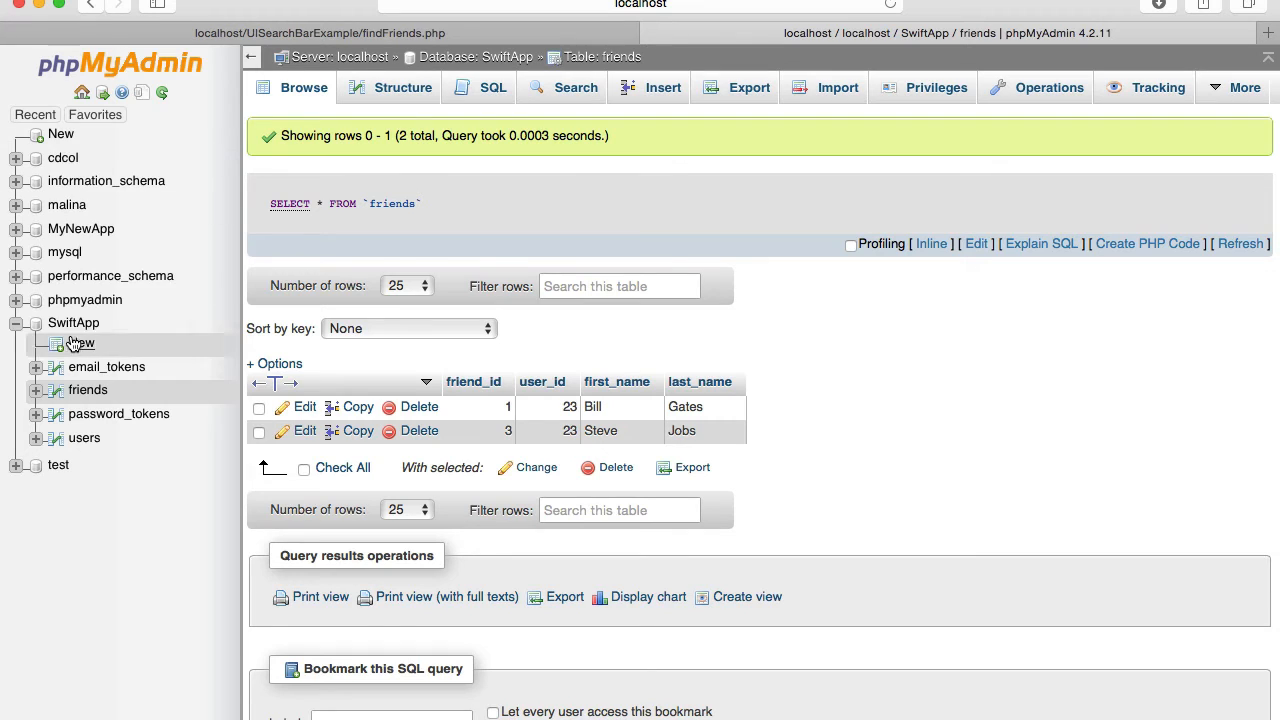
left_click(72, 322)
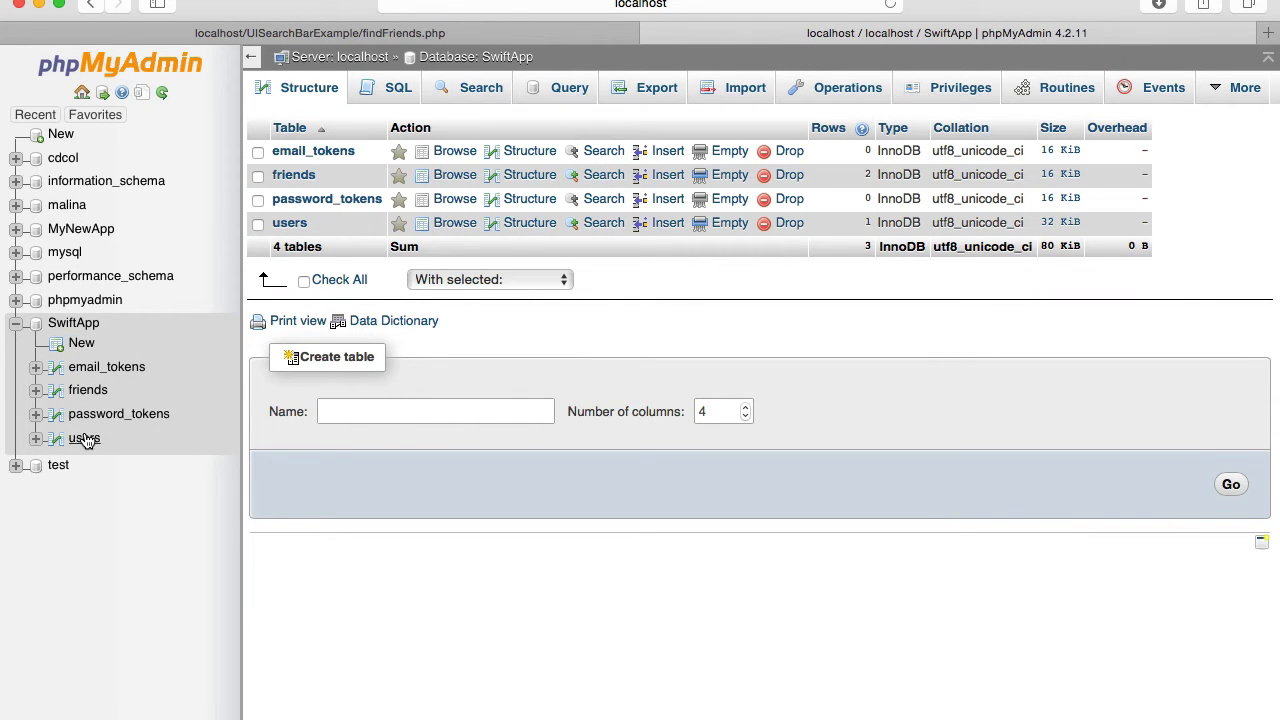
left_click(84, 438)
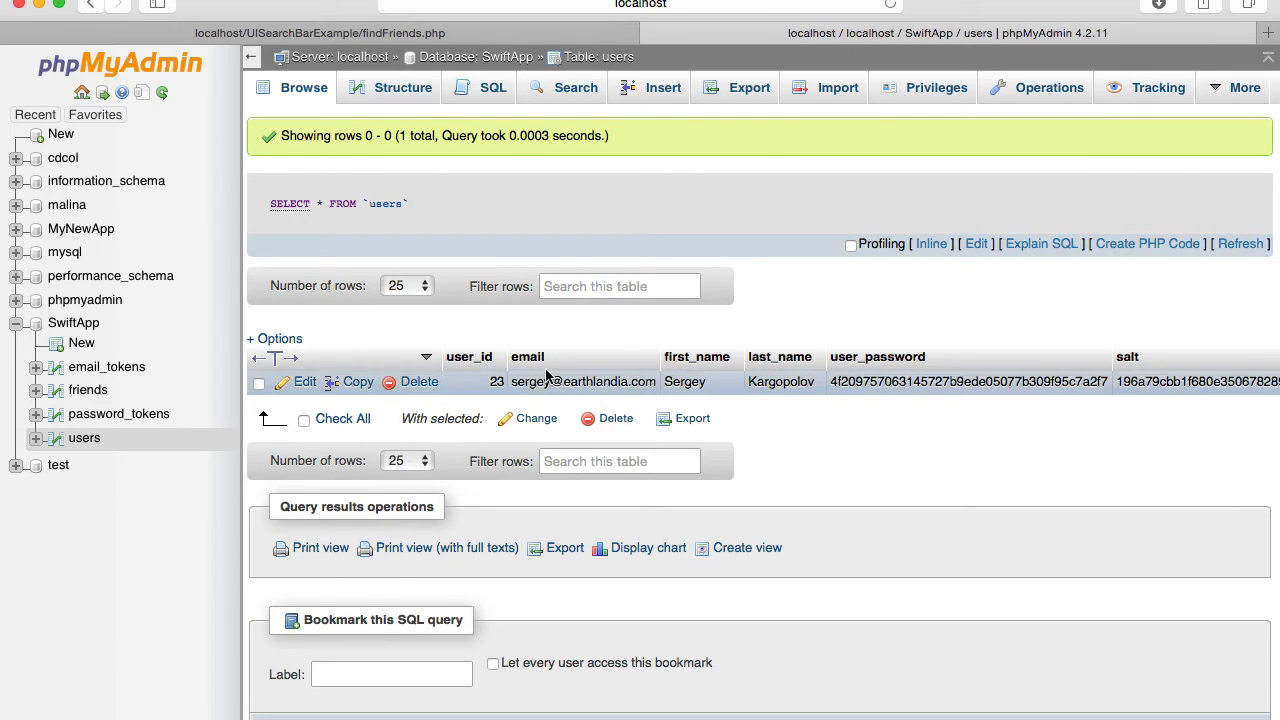
Step: Browse the friends table, revisit users, then show friends again
left_click(88, 388)
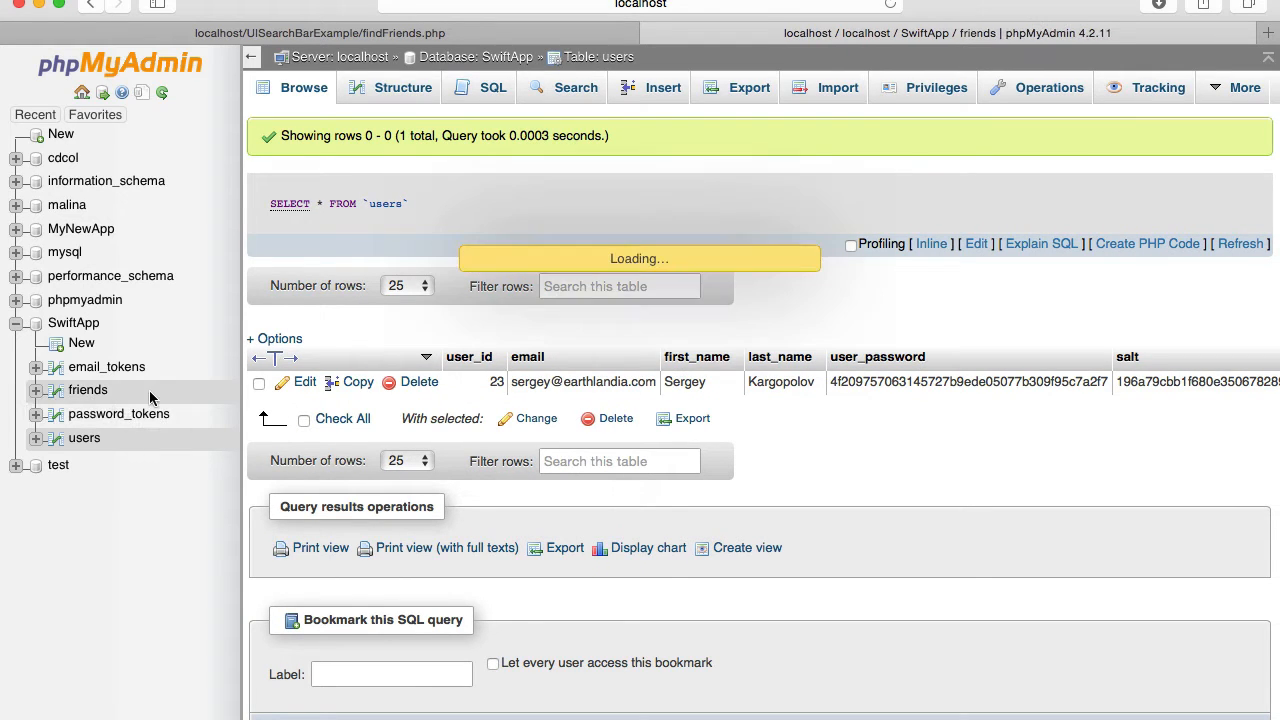
left_click(88, 388)
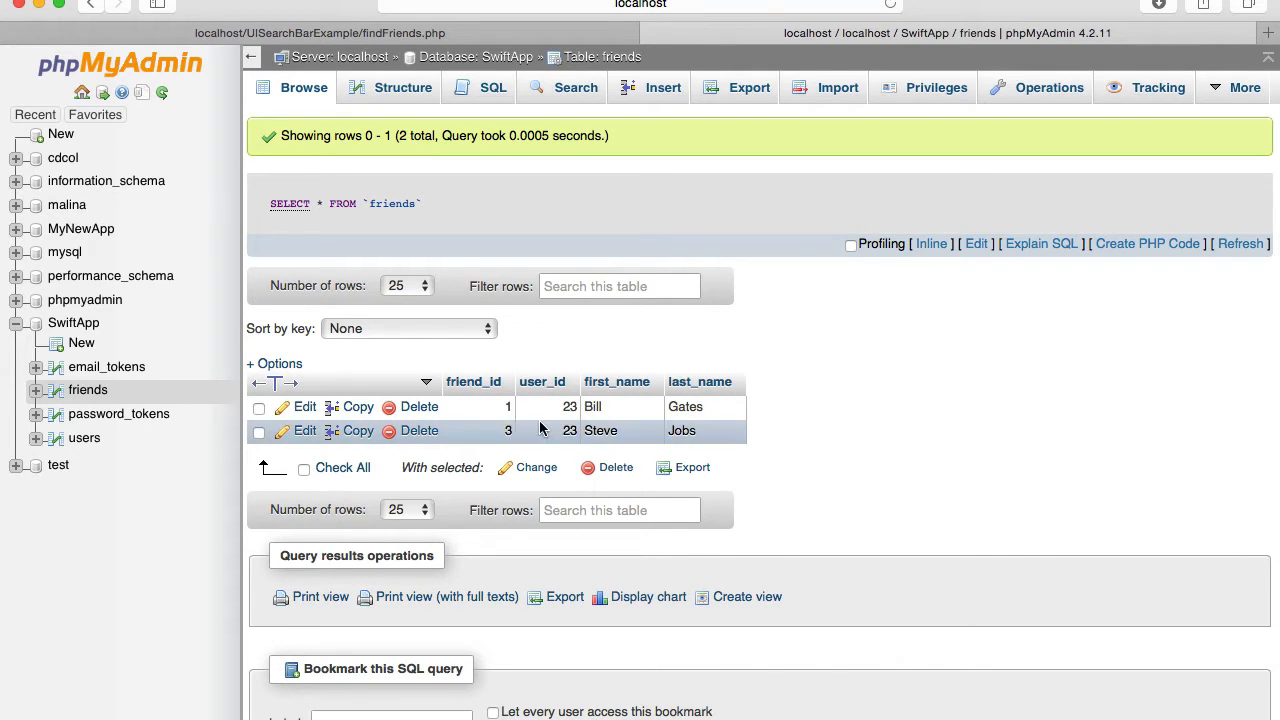
mouse_move(338, 442)
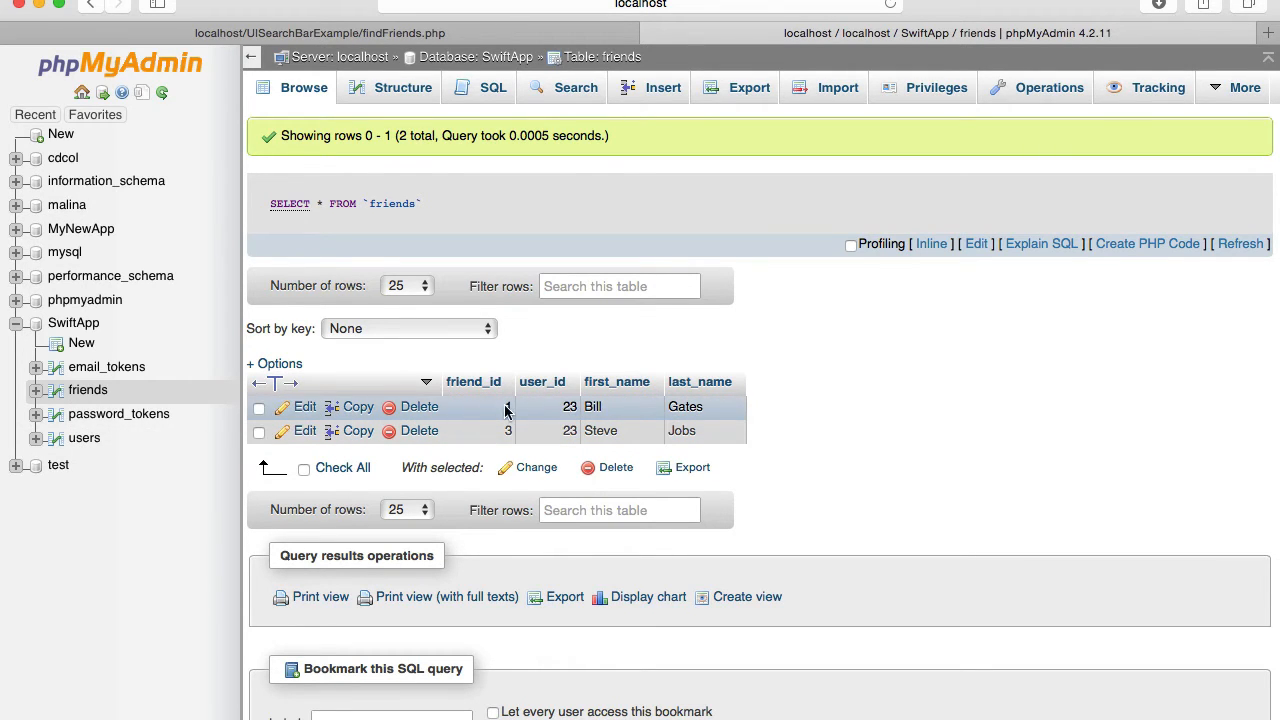
mouse_move(556, 410)
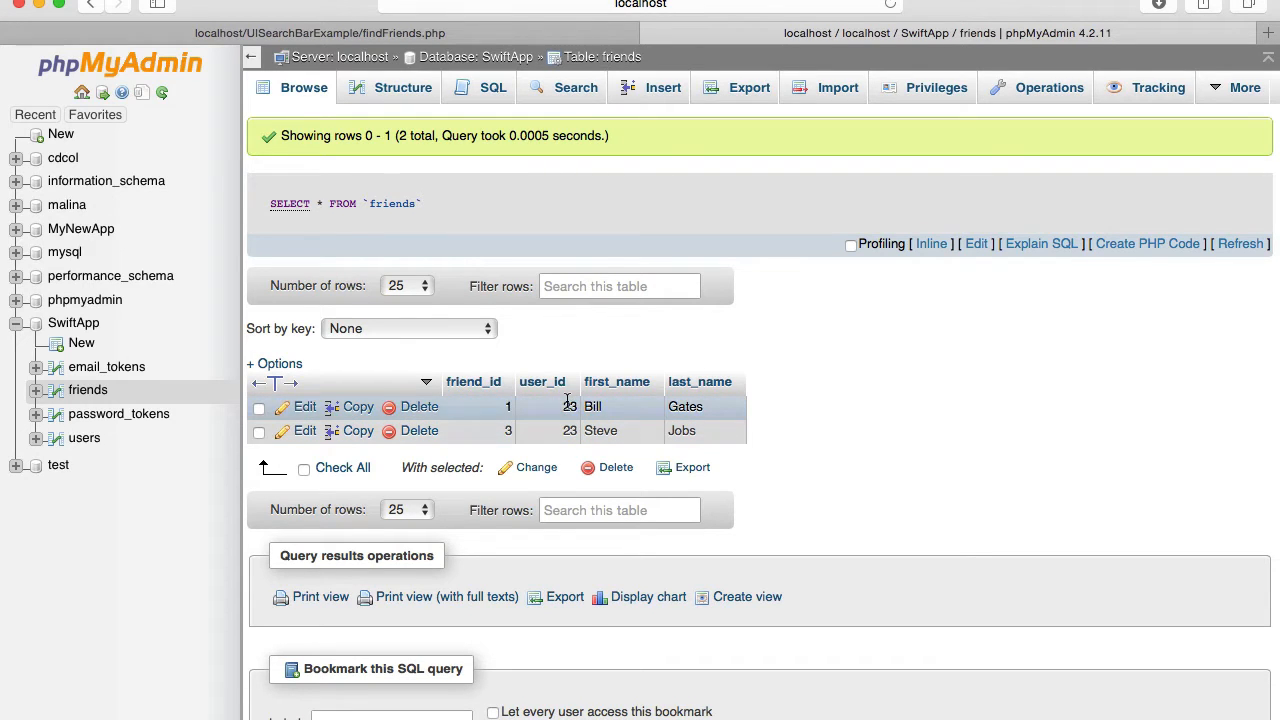
mouse_move(84, 444)
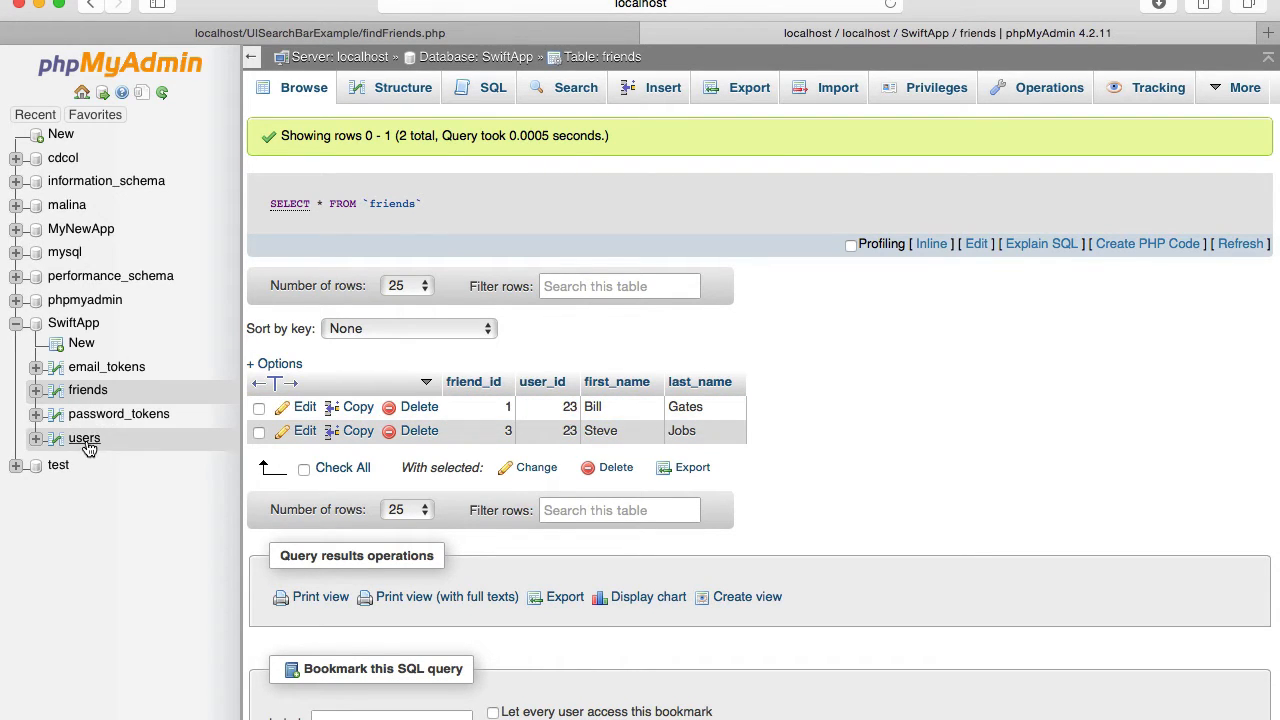
left_click(84, 438)
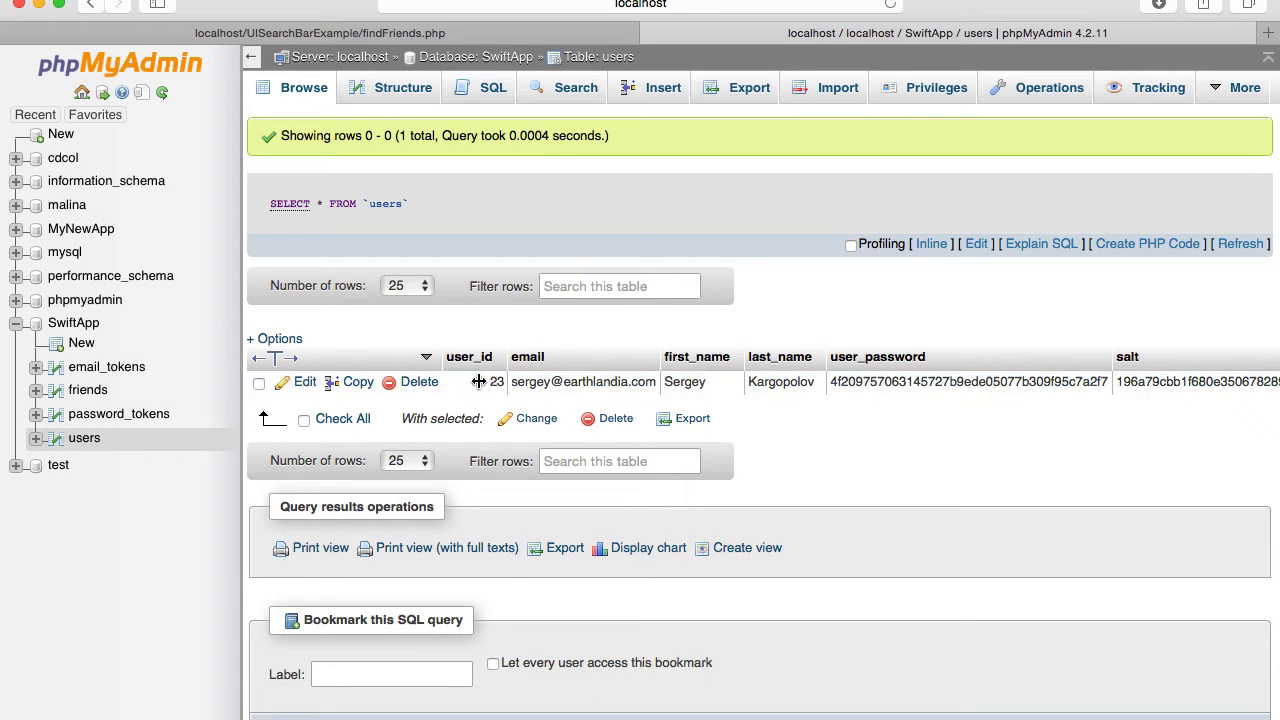
left_click(88, 388)
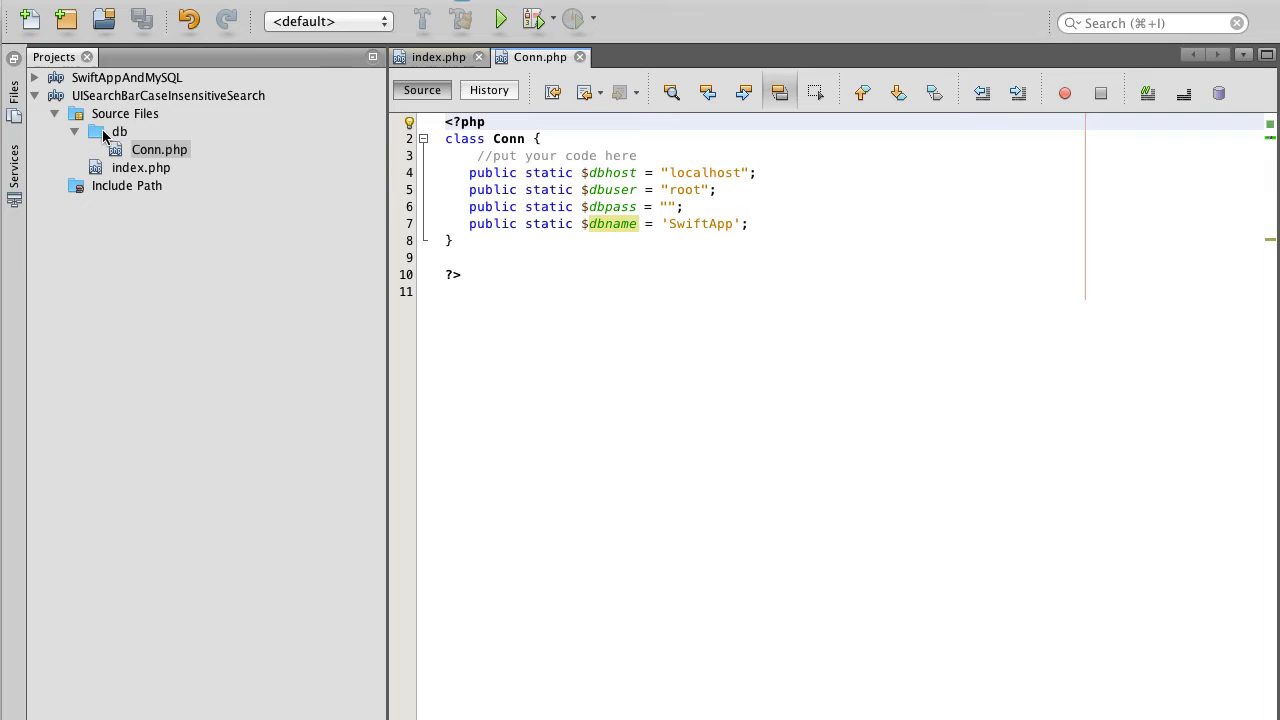
Step: Create a new PHP file named MySQLDAO in the db folder
right_click(120, 132)
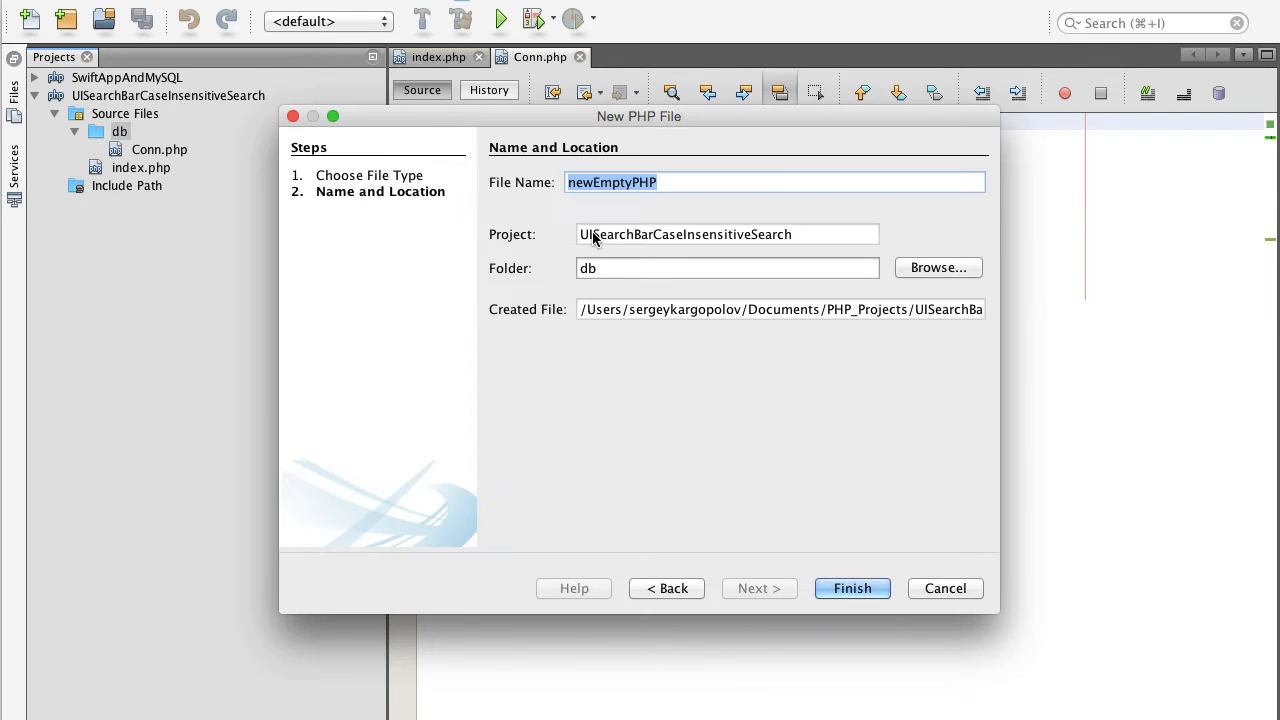
mouse_move(636, 212)
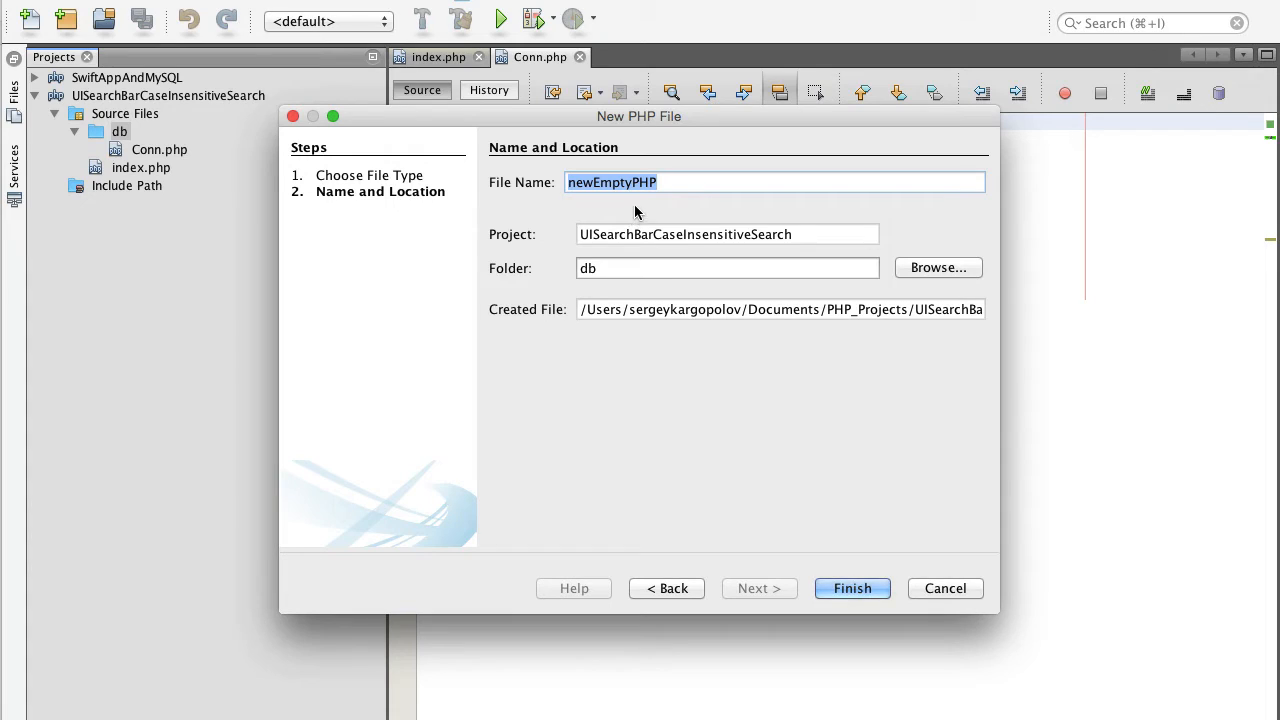
type("MySQLDAO")
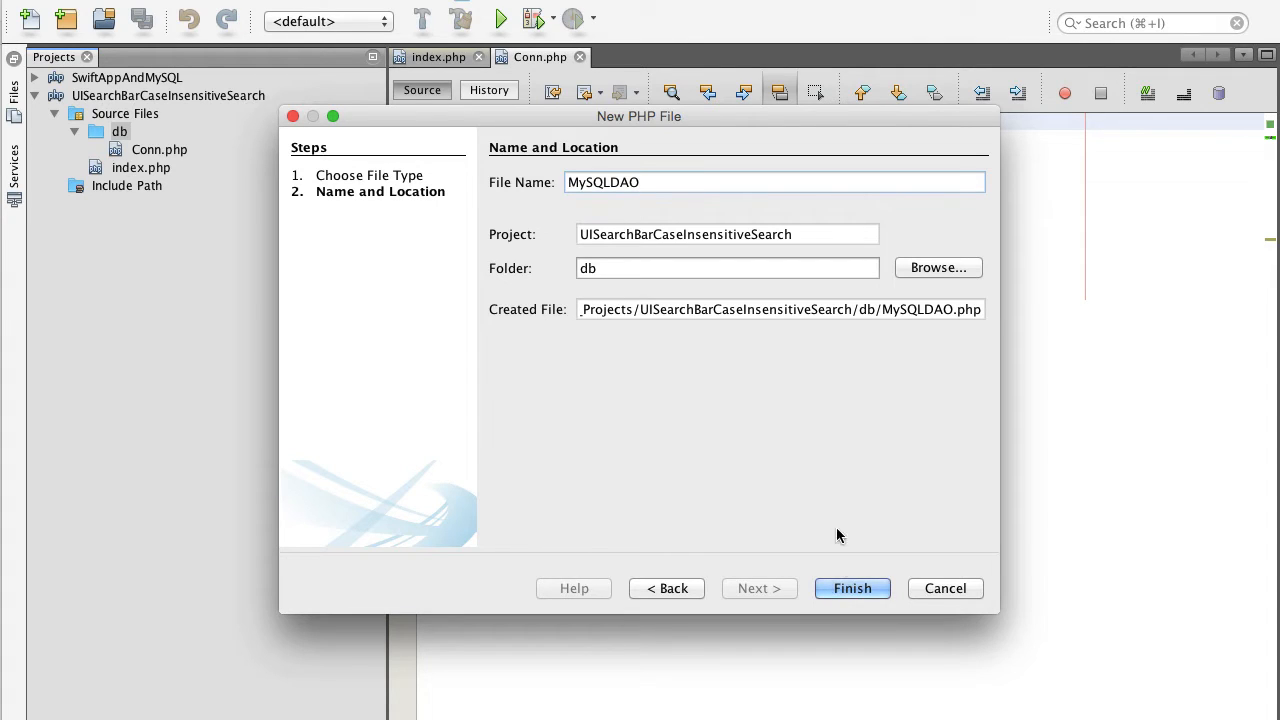
left_click(852, 588)
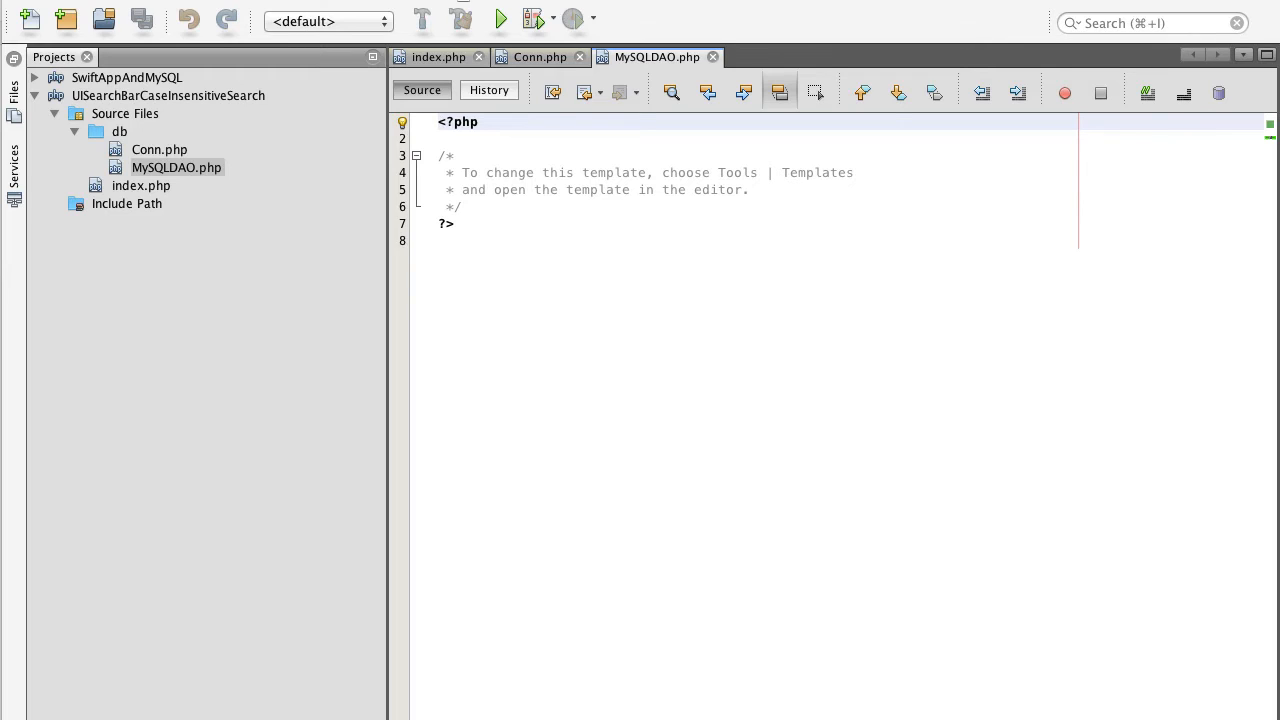
mouse_move(504, 316)
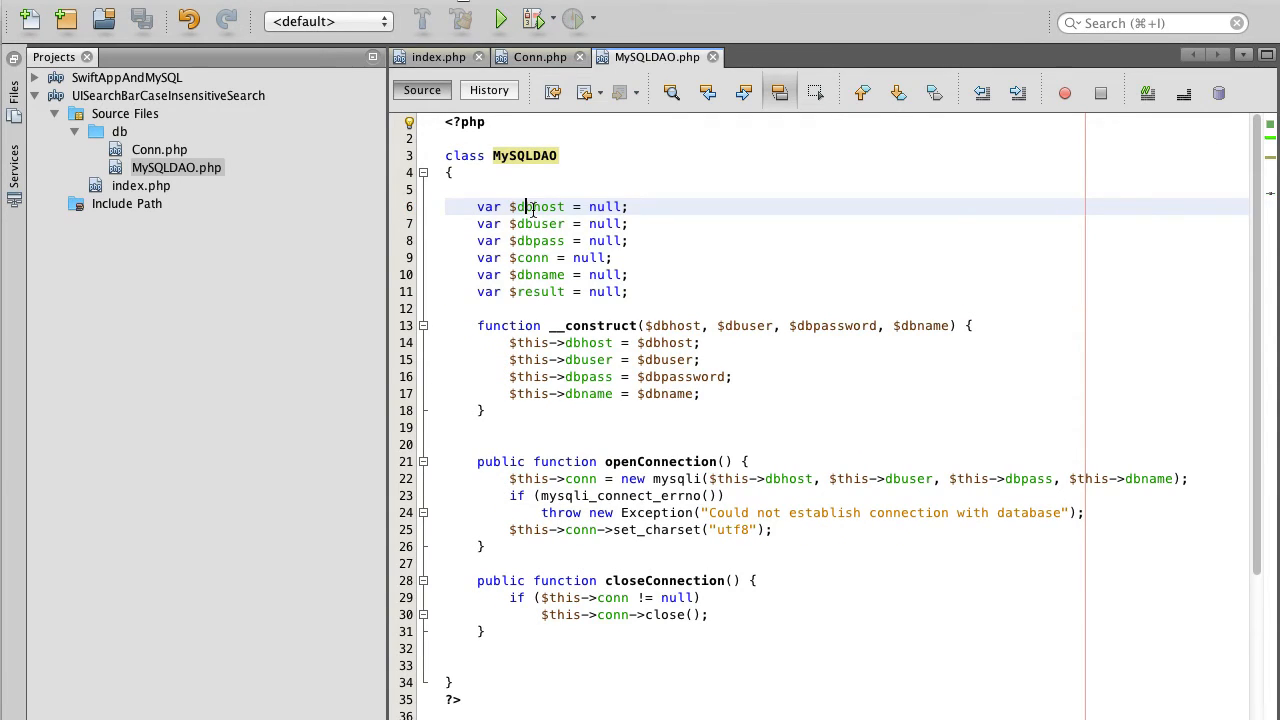
Step: Review the MySQLDAO class's dbhost property and constructor, scrolling to the methods
double_click(540, 206)
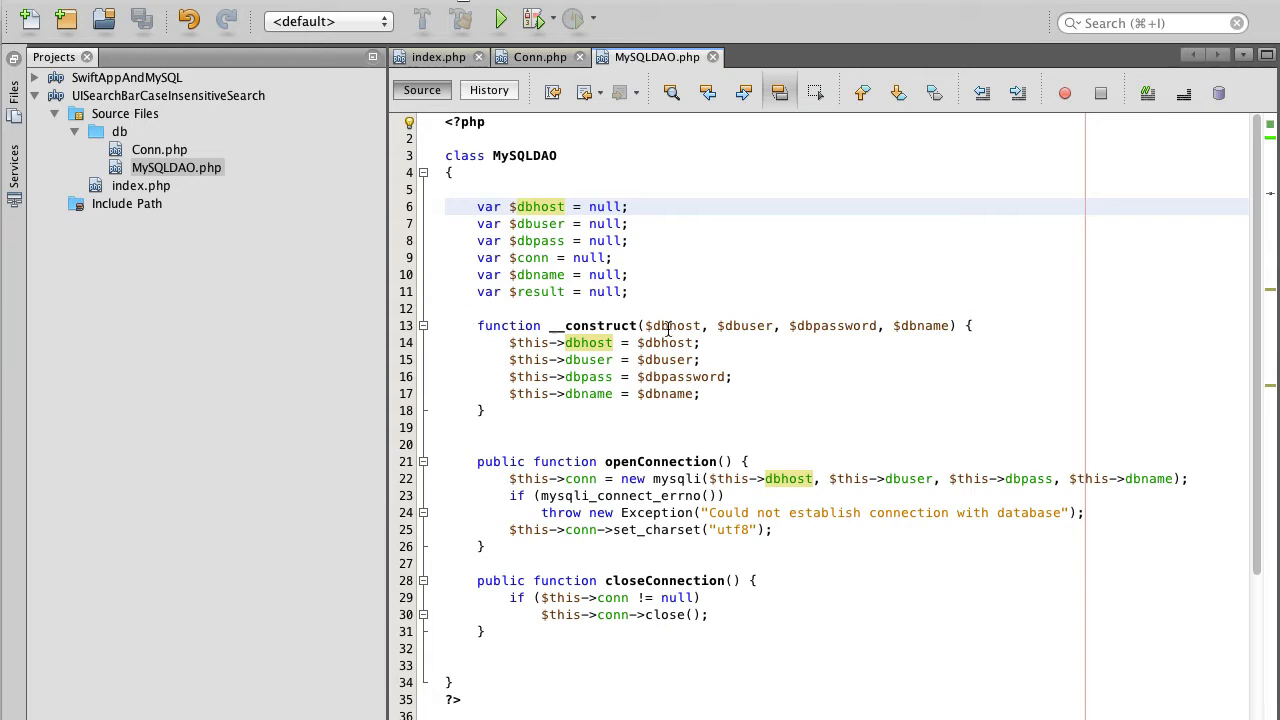
left_click(528, 206)
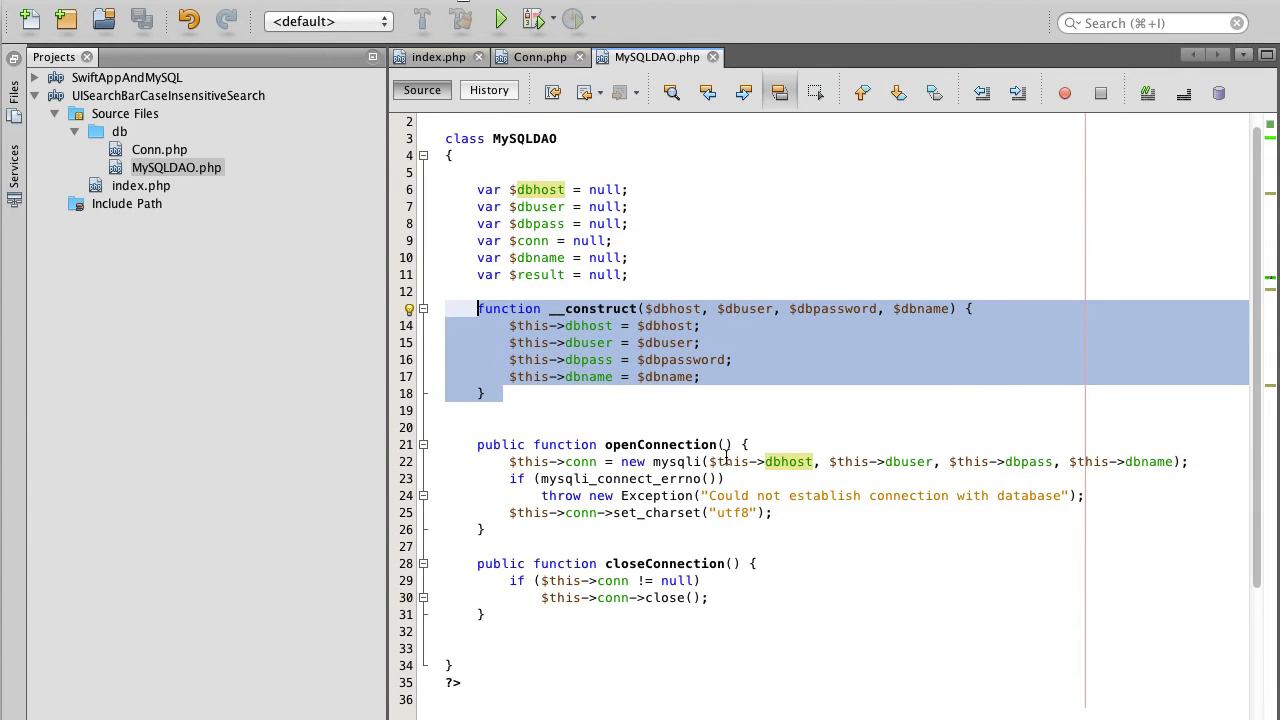
mouse_move(728, 458)
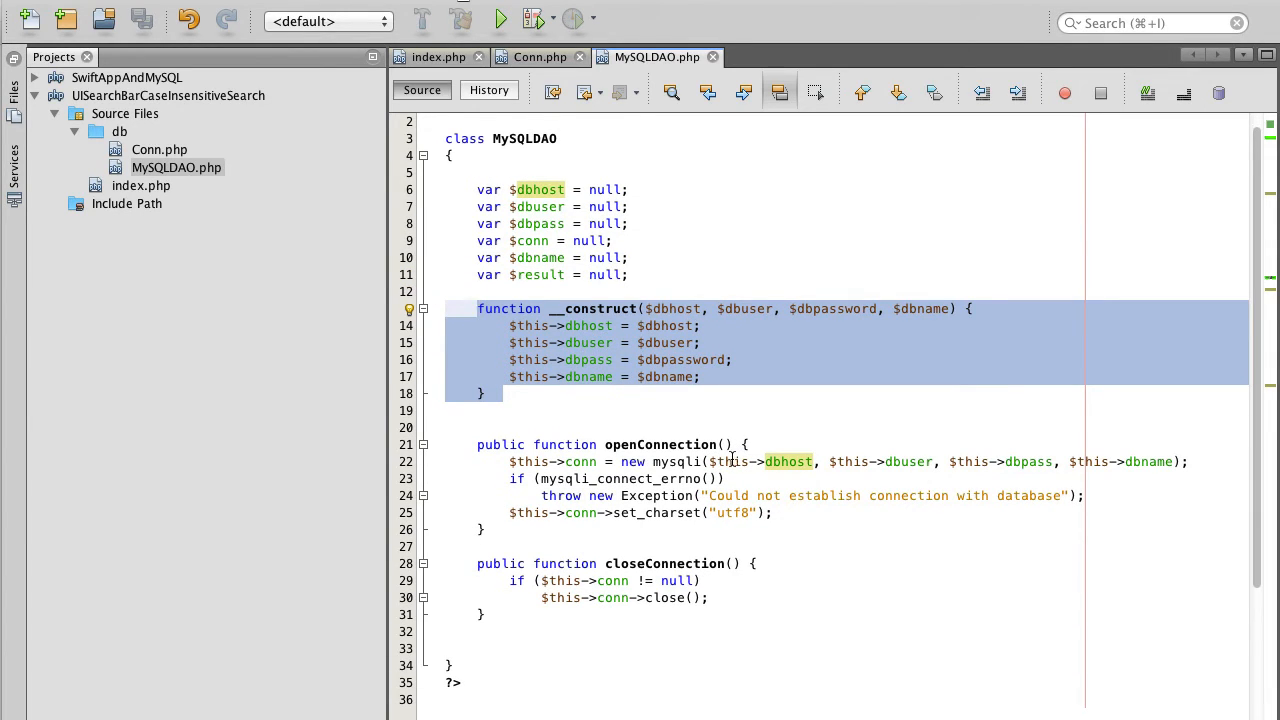
scroll("down", 3)
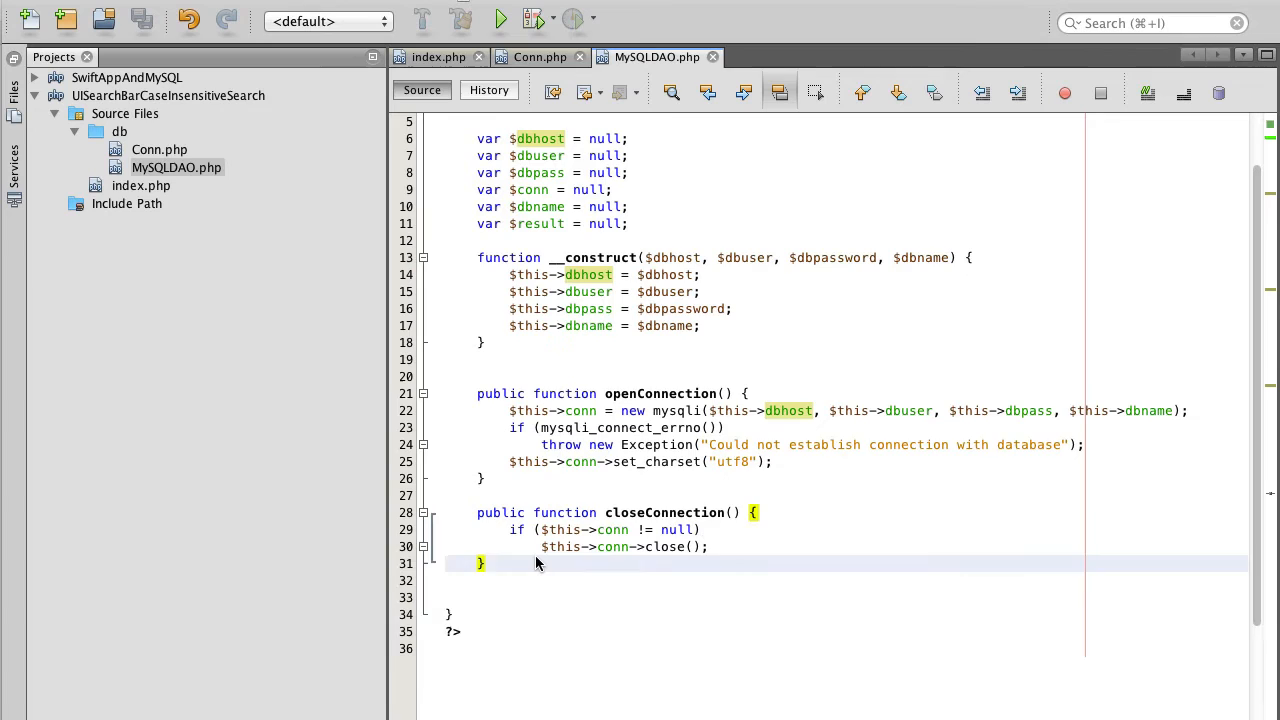
scroll("down", 3)
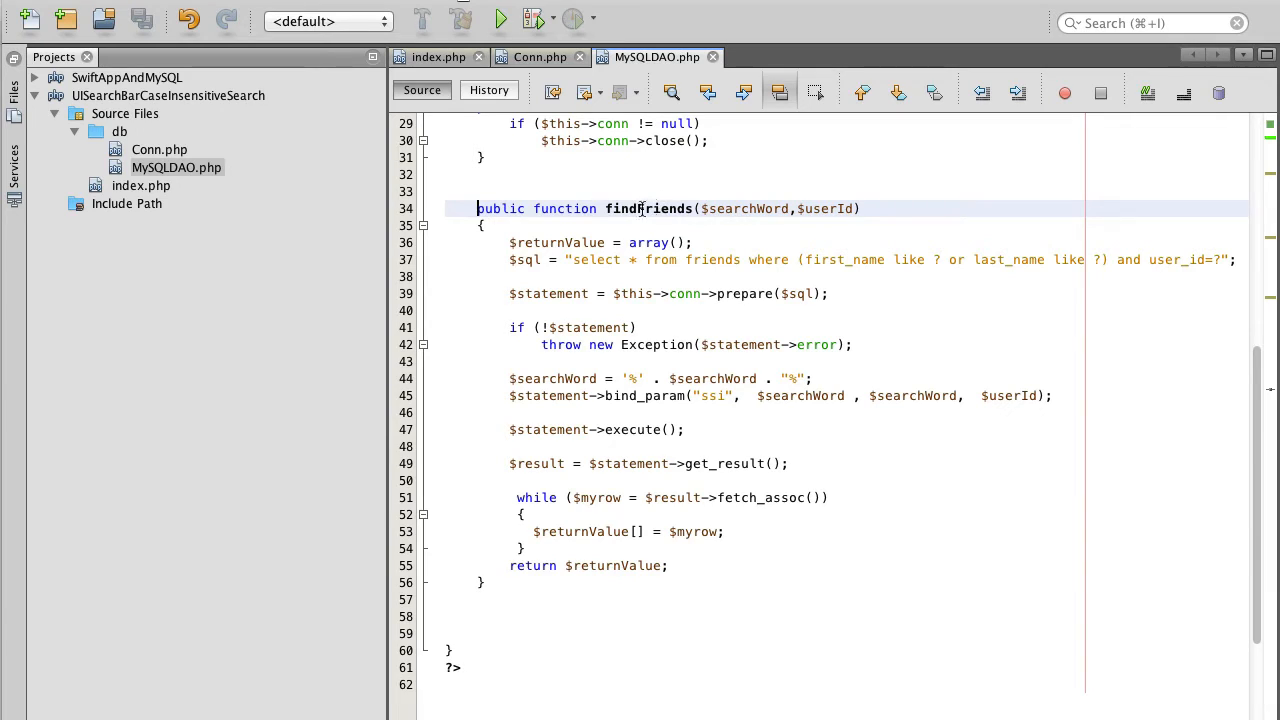
Step: Review the findFriends method's SQL query with first_name, last_name and user_id conditions
double_click(648, 208)
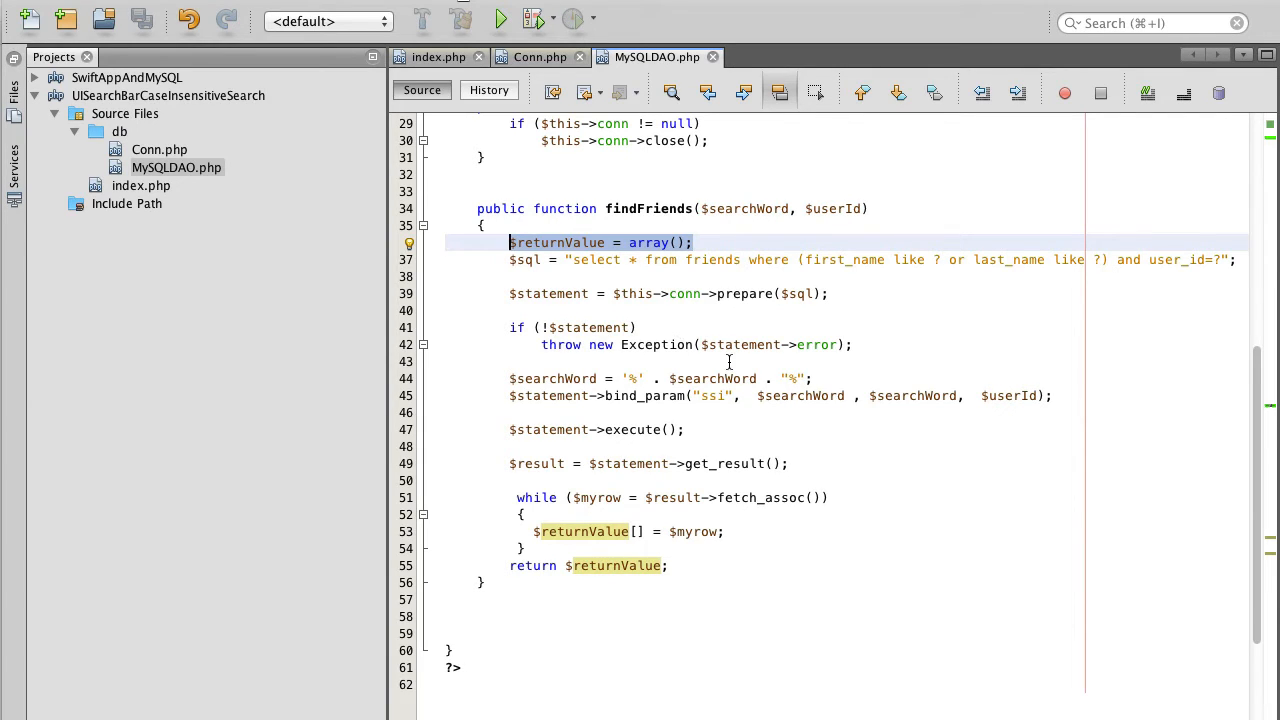
mouse_move(418, 296)
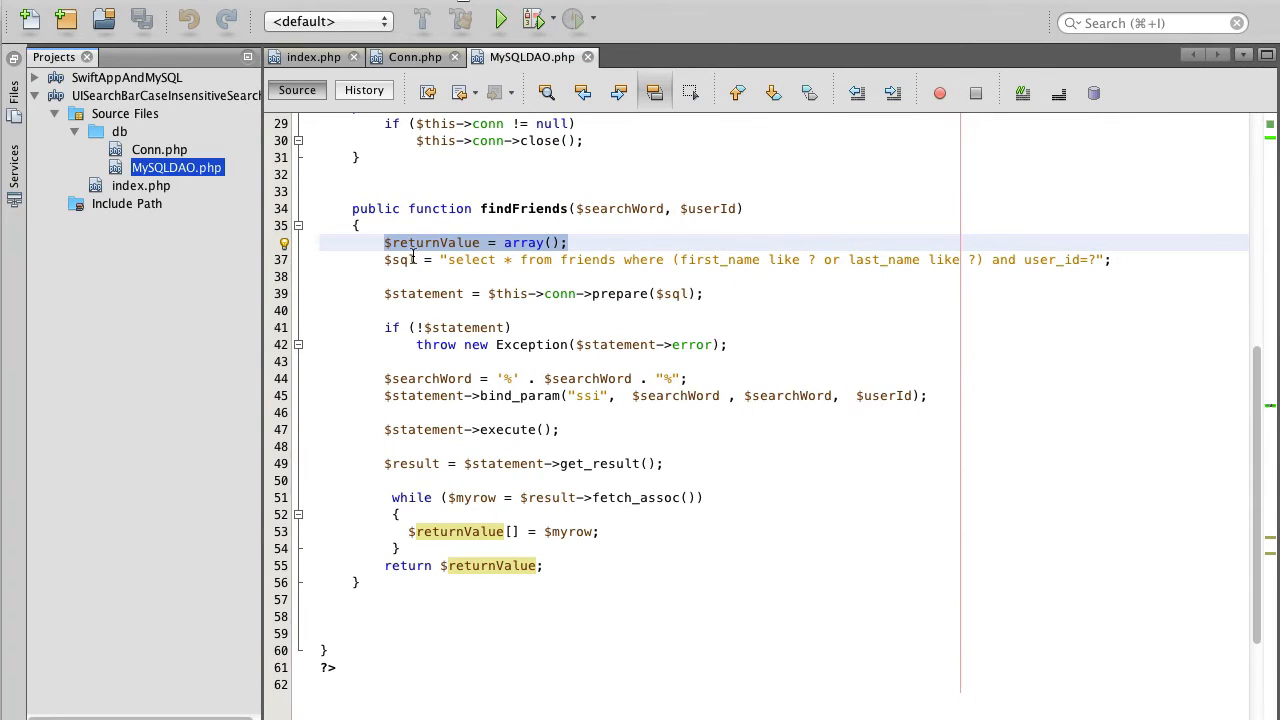
left_click(492, 260)
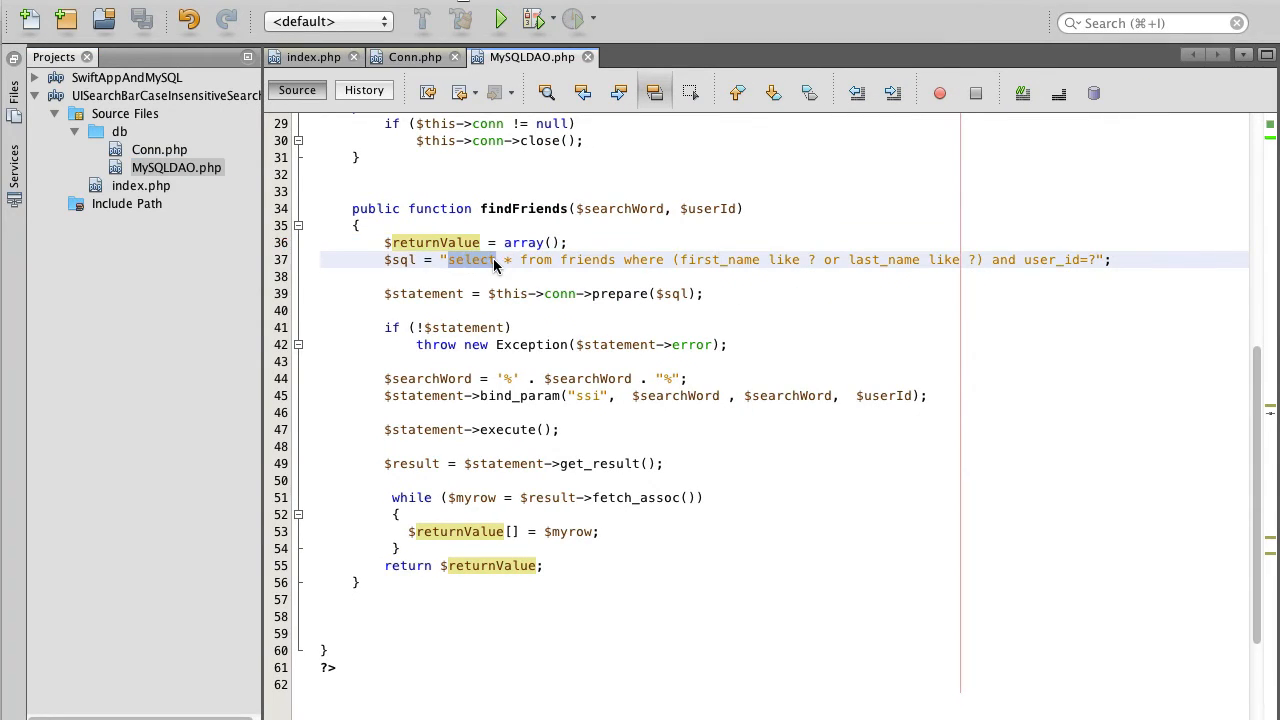
double_click(588, 260)
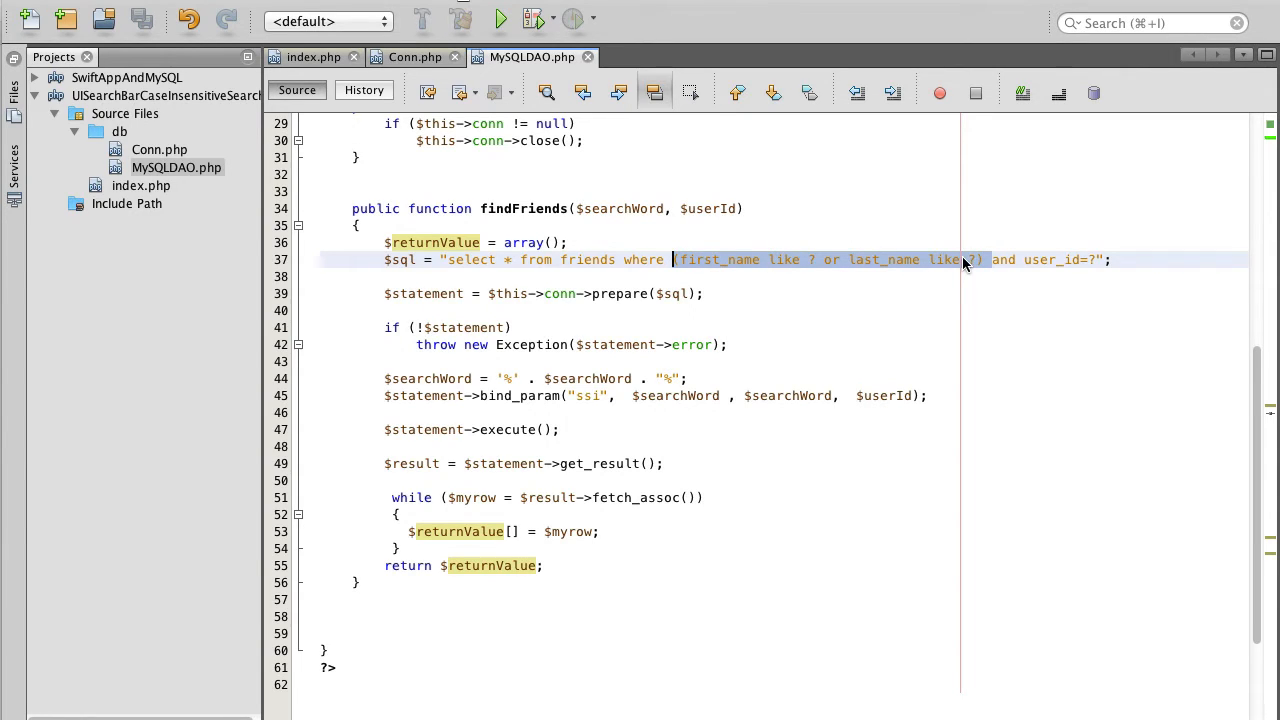
double_click(718, 260)
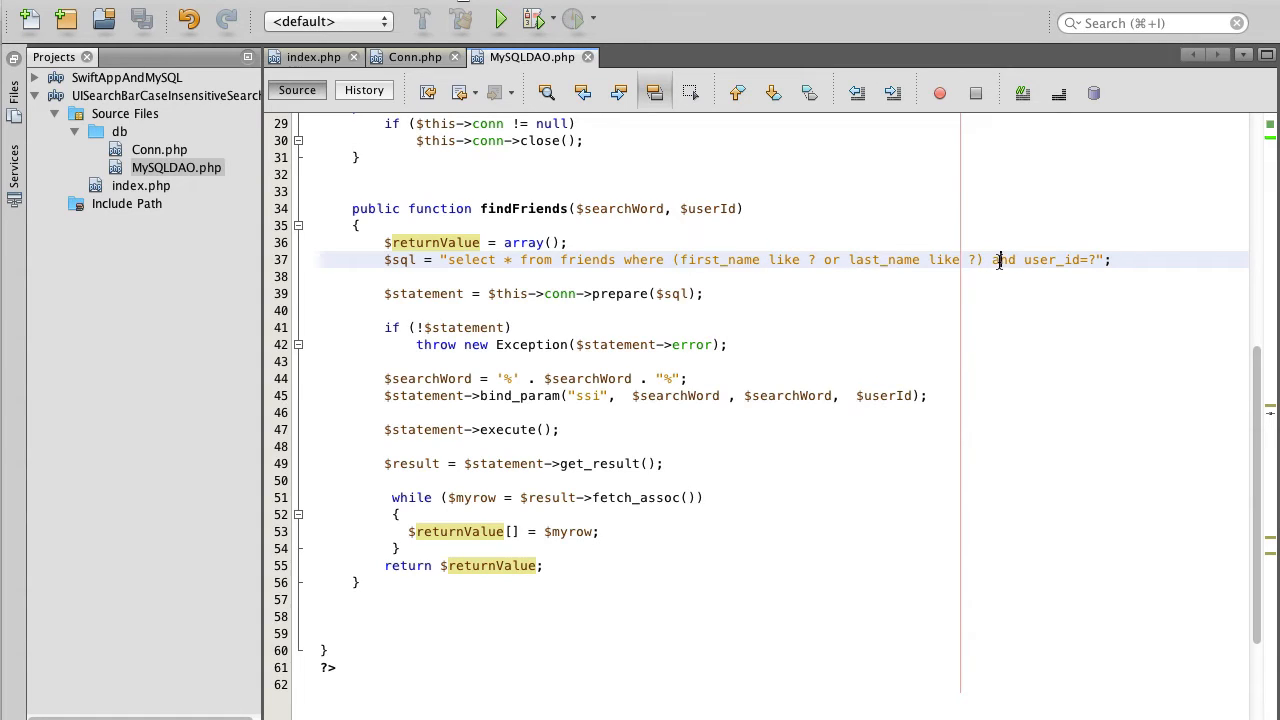
double_click(1002, 260)
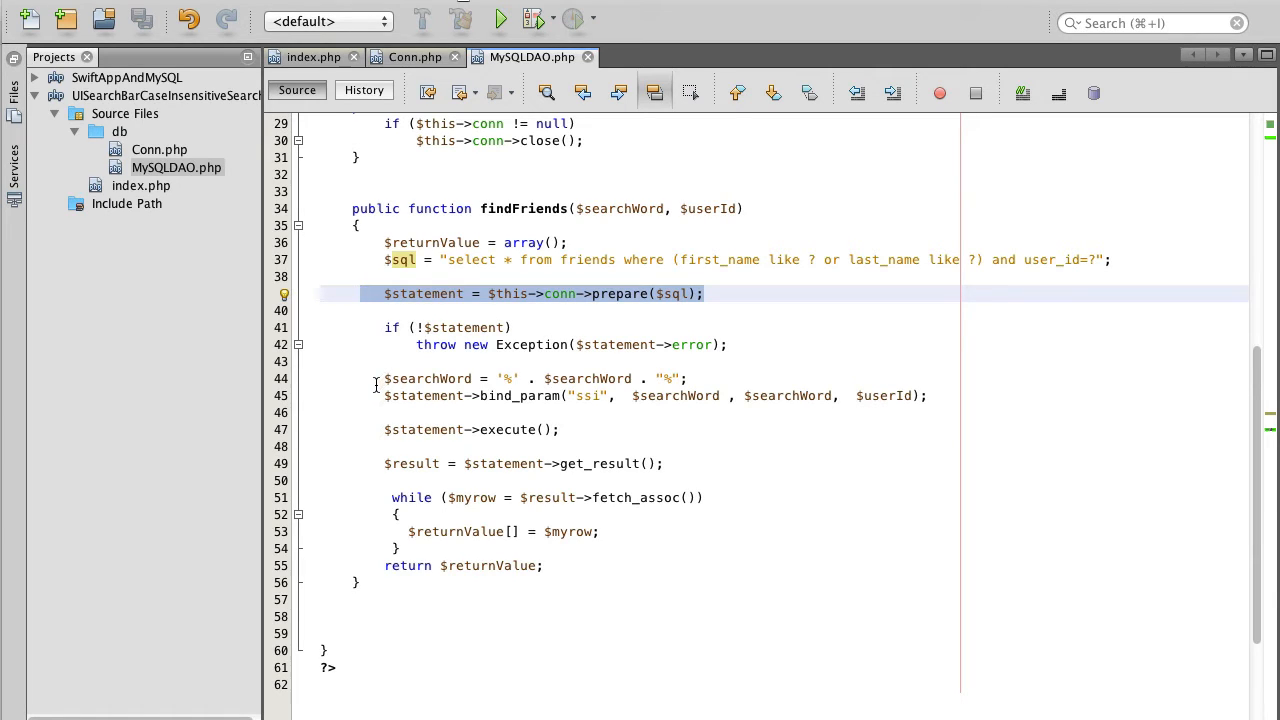
left_click(504, 396)
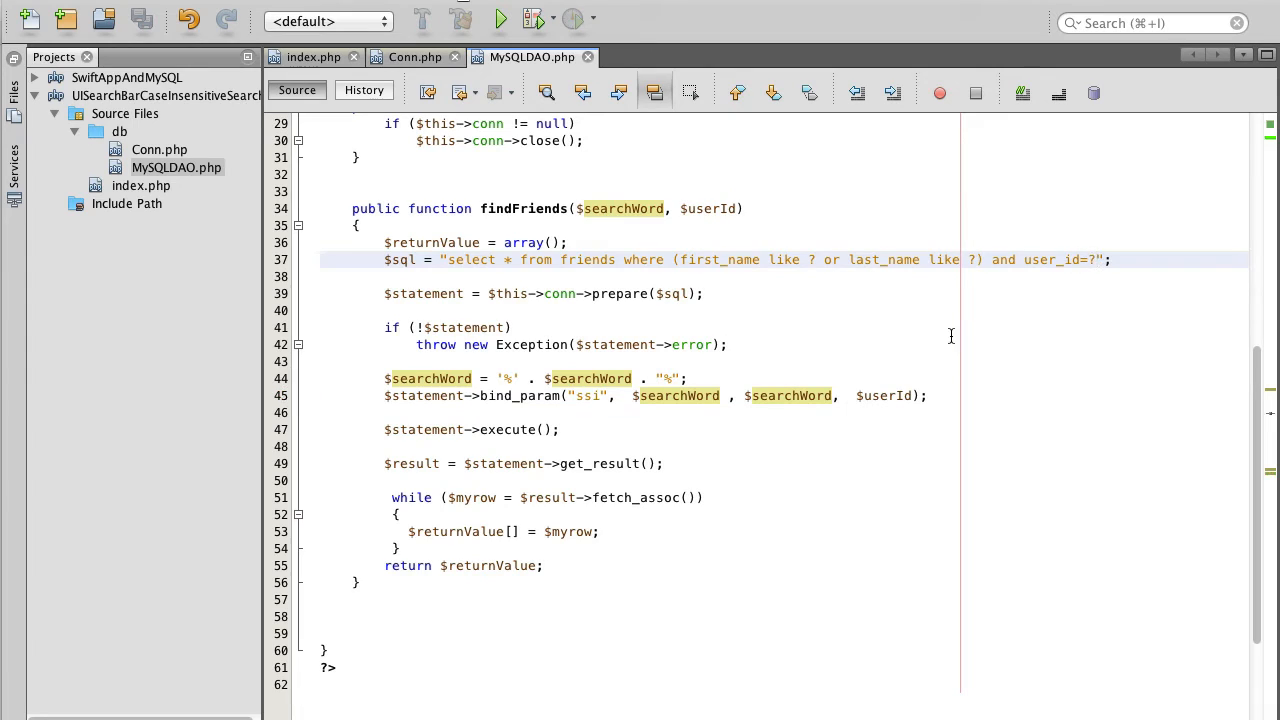
left_click(710, 208)
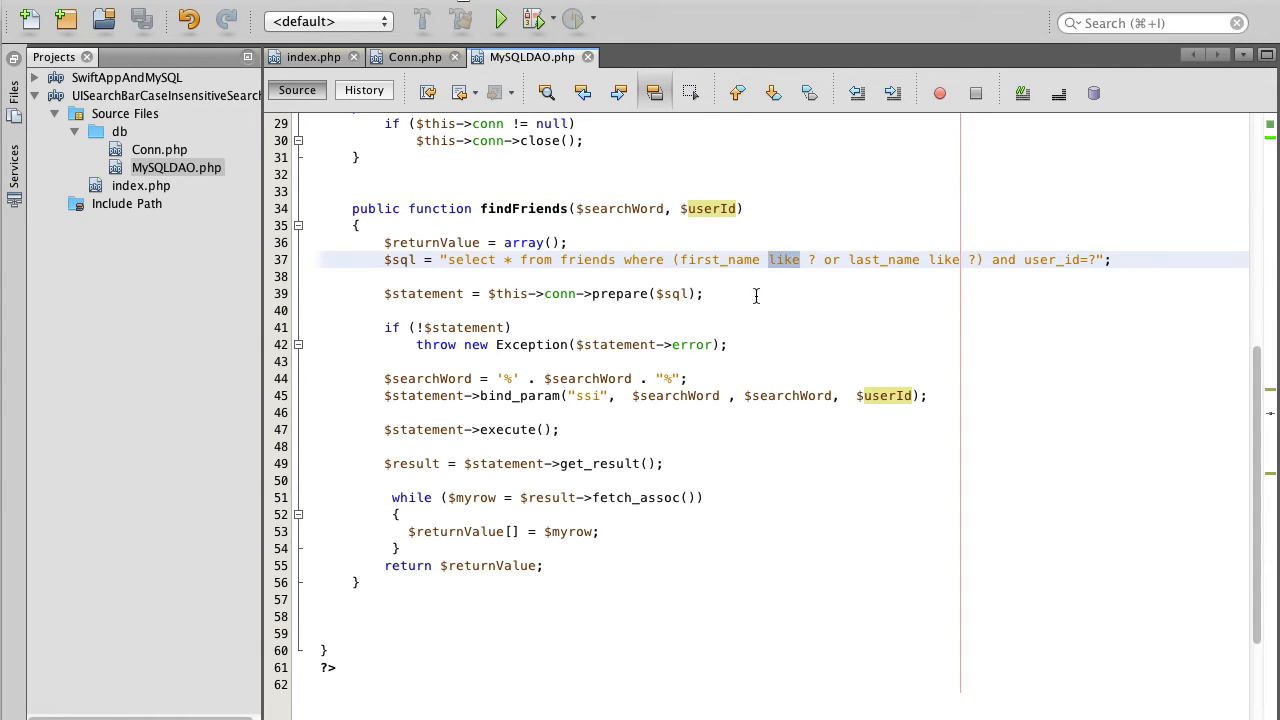
left_click(510, 378)
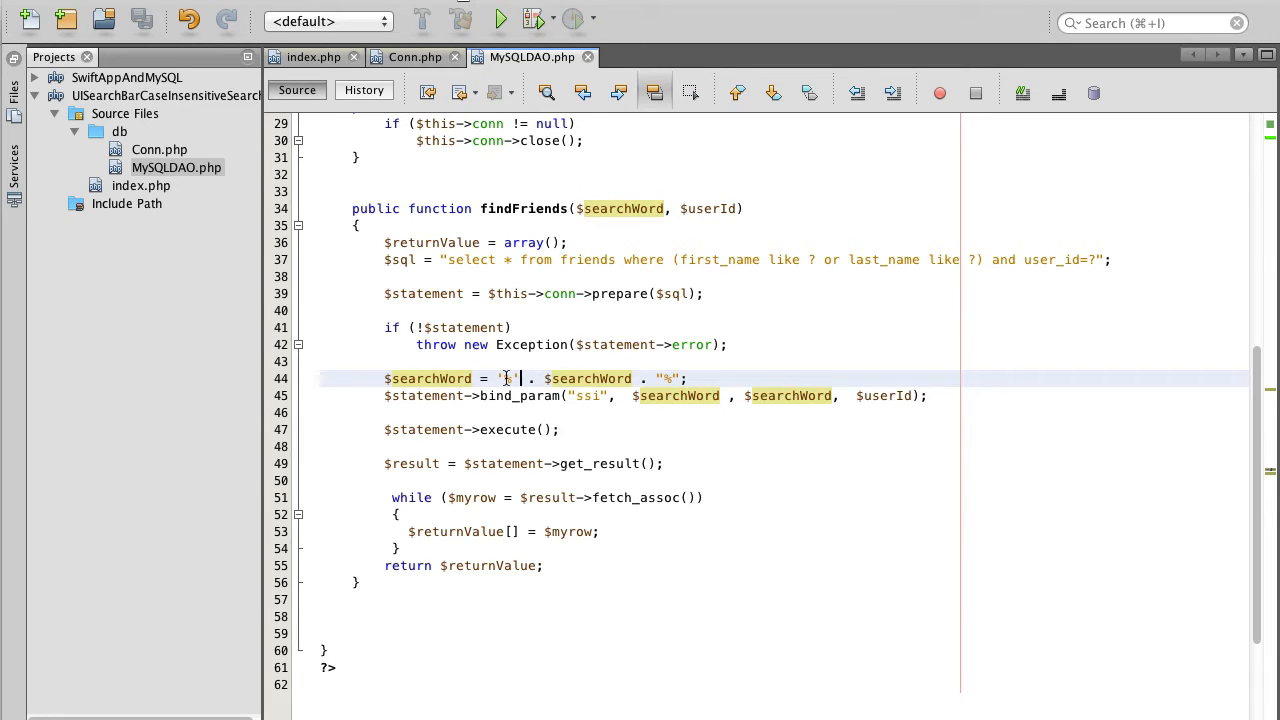
type("%")
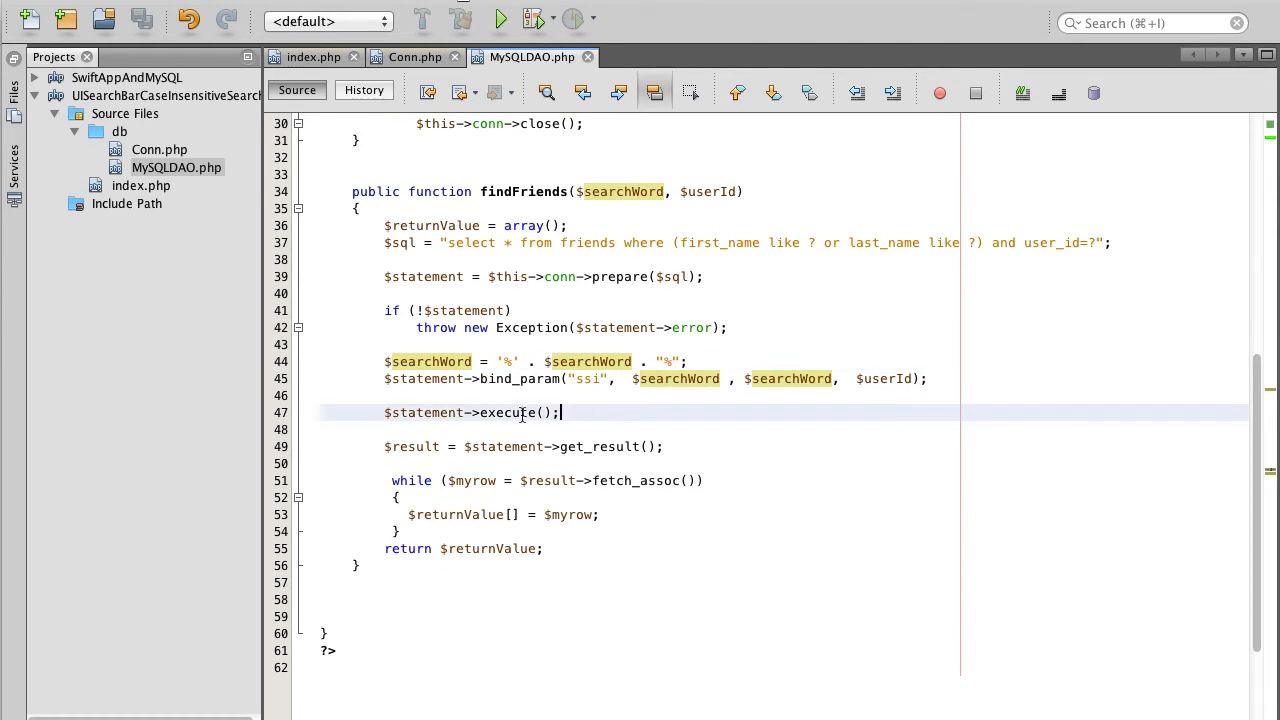
triple_click(470, 412)
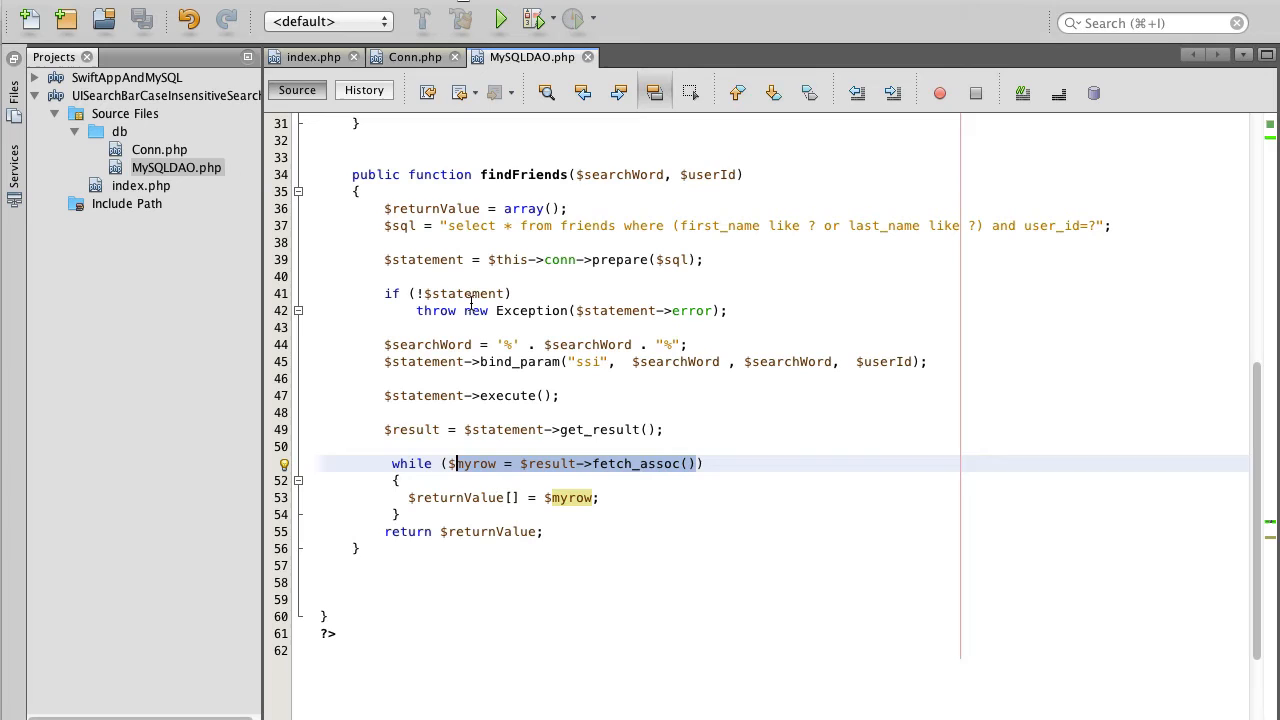
mouse_move(528, 512)
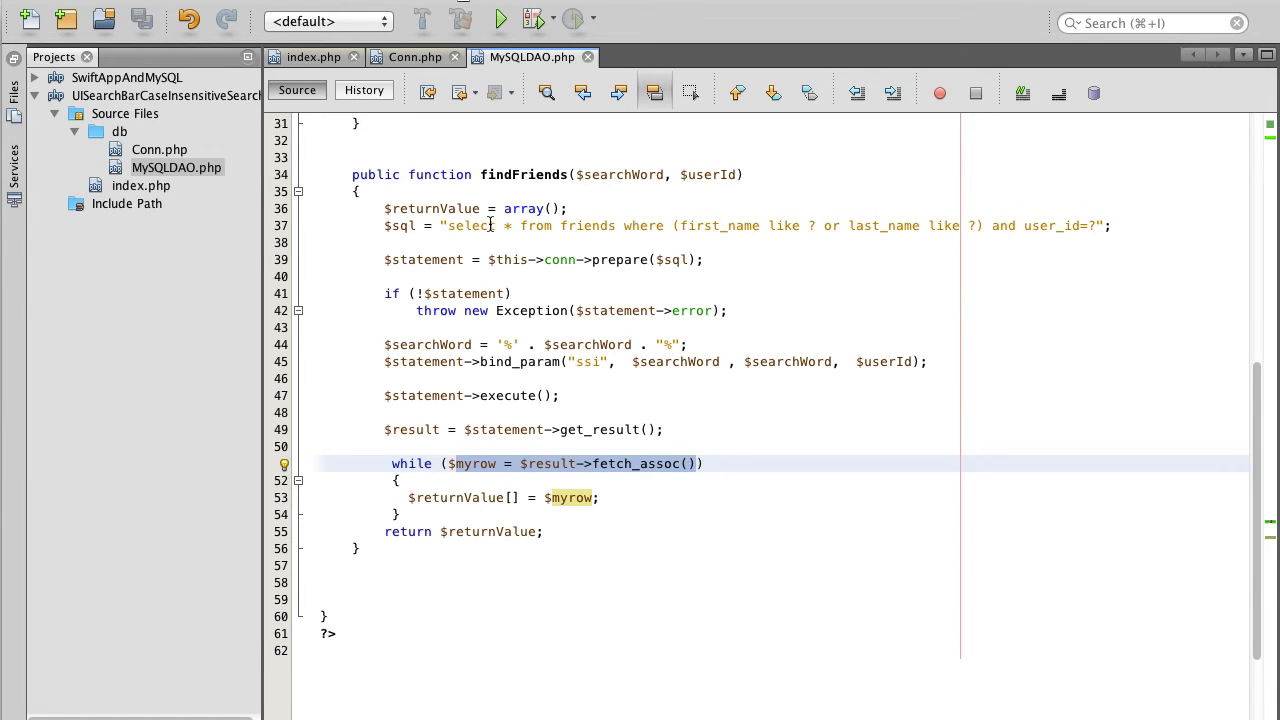
mouse_move(592, 340)
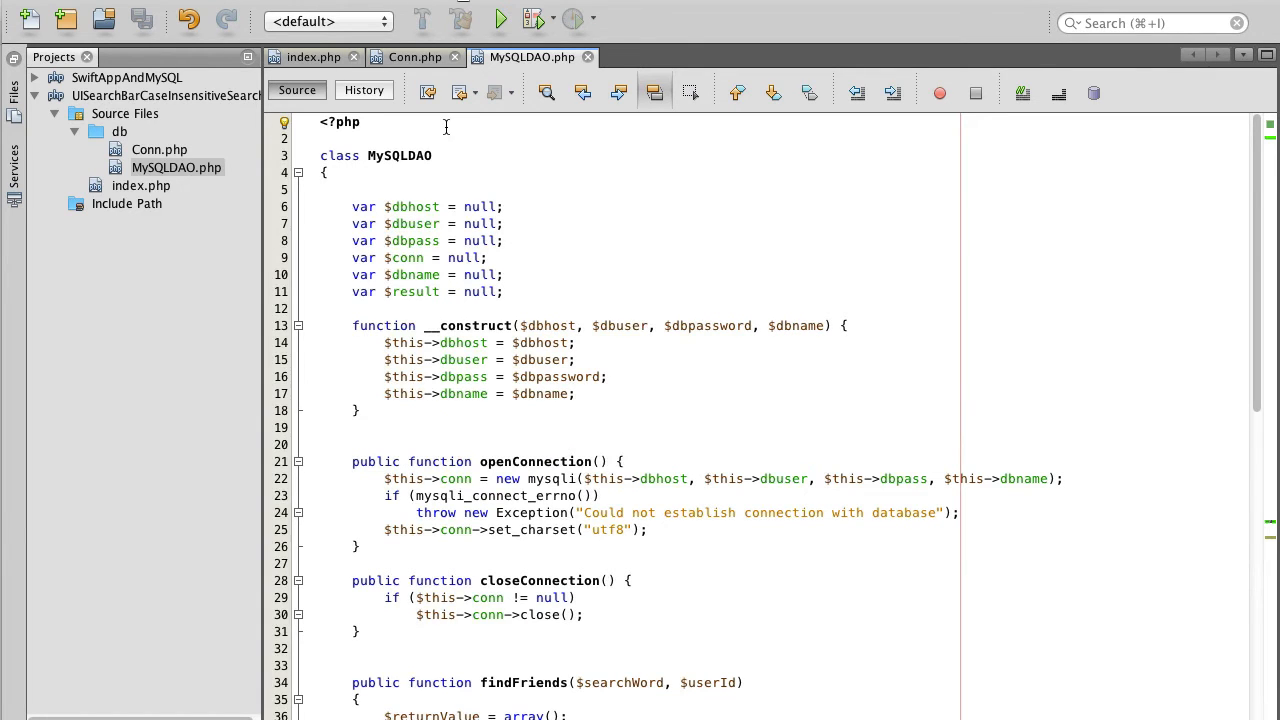
scroll("down", 3)
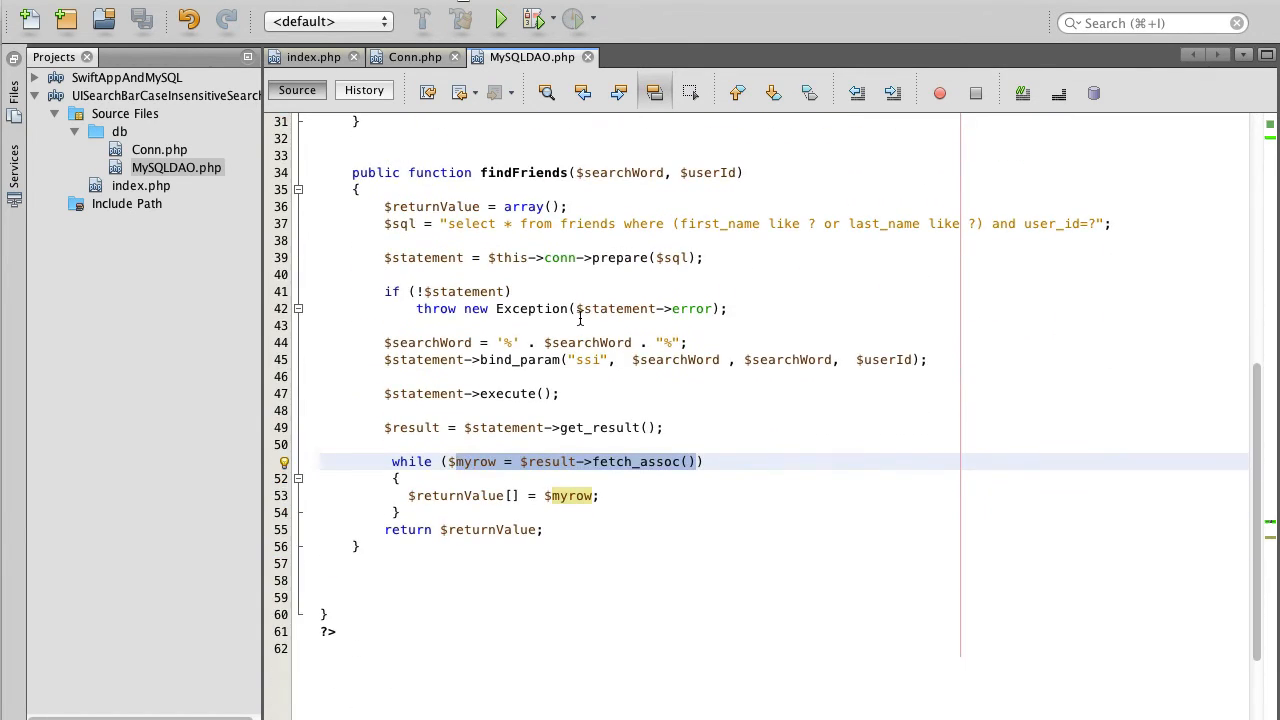
scroll("up", 3)
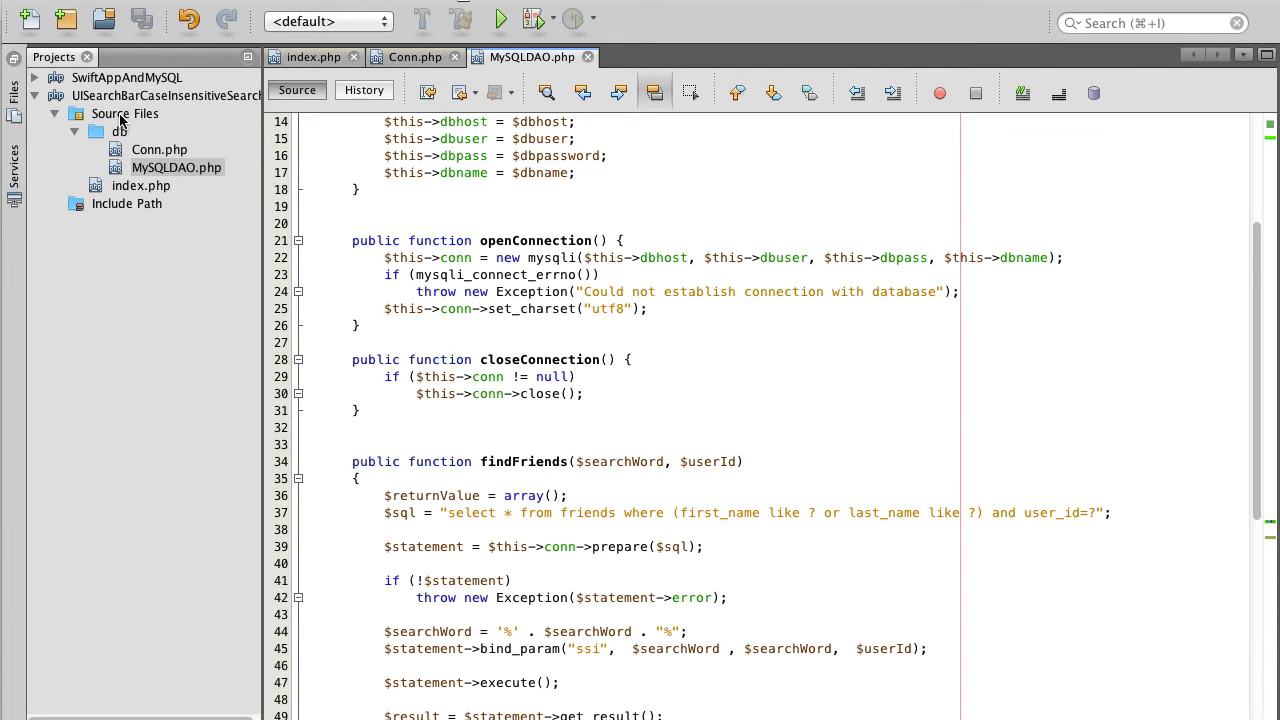
Step: Create a new PHP file named findFriends directly in Source Files
right_click(124, 112)
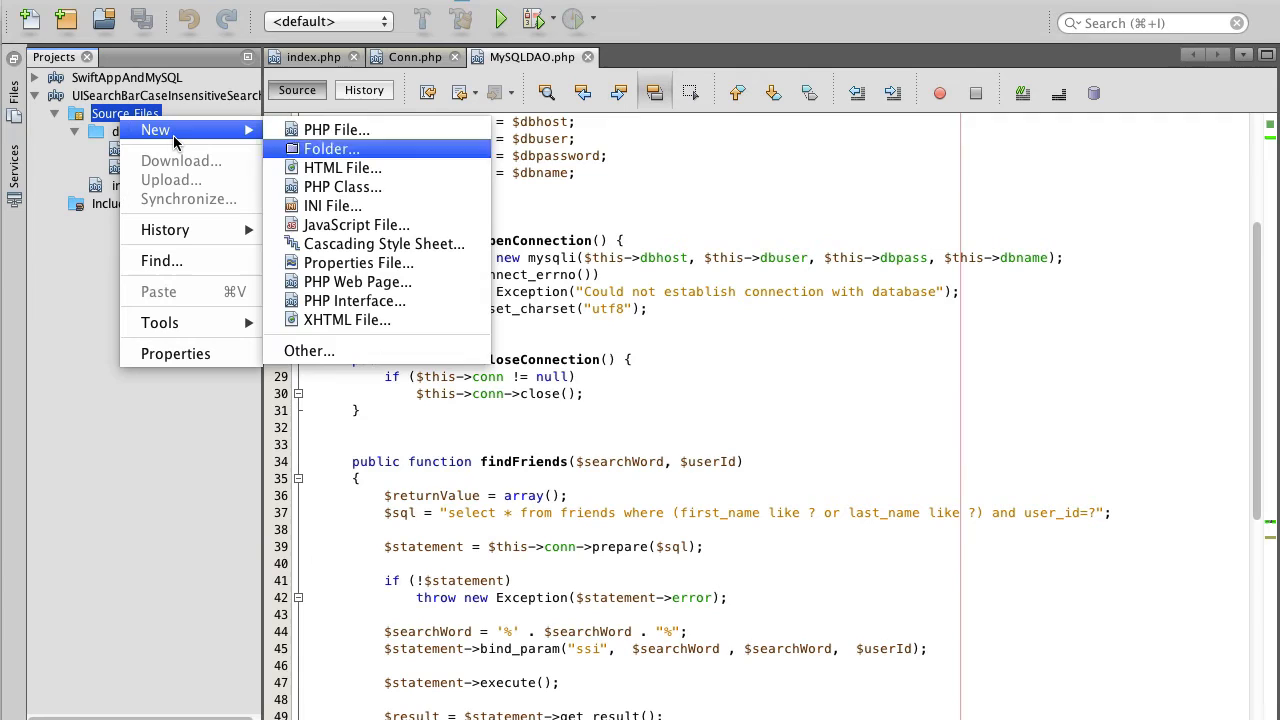
left_click(336, 128)
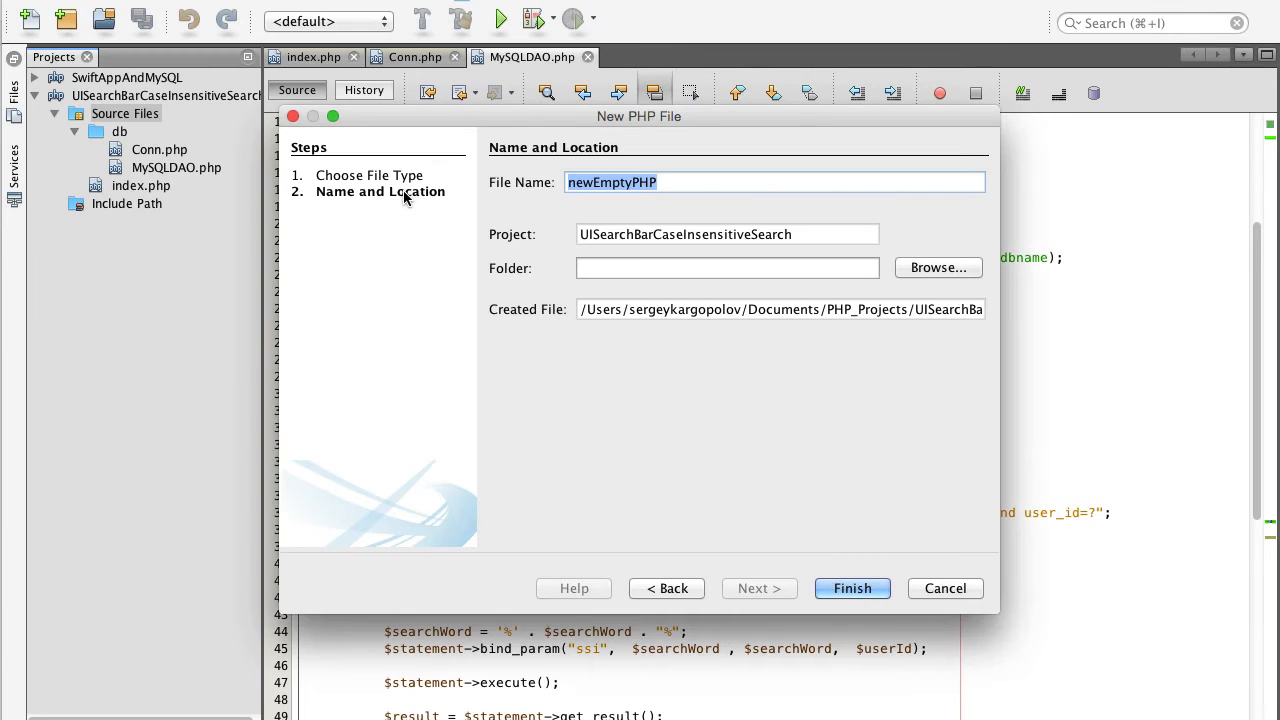
type("find")
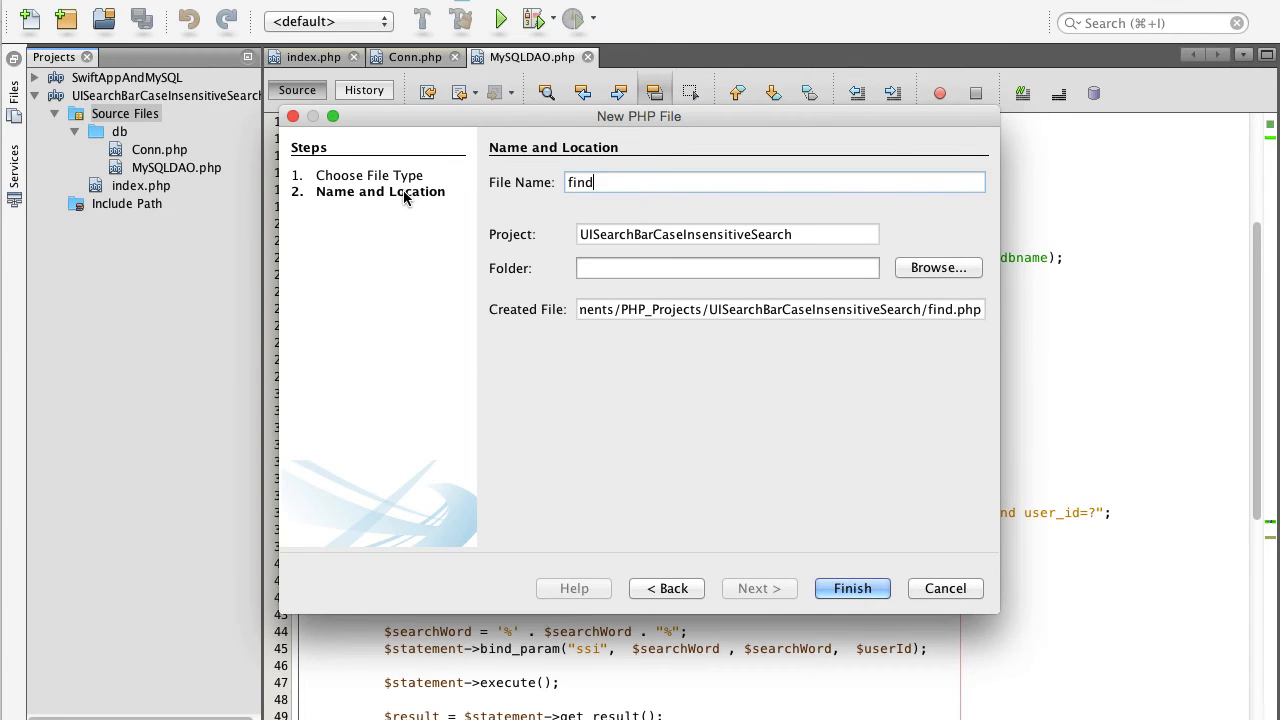
type("Friends")
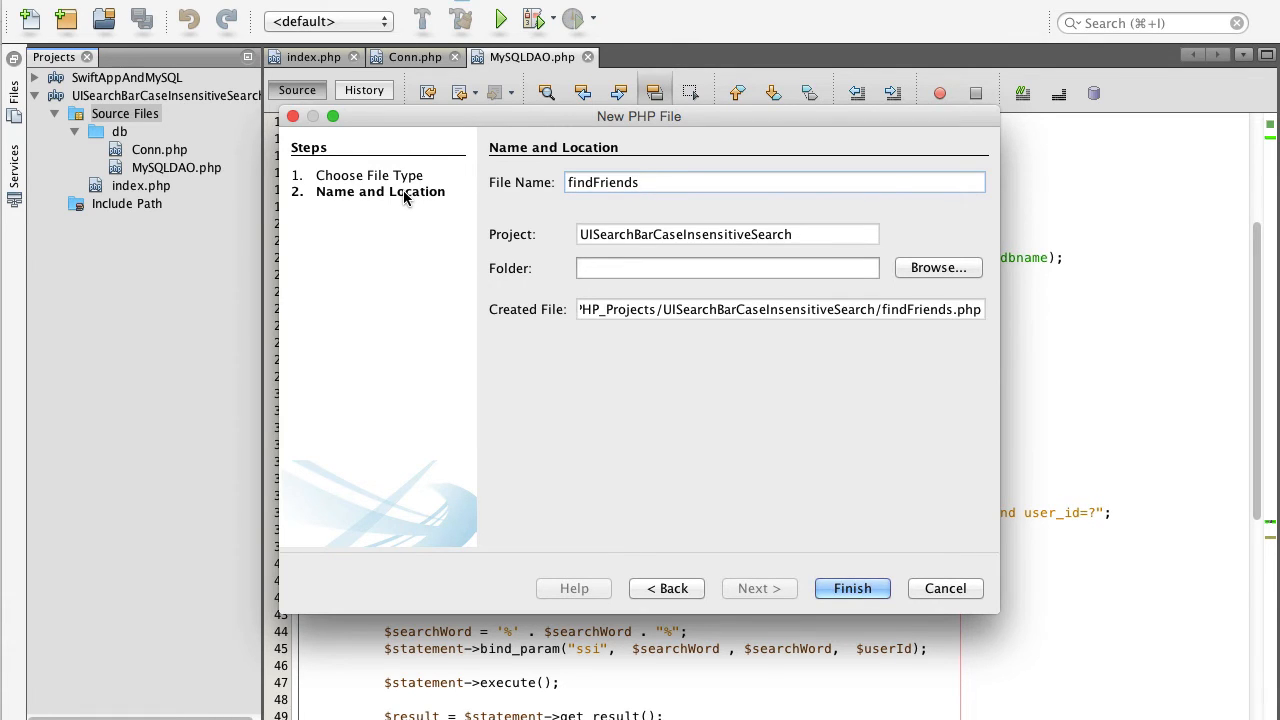
left_click(852, 588)
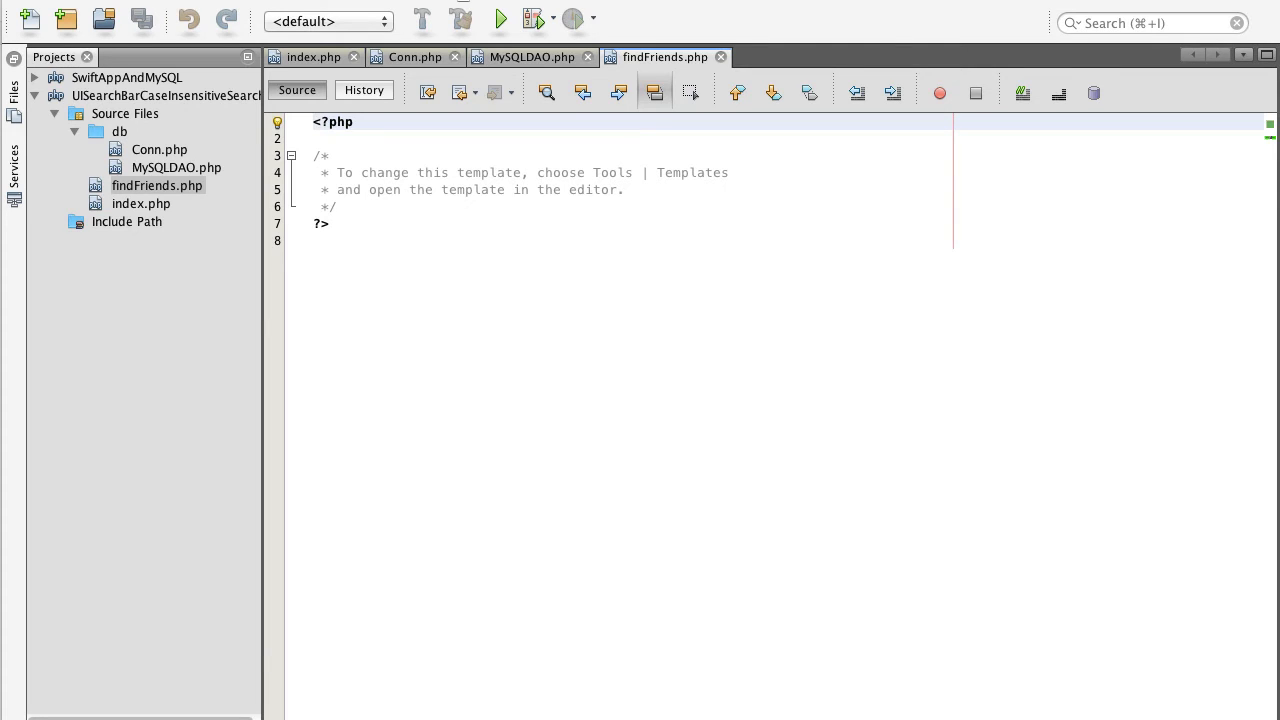
mouse_move(360, 240)
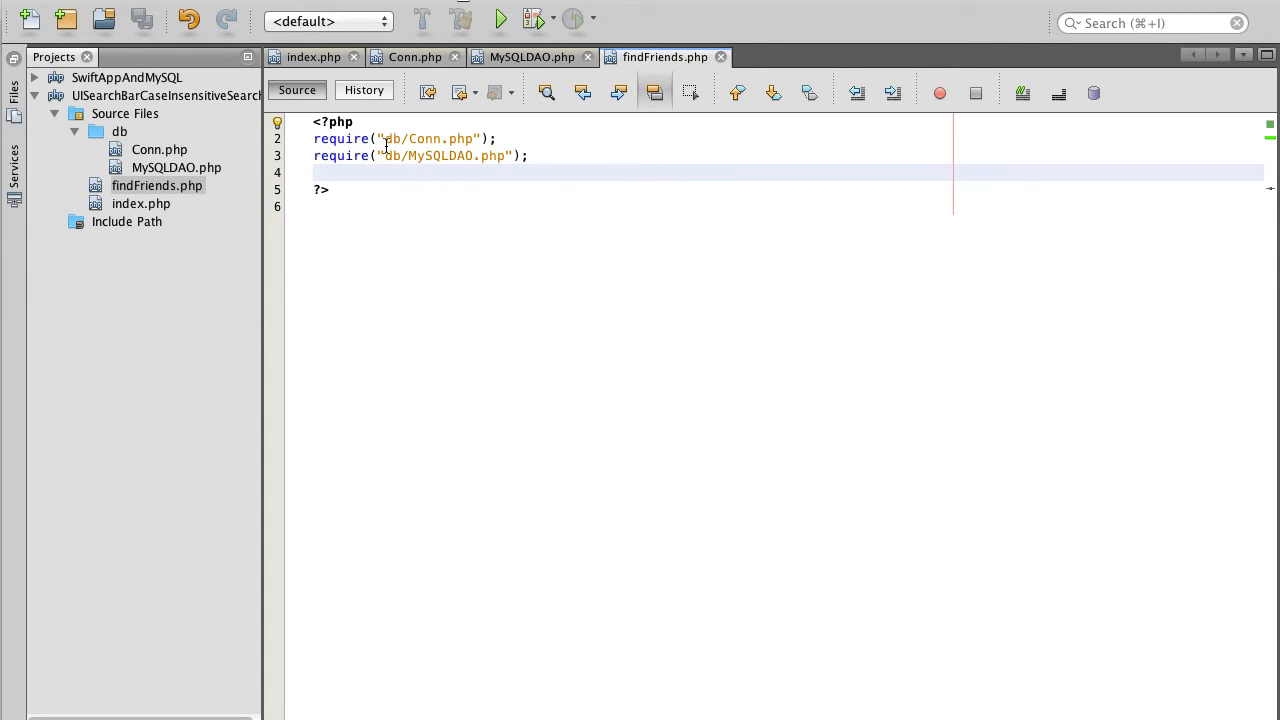
Step: Select findFriends.php and collapse then re-expand the db folder holding the required files
left_click(156, 184)
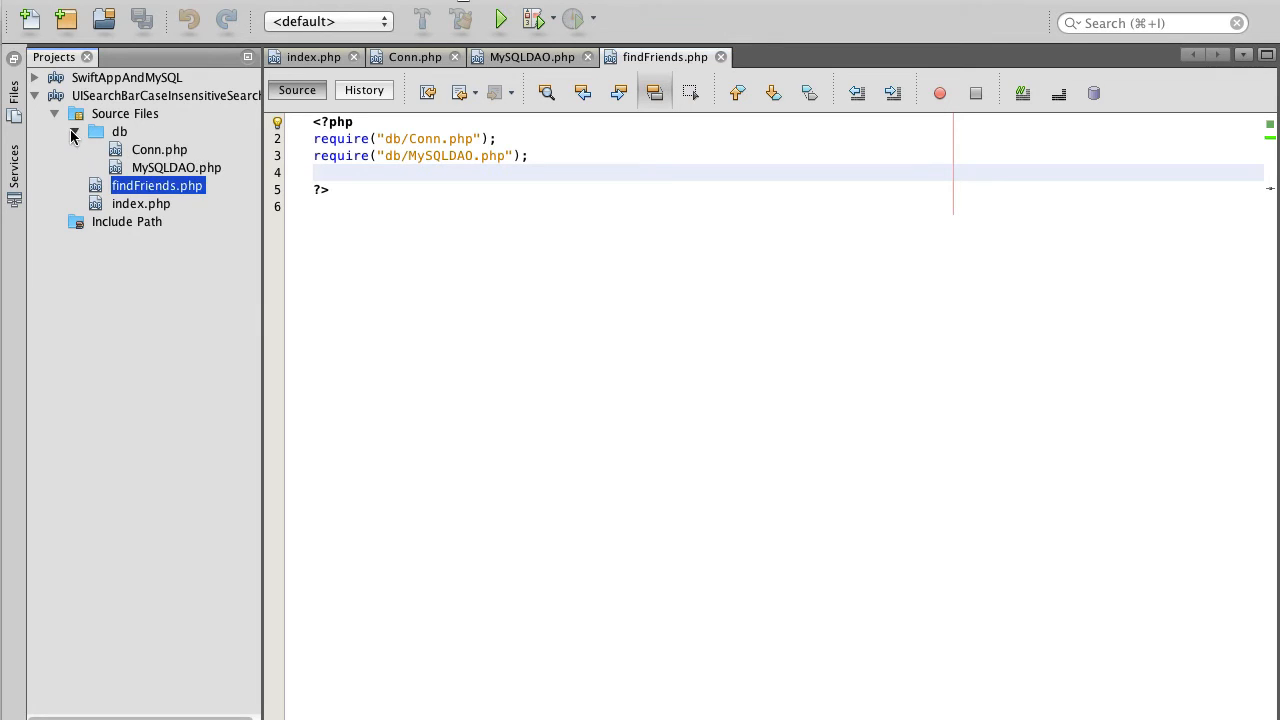
left_click(72, 132)
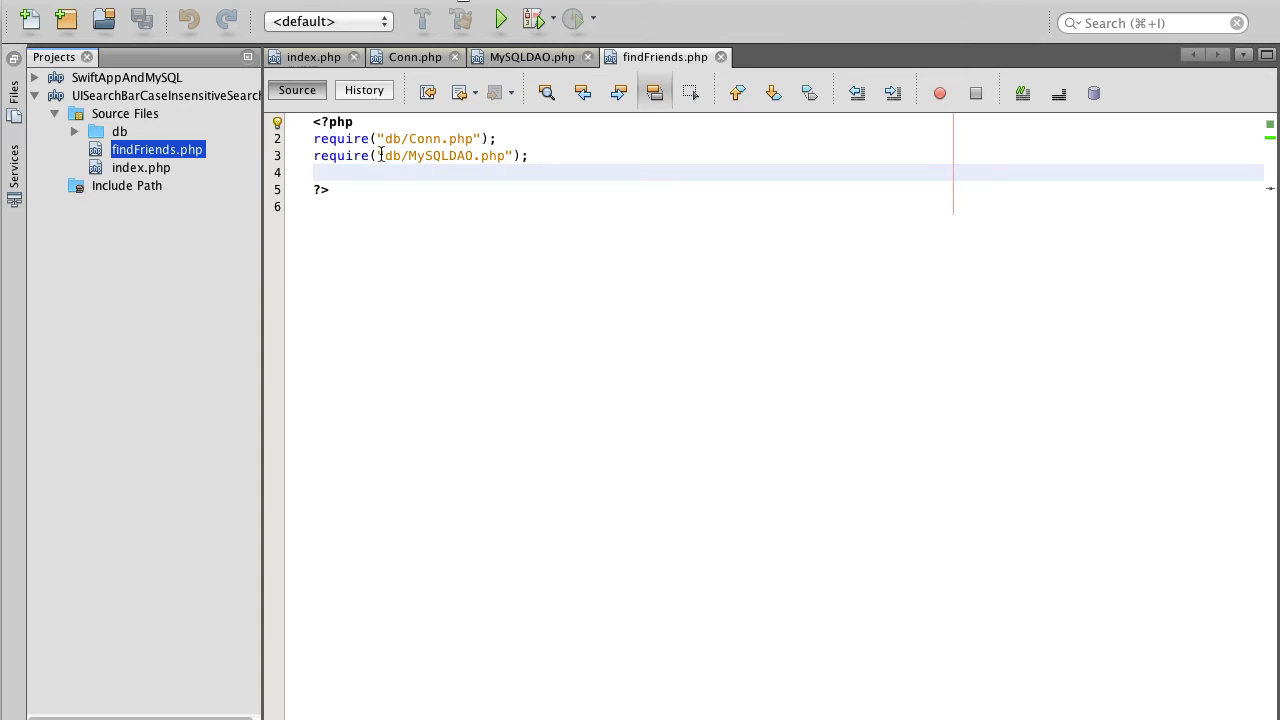
left_click(76, 132)
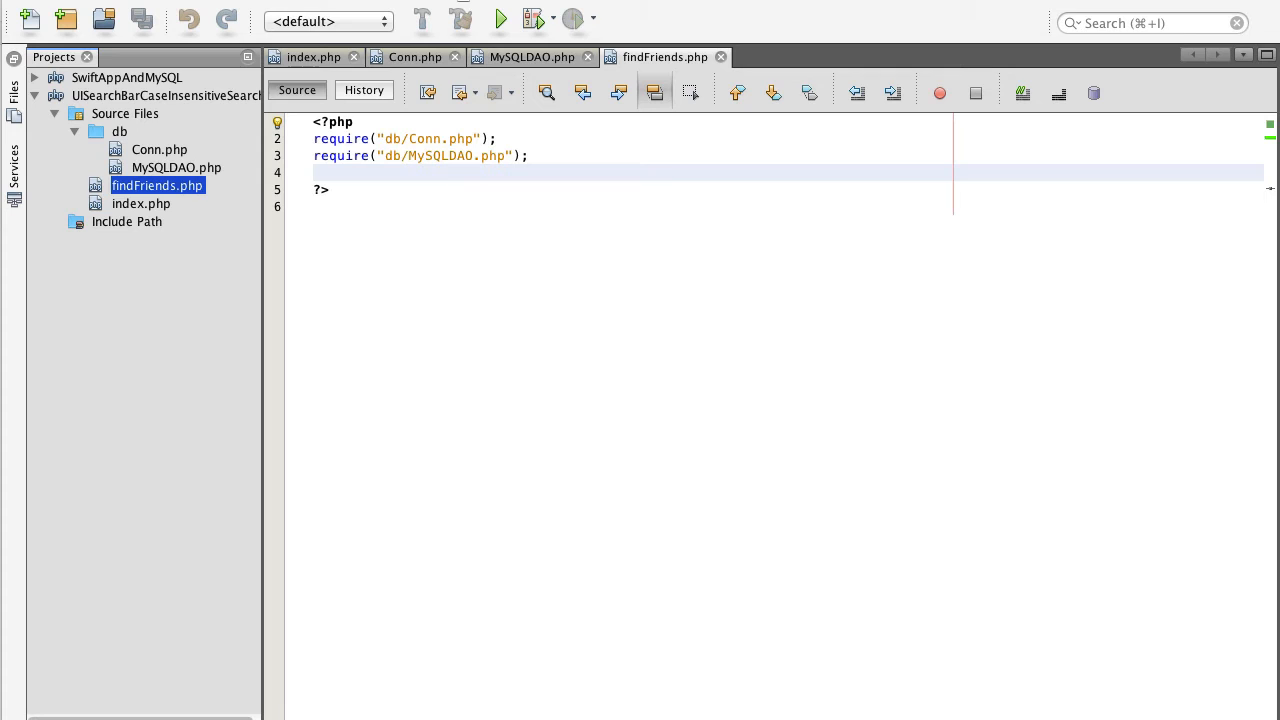
Step: Add $returnValue = array(); and echo json_encode($returnValue); to findFriends.php
key("enter")
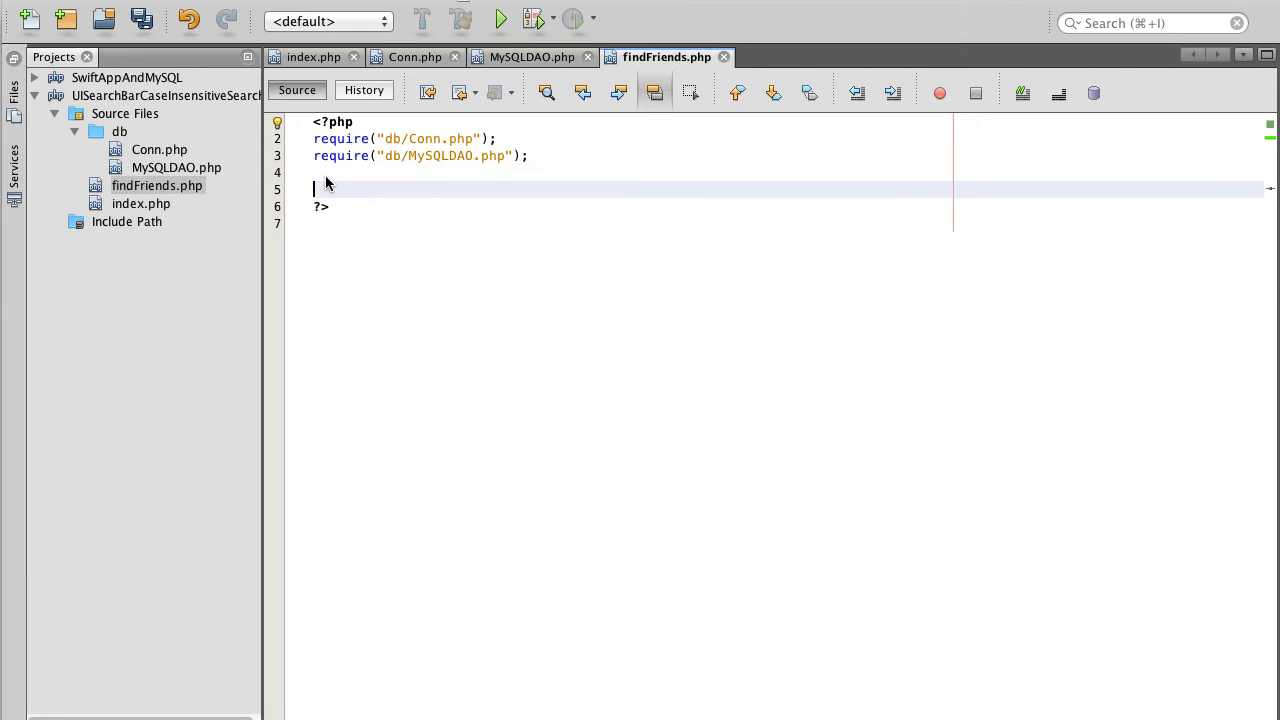
type("$returnValue = array();")
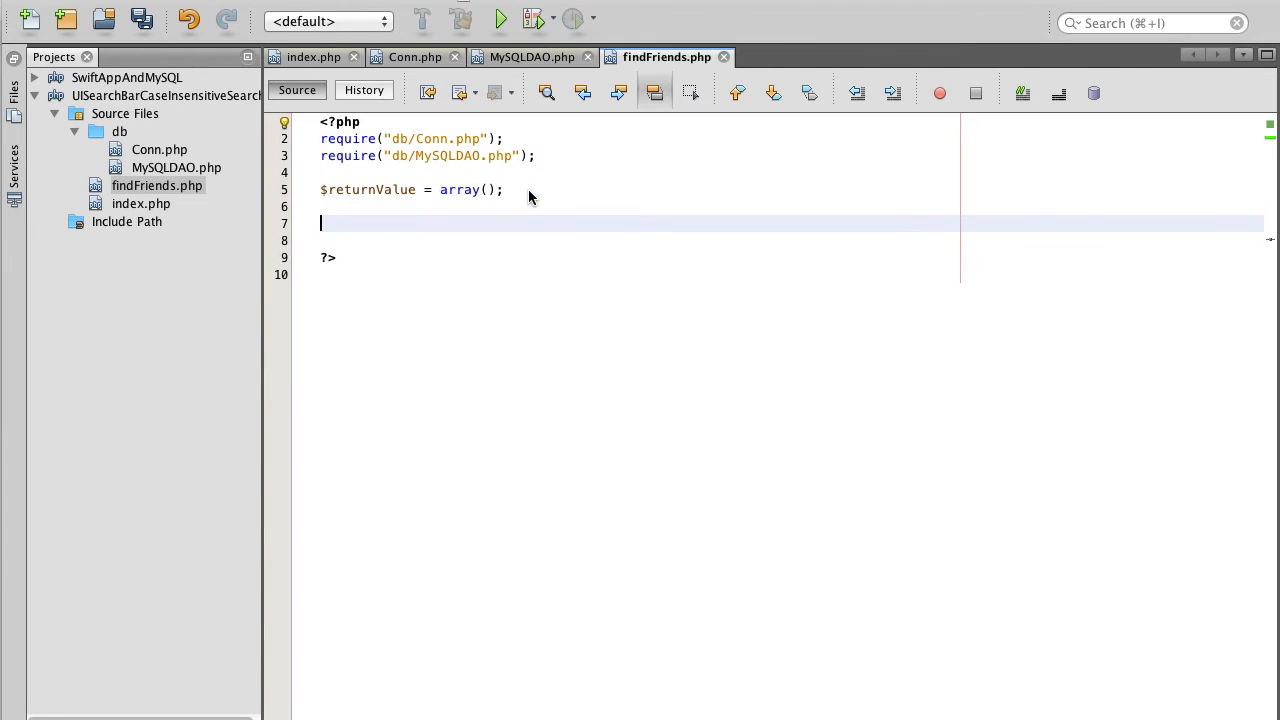
type("echo json_encode($returnValue);")
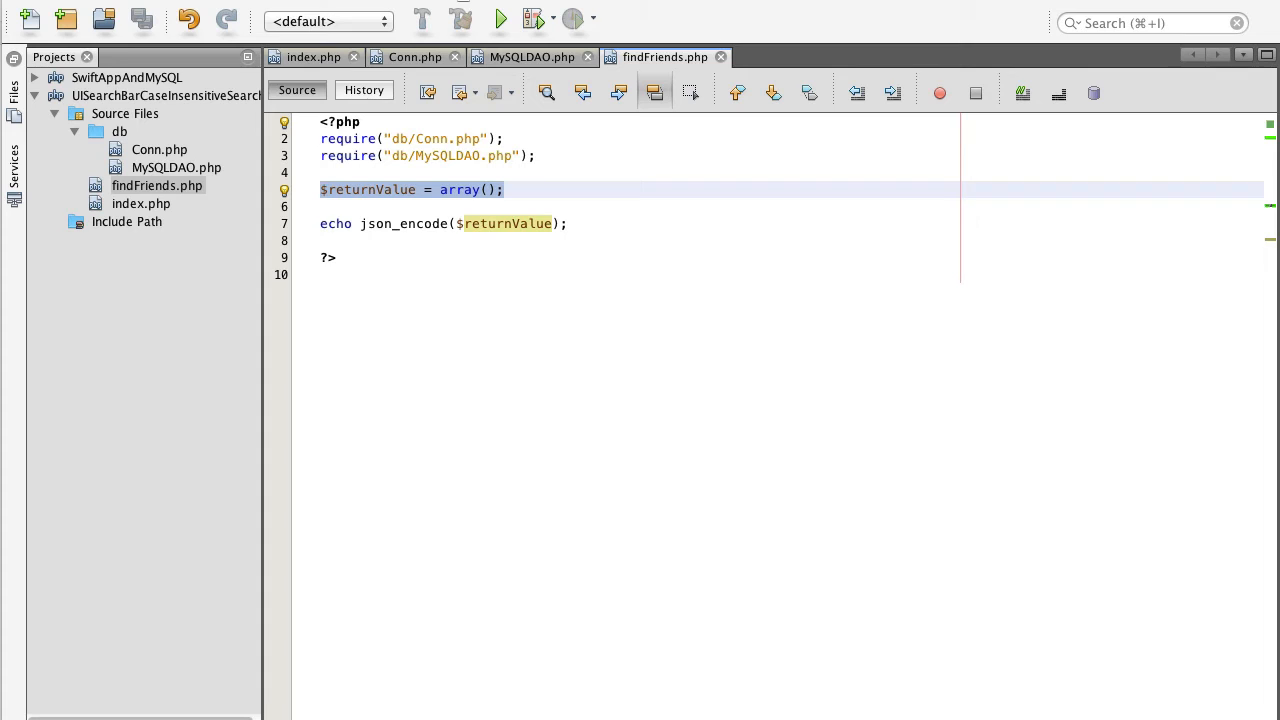
mouse_move(548, 222)
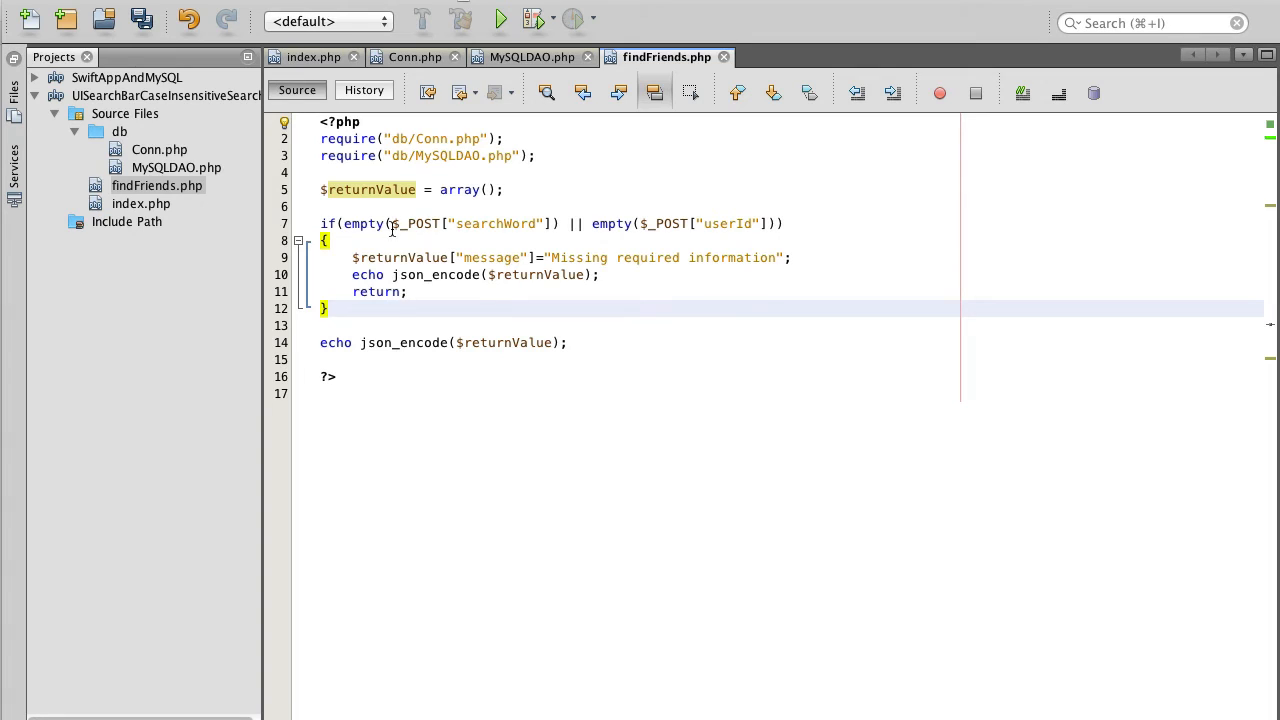
Step: Review the if block checking empty searchWord or userId POST values
left_click(390, 224)
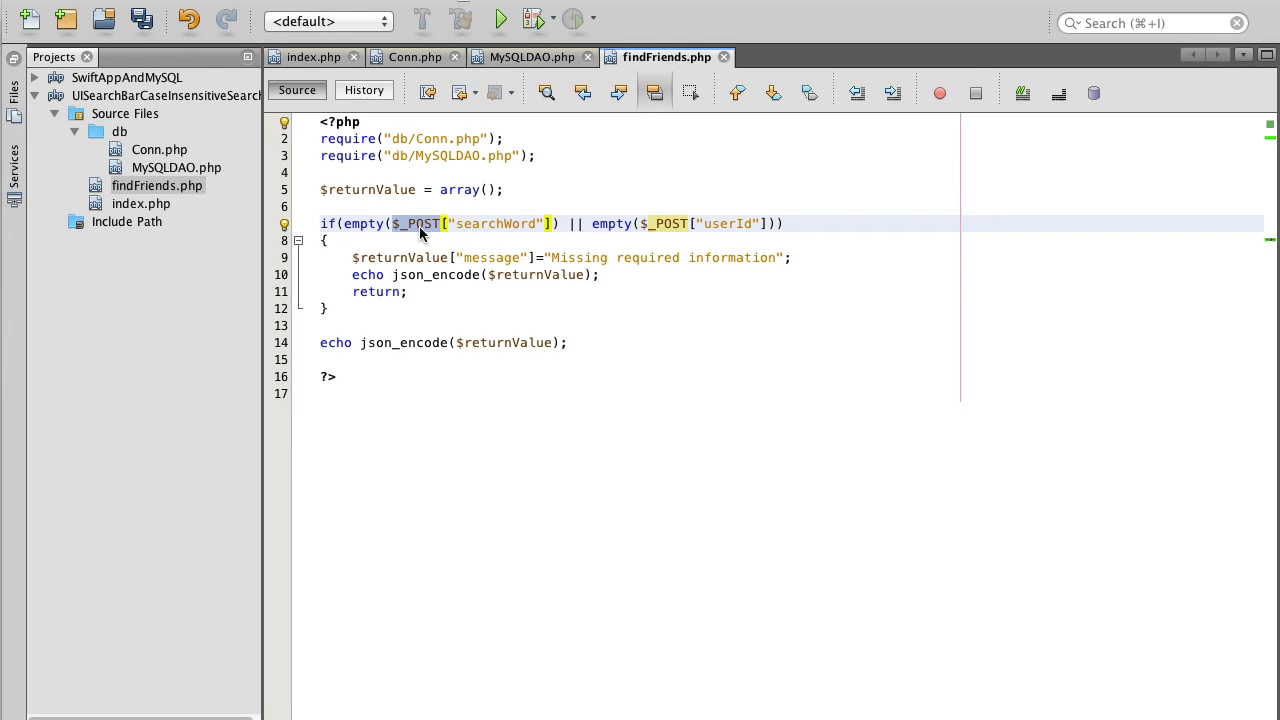
mouse_move(424, 232)
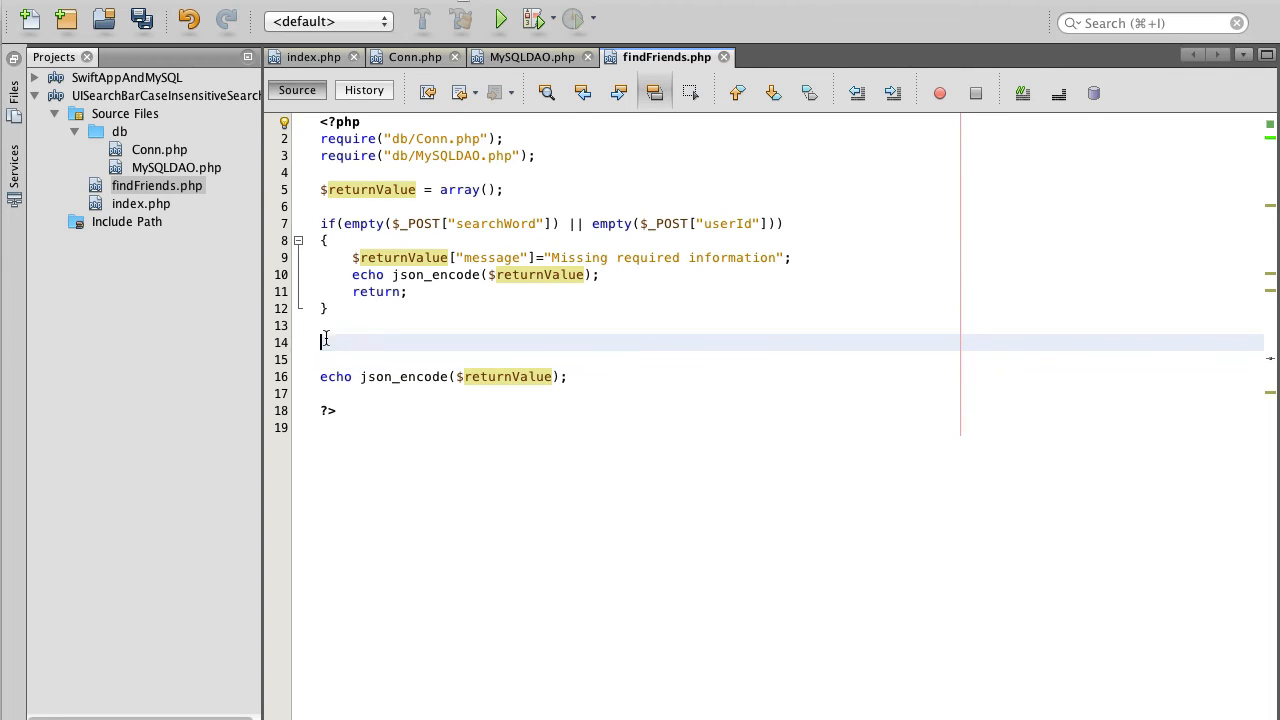
Step: Add $searchWord = htmlentities($_POST["searchWord"]); below the if block
type("$searchWord = htmlentities($_POST[\"searchWord\"]);")
left_click(792, 360)
type("$userId = htmlentities($_POST[\"userId\"]);")
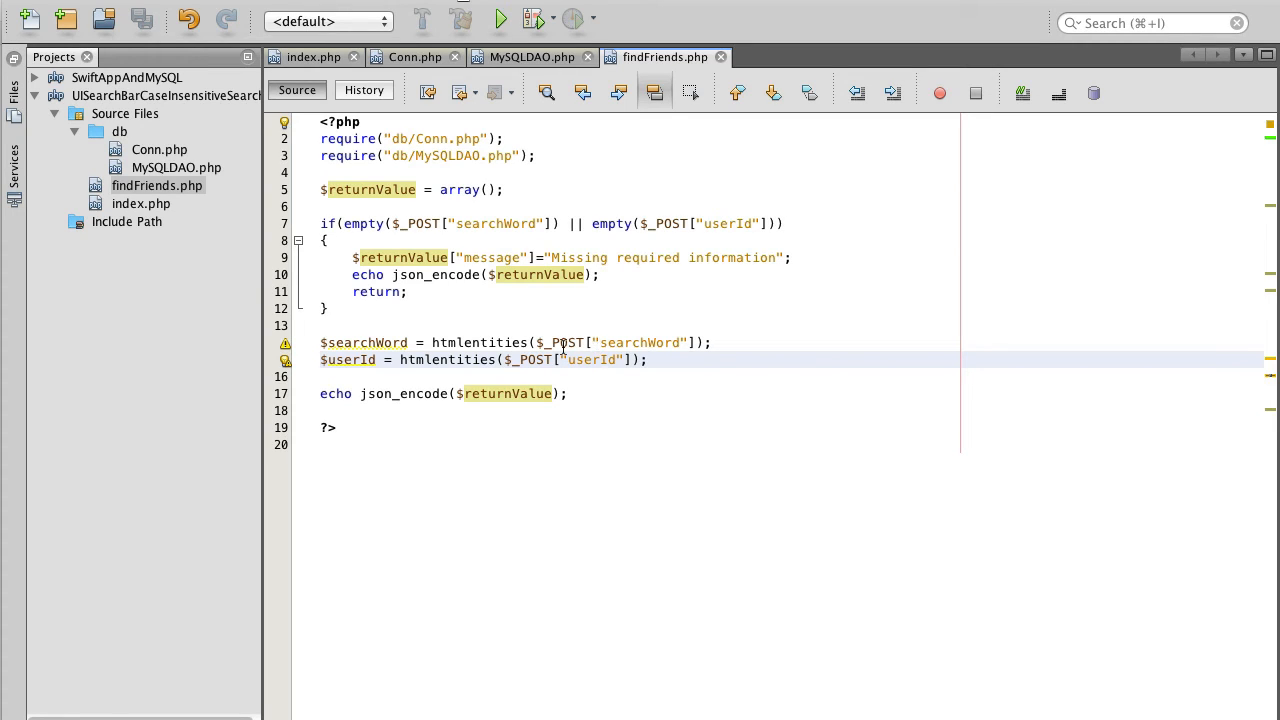
mouse_move(580, 340)
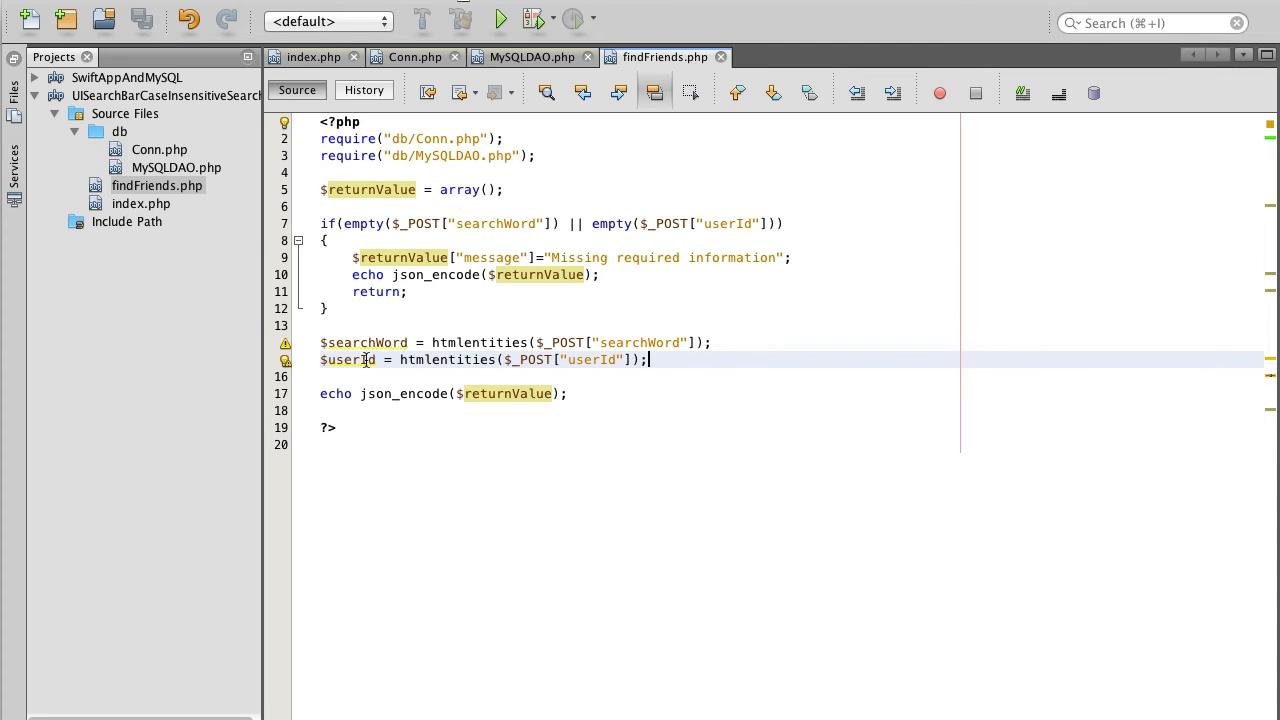
mouse_move(376, 342)
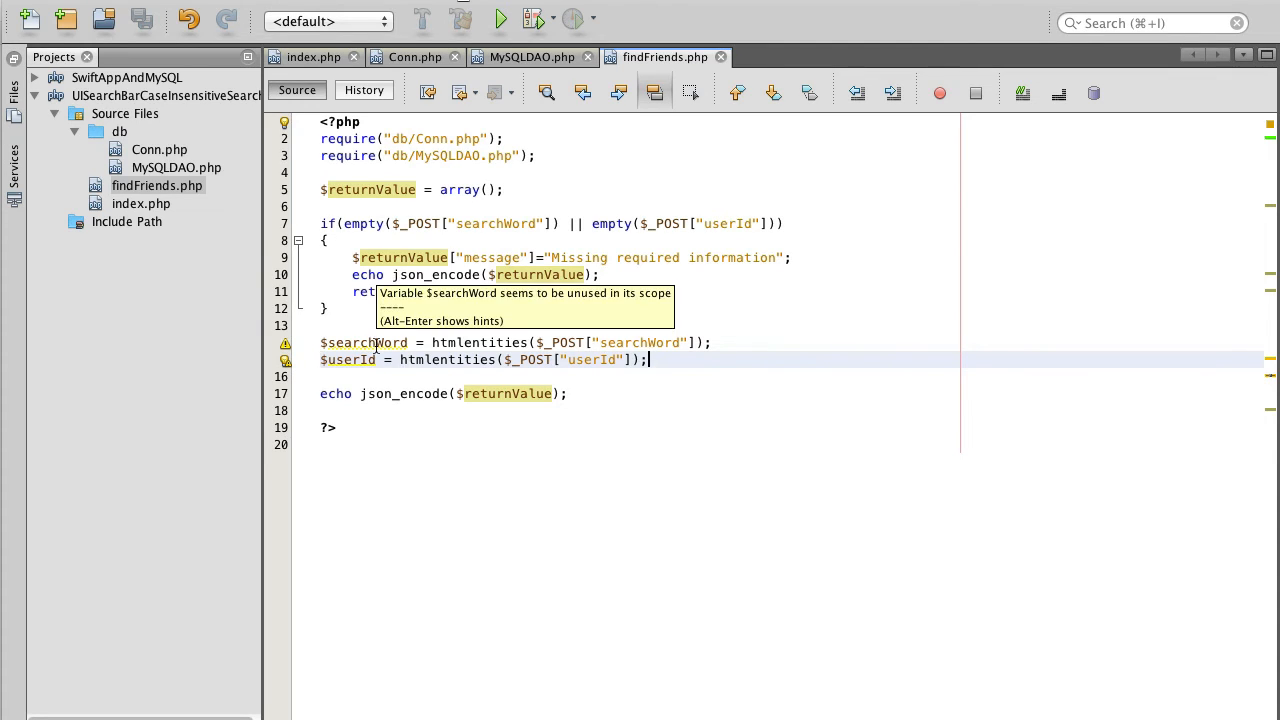
mouse_move(428, 374)
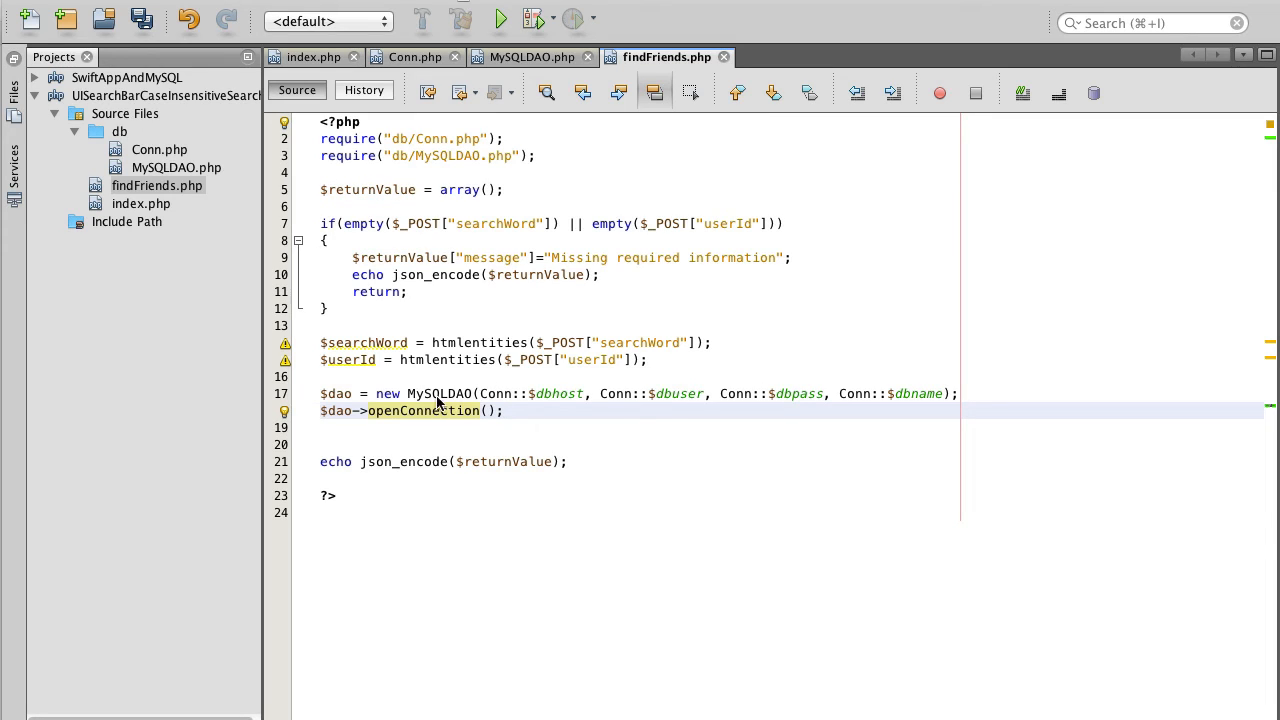
mouse_move(438, 392)
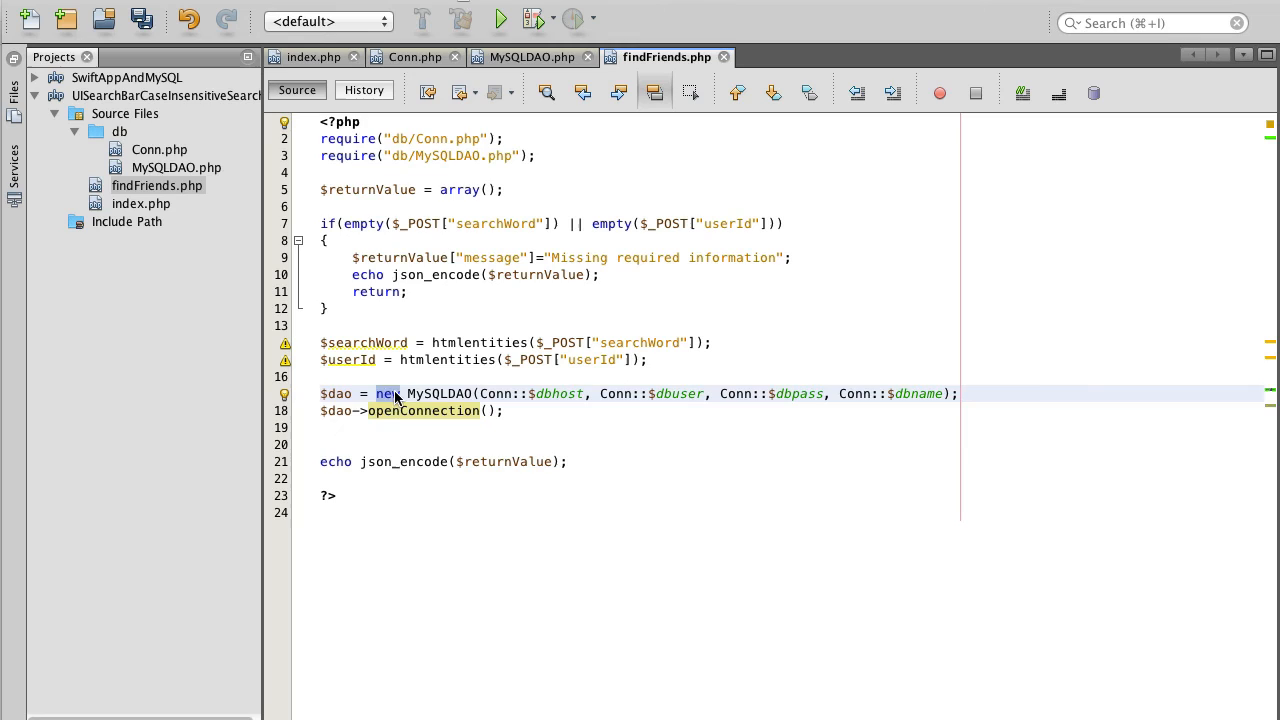
mouse_move(440, 392)
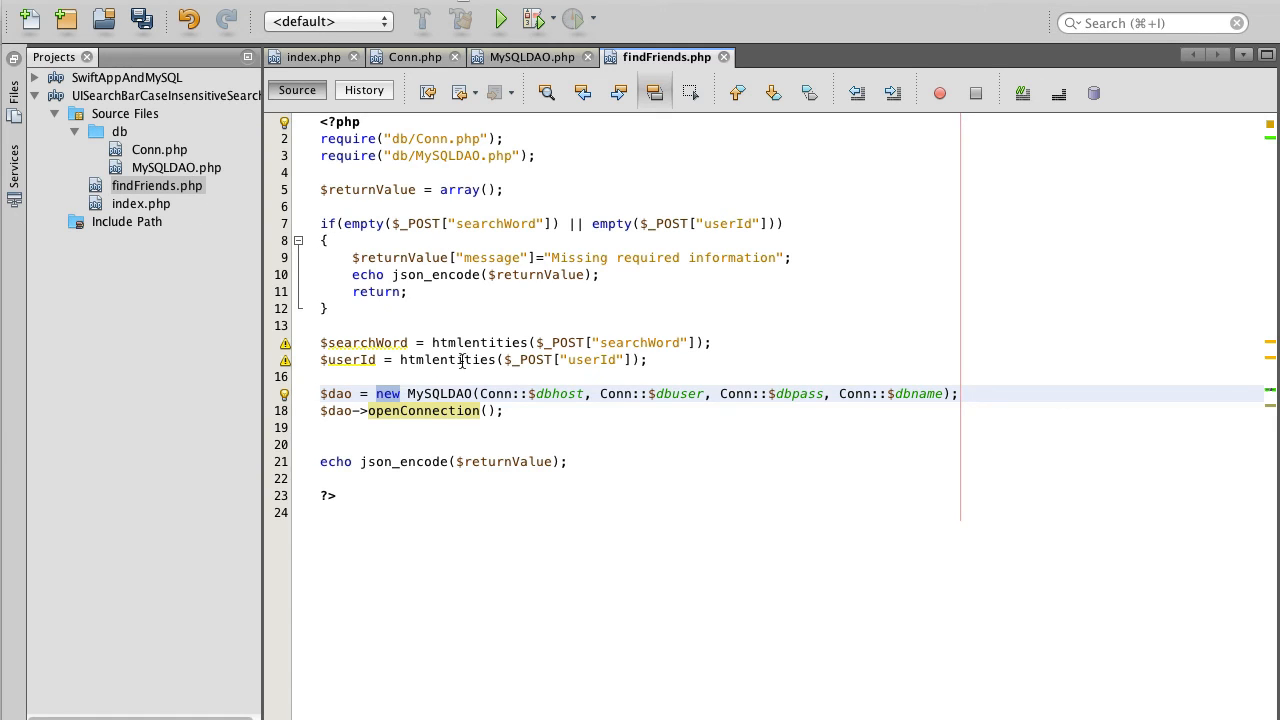
Step: Check the MySQLDAO class name in MySQLDAO.php and return to findFriends.php
left_click(532, 56)
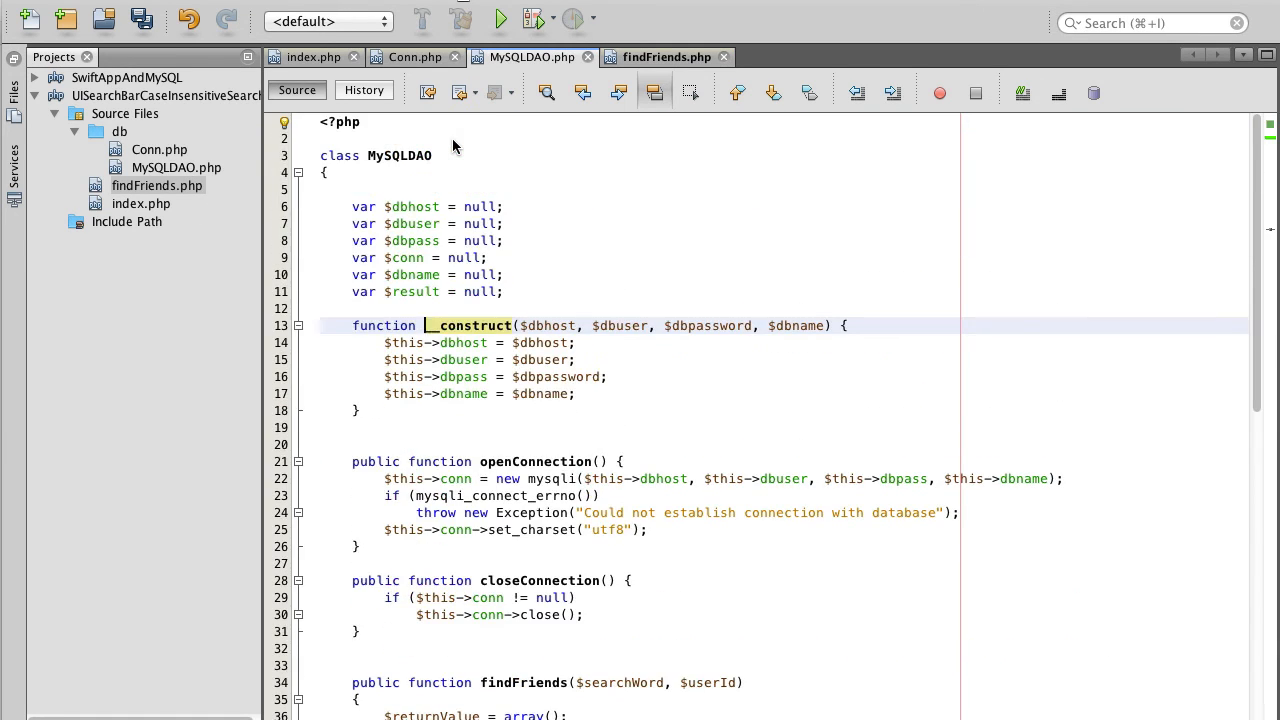
double_click(400, 156)
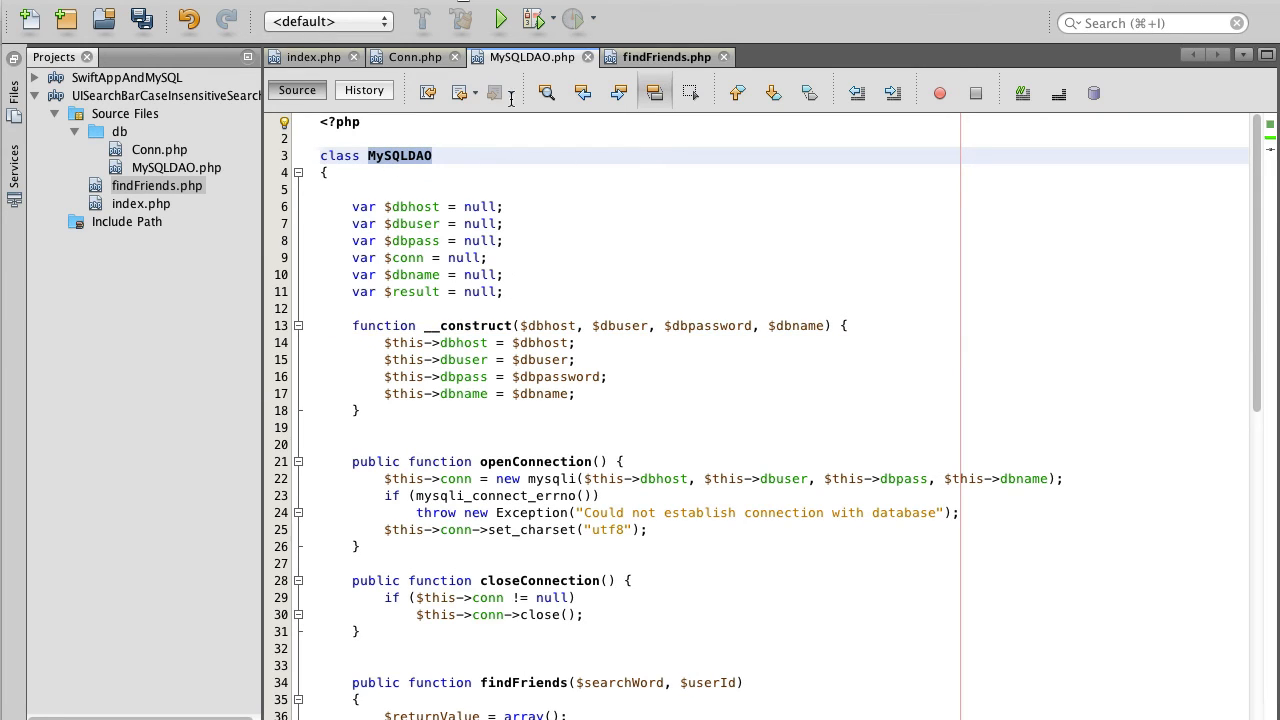
left_click(666, 56)
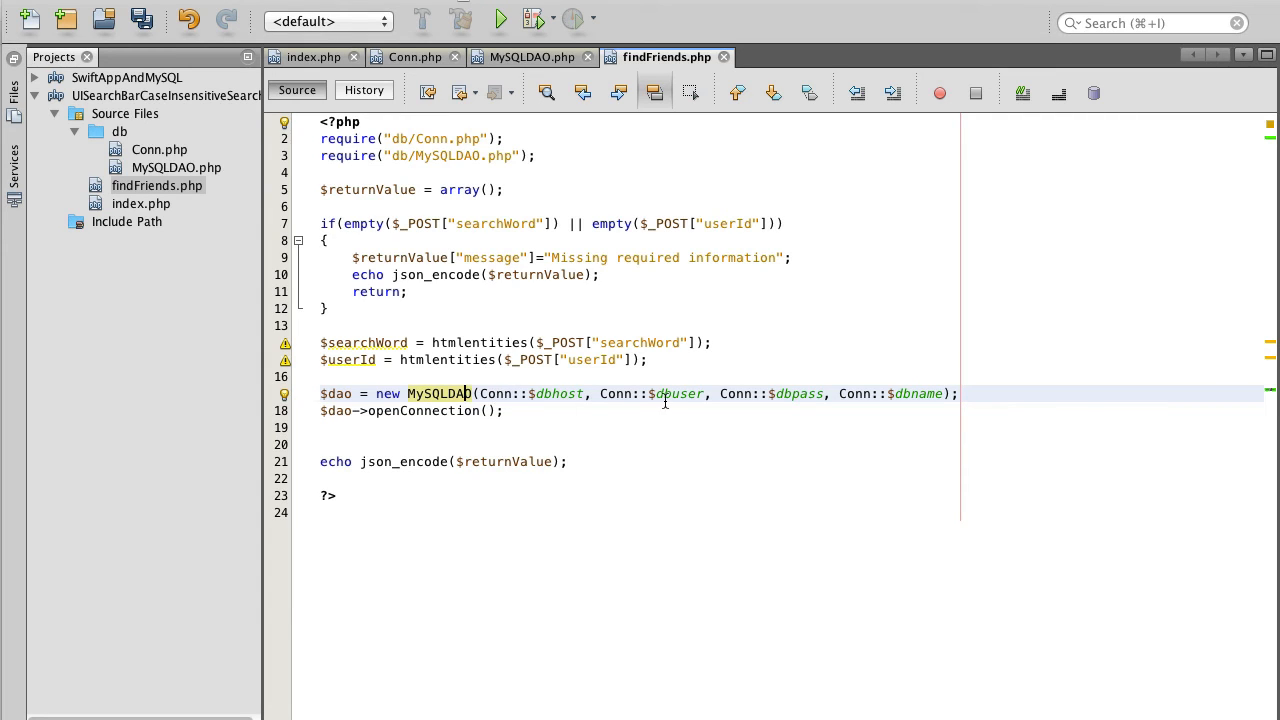
Step: Inspect Conn.php's static $dbhost setting, then come back to findFriends.php
left_click(532, 56)
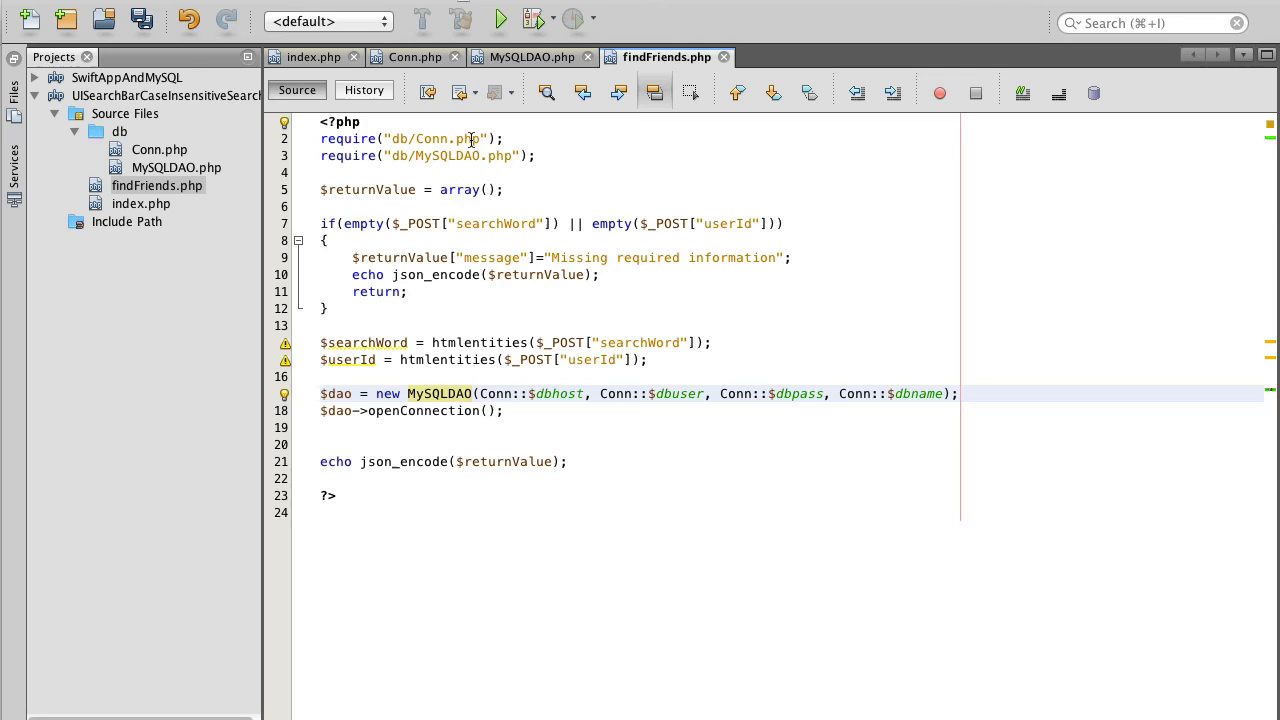
mouse_move(494, 392)
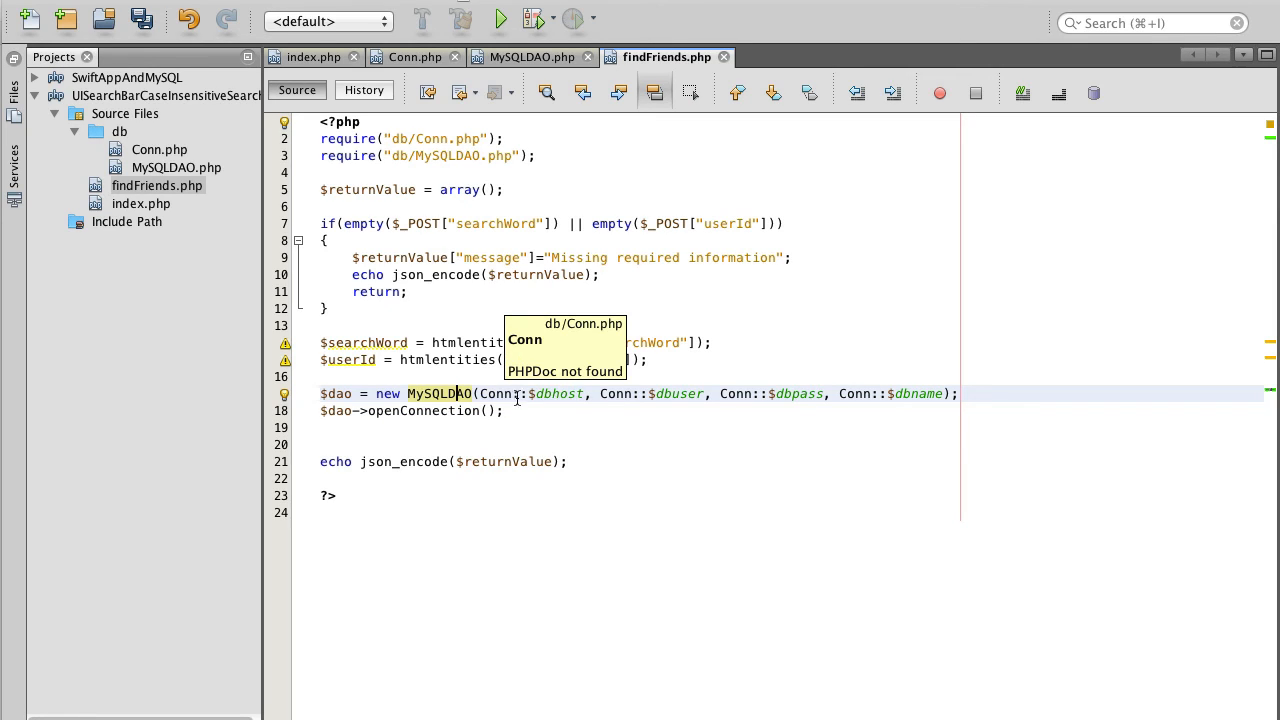
mouse_move(556, 392)
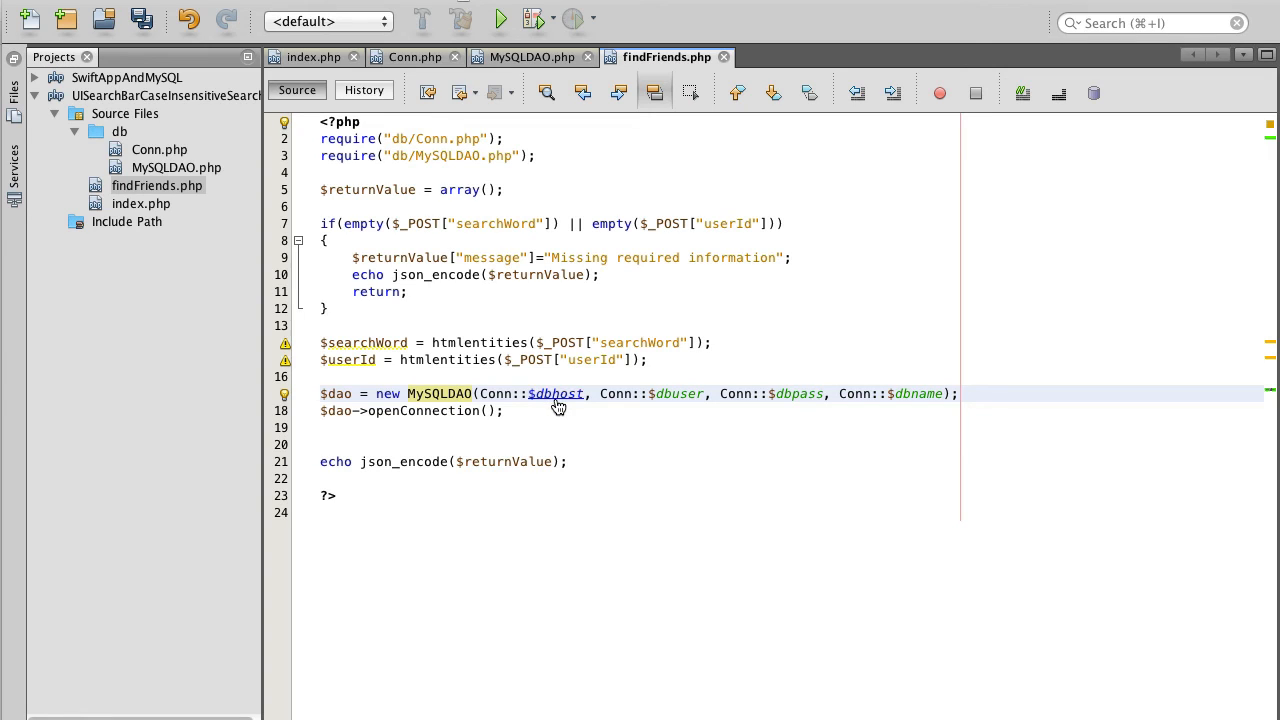
mouse_move(564, 408)
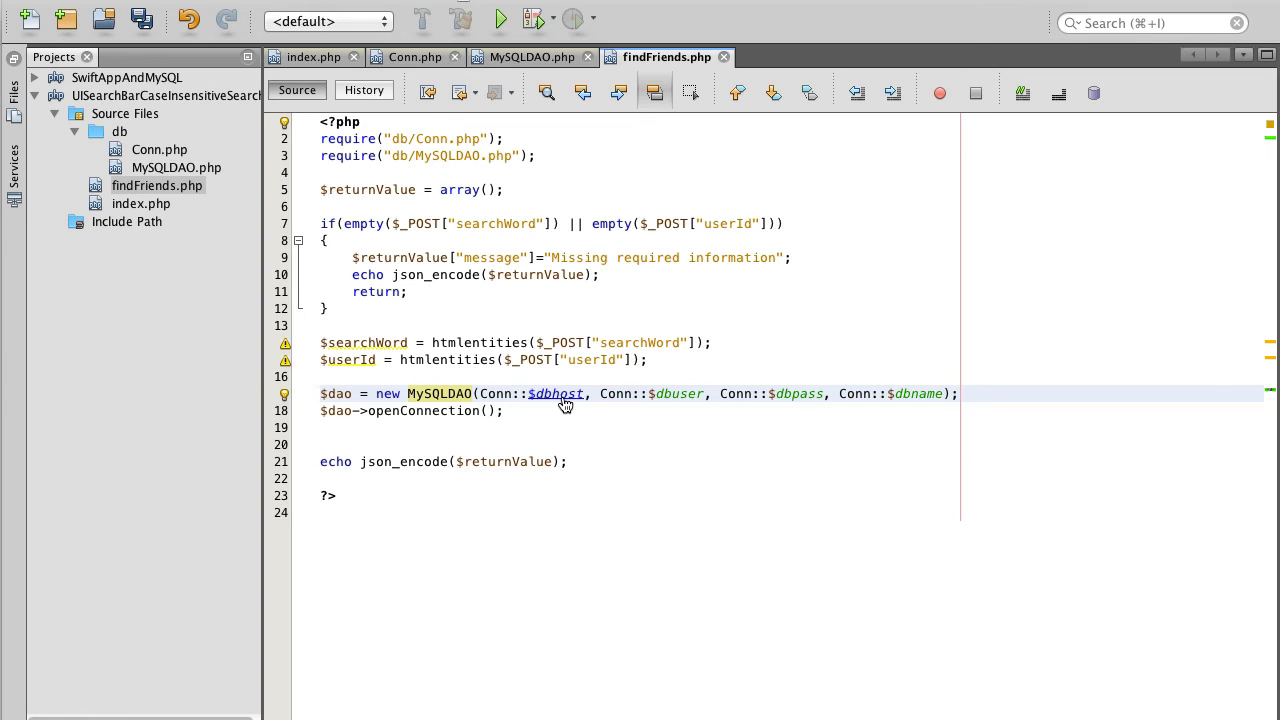
left_click(414, 56)
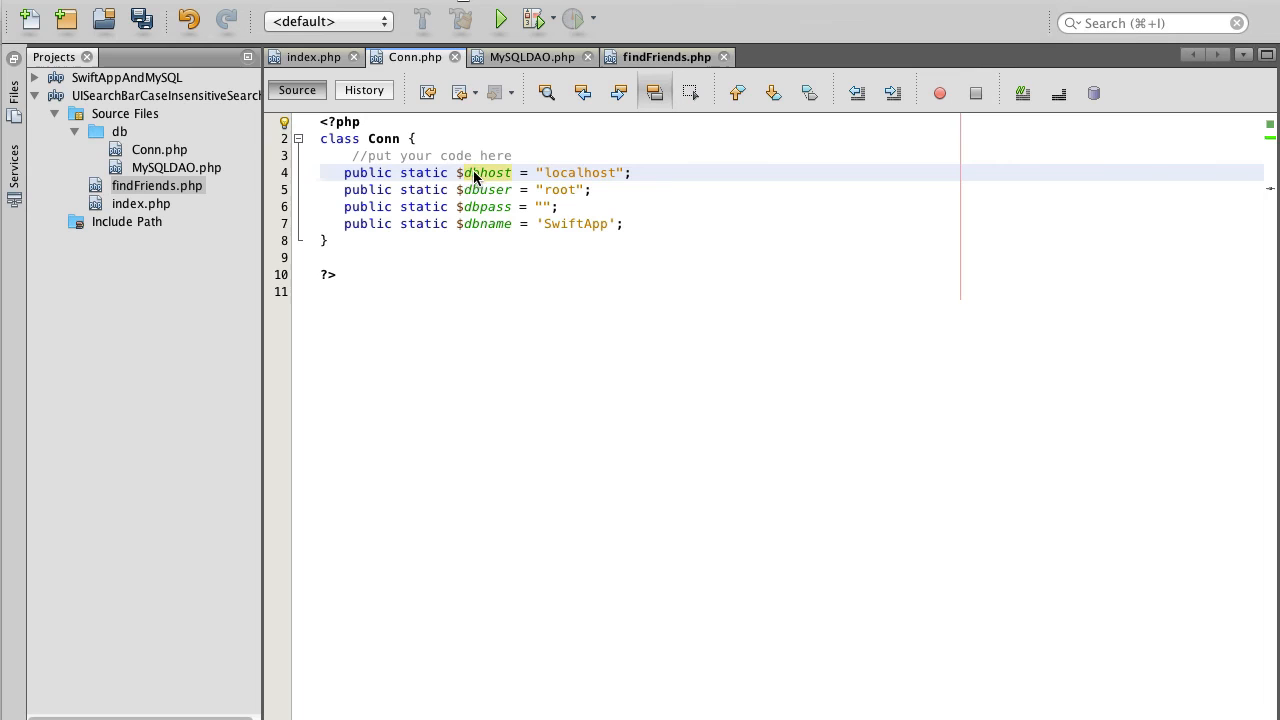
mouse_move(600, 188)
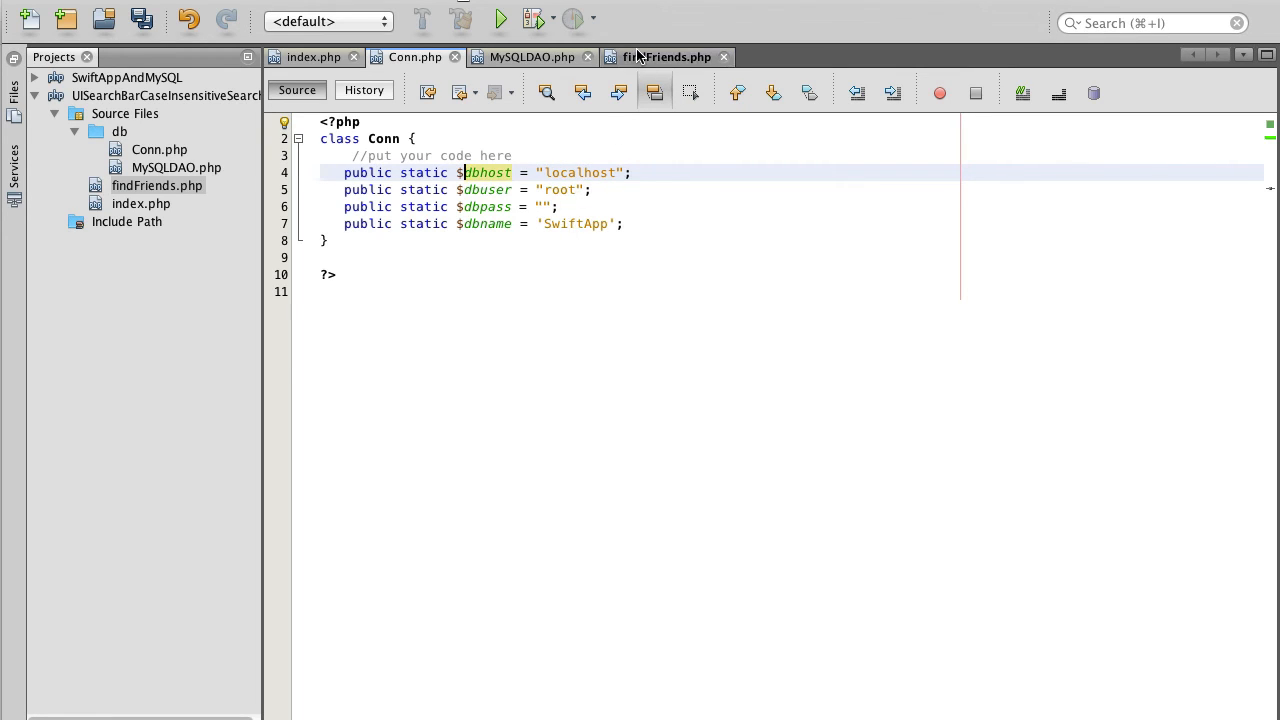
left_click(664, 56)
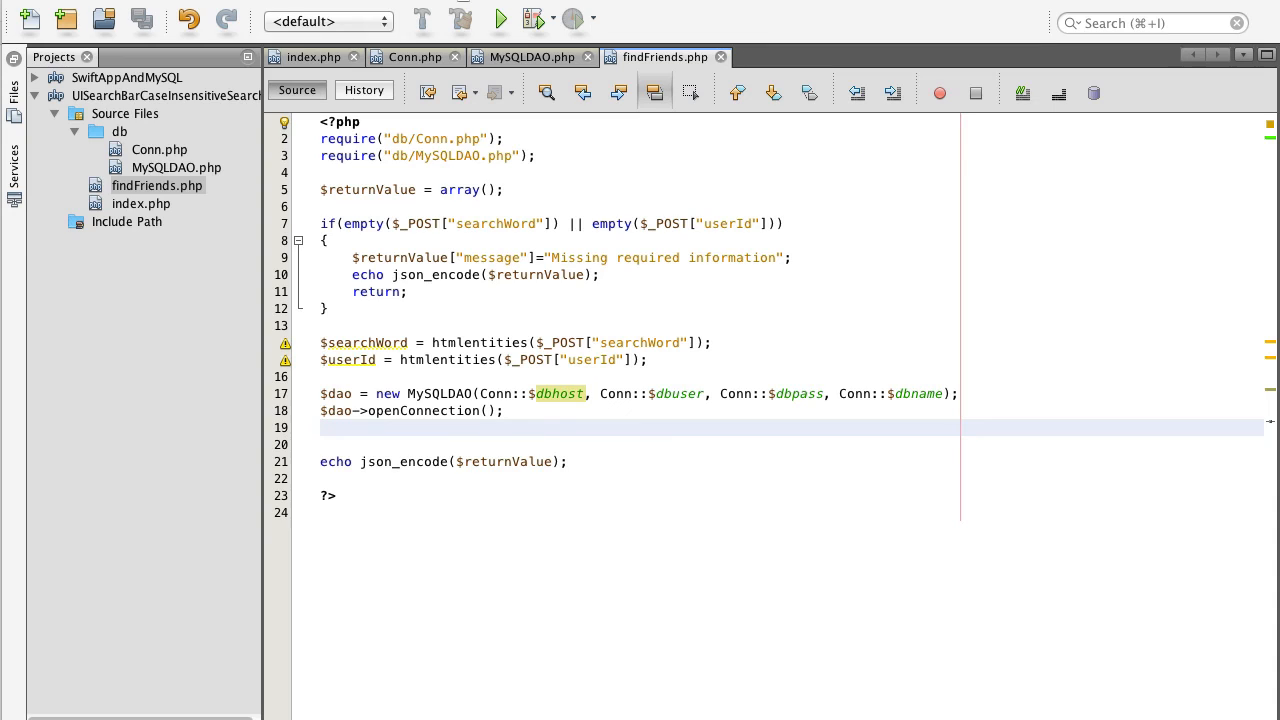
mouse_move(372, 456)
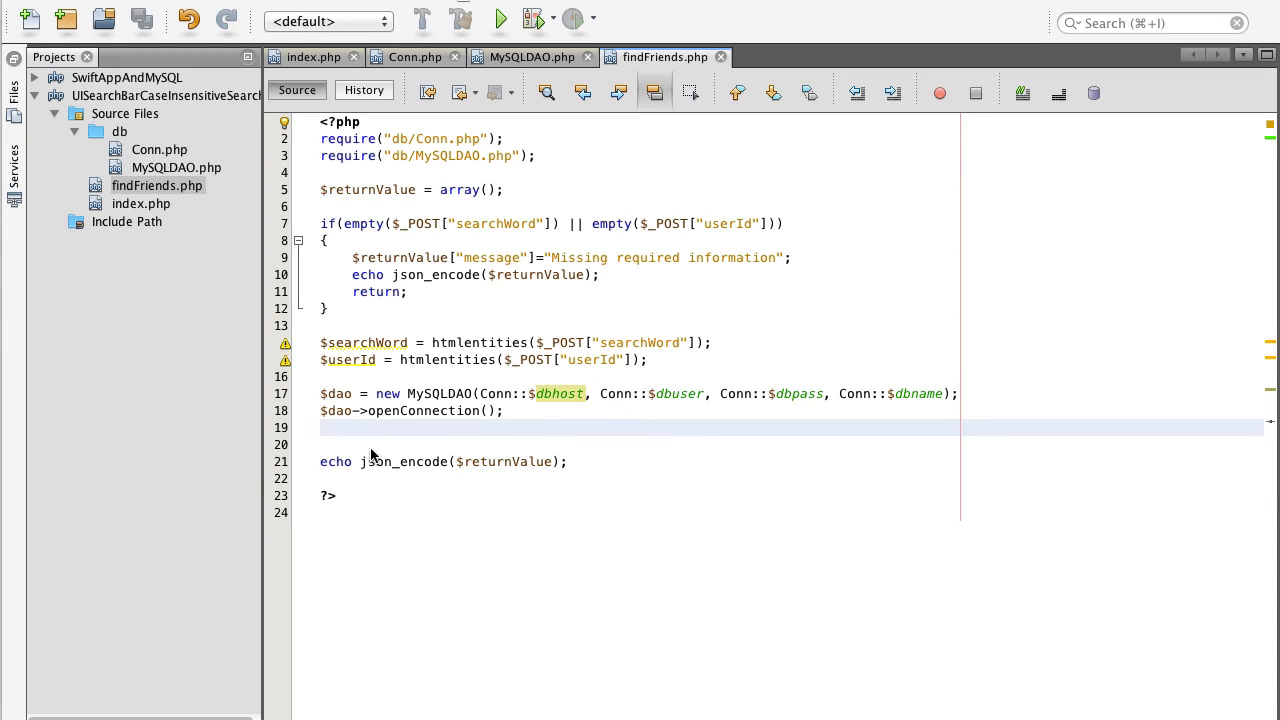
Step: Add $friends = $dao->findFriends($searchWord,$userId); and review findFriends in MySQLDAO.php
type("$friends = $dao->findFriends($searchWord,$userId);")
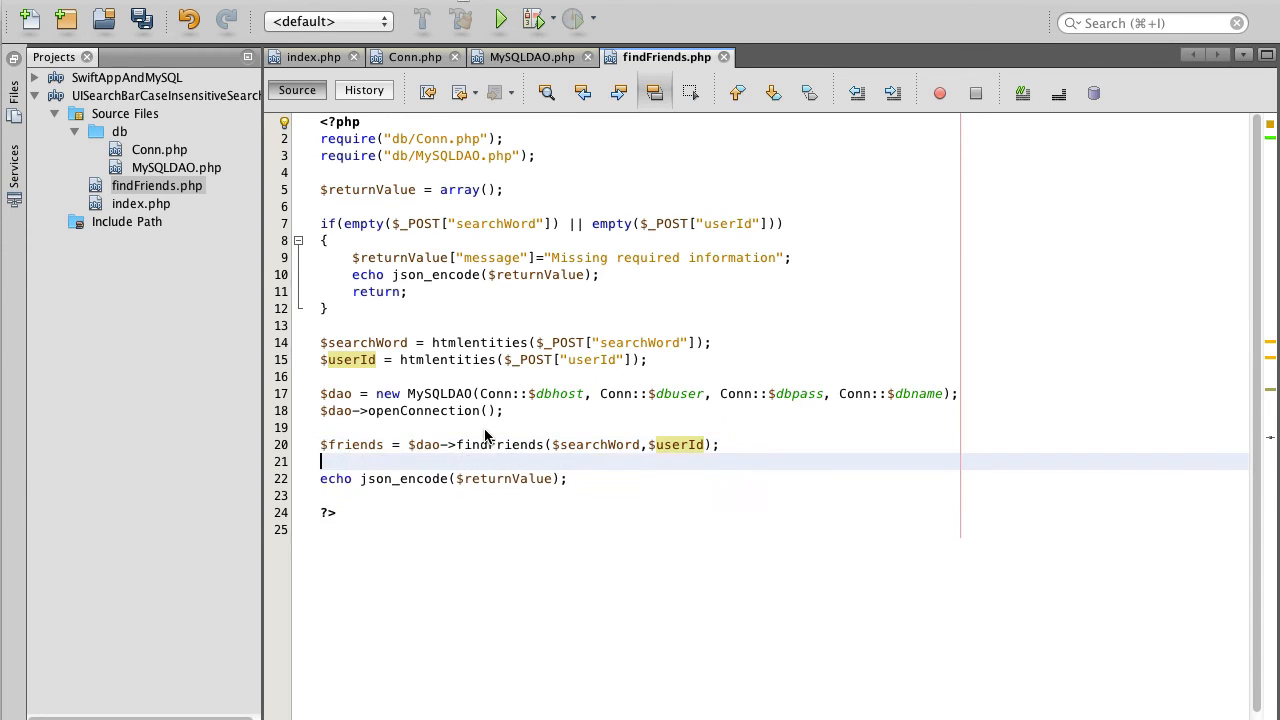
key("Return")
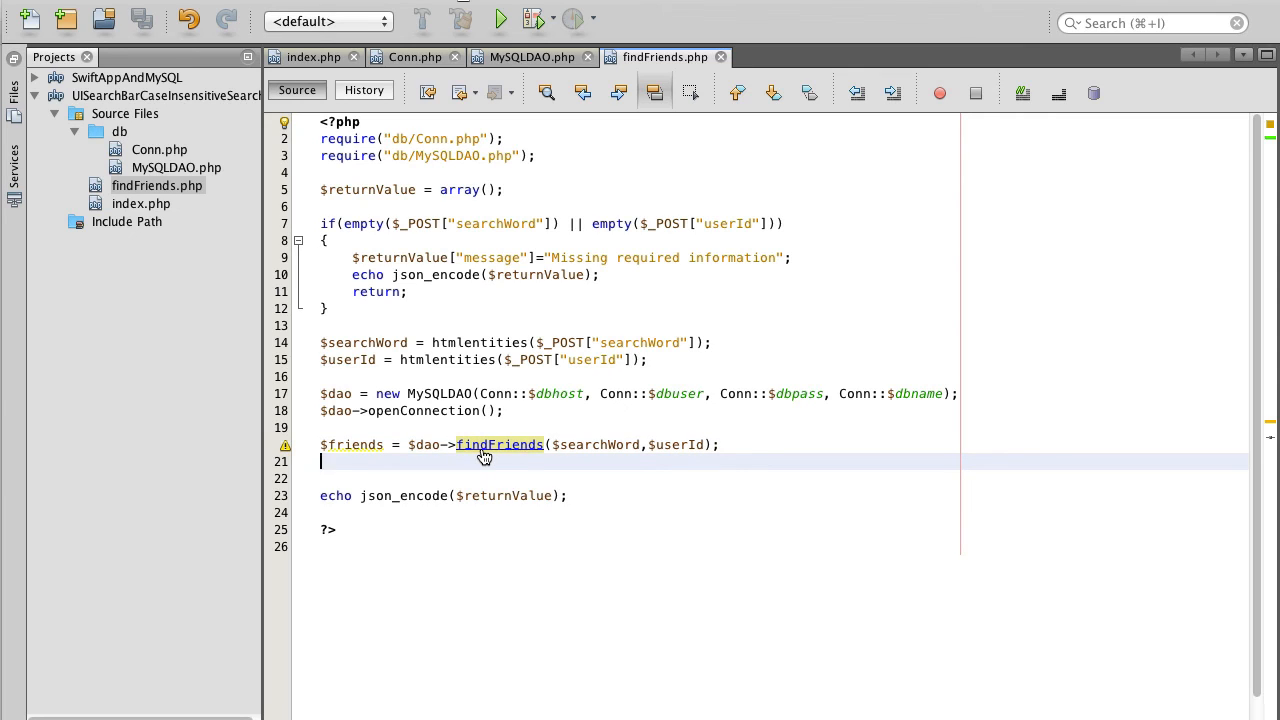
mouse_move(520, 450)
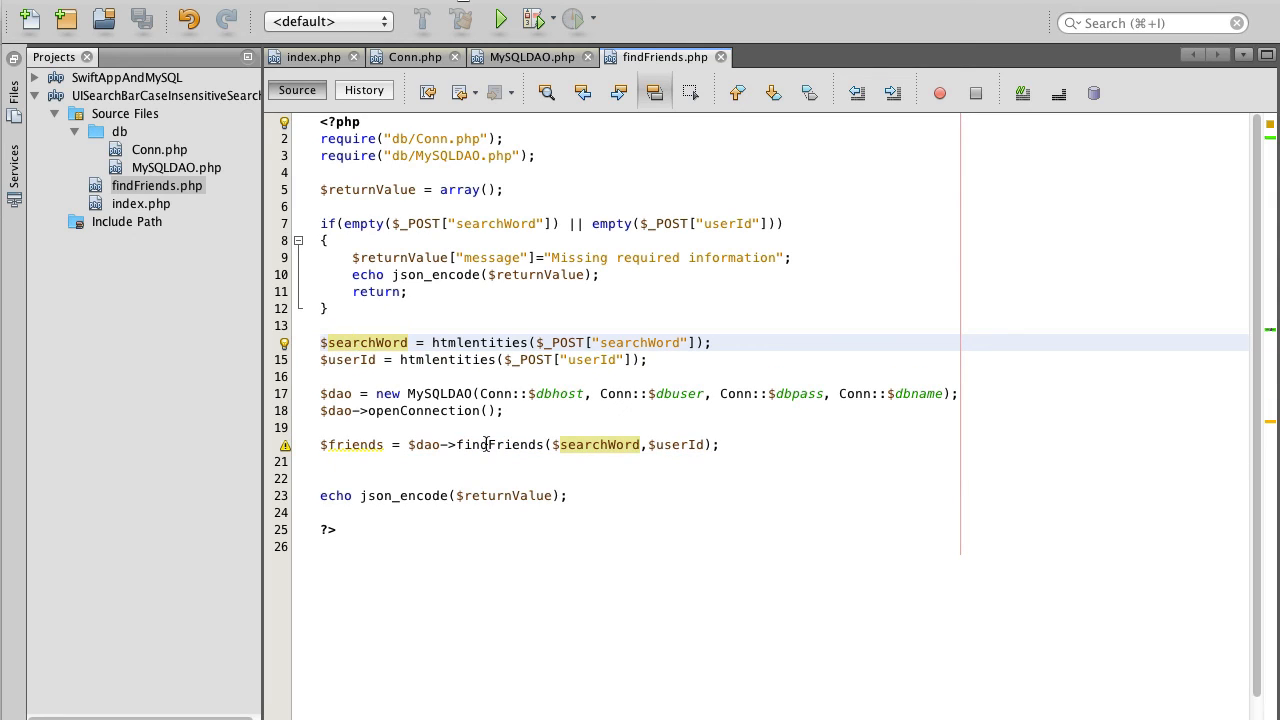
mouse_move(500, 444)
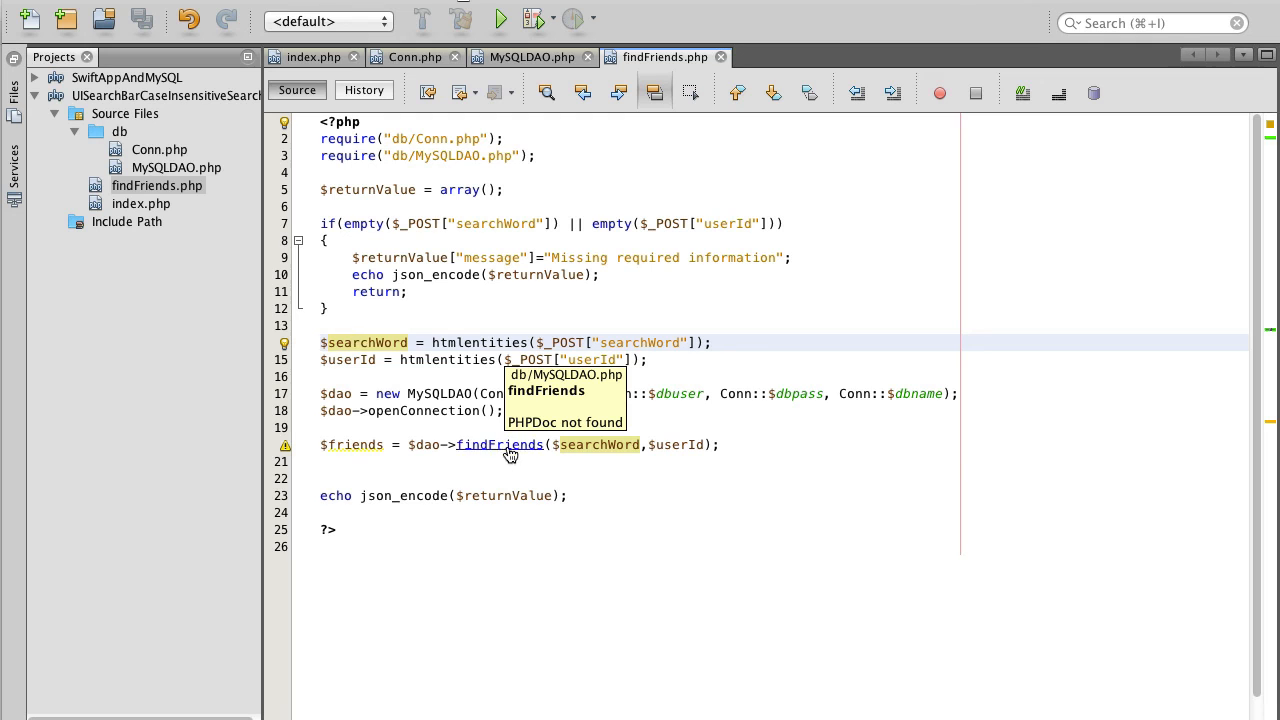
left_click(354, 342)
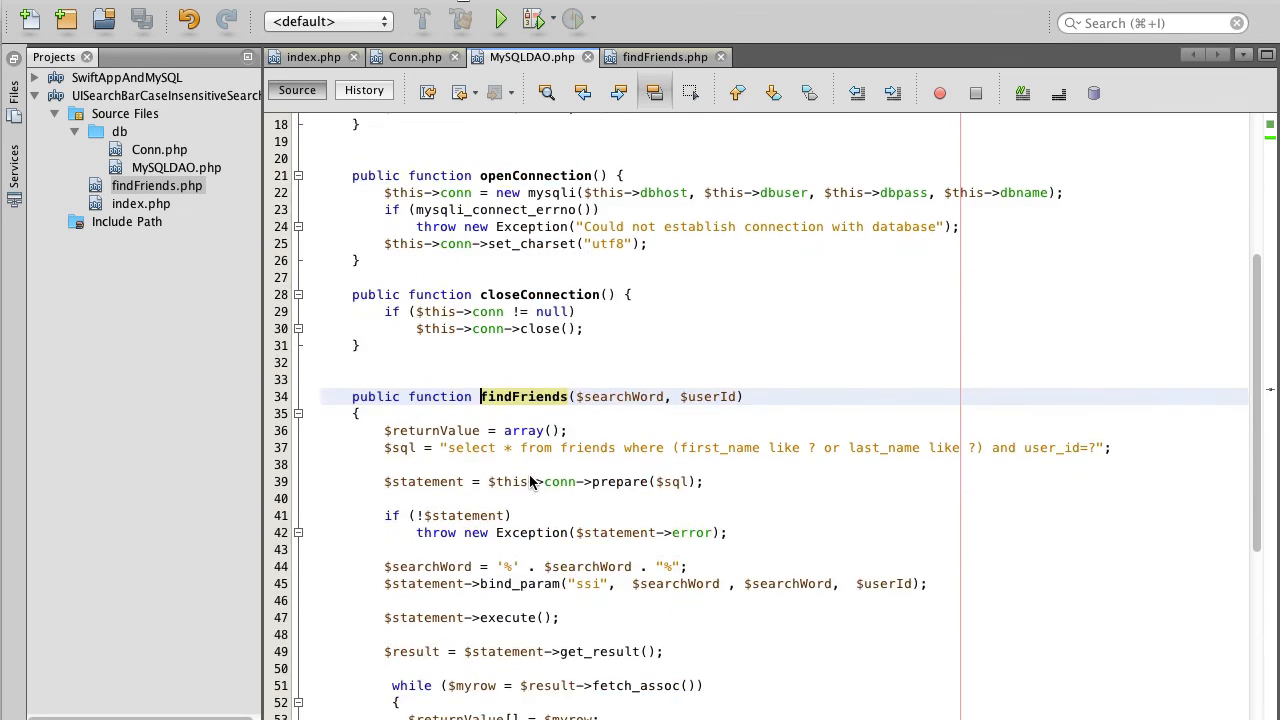
scroll("down", 3)
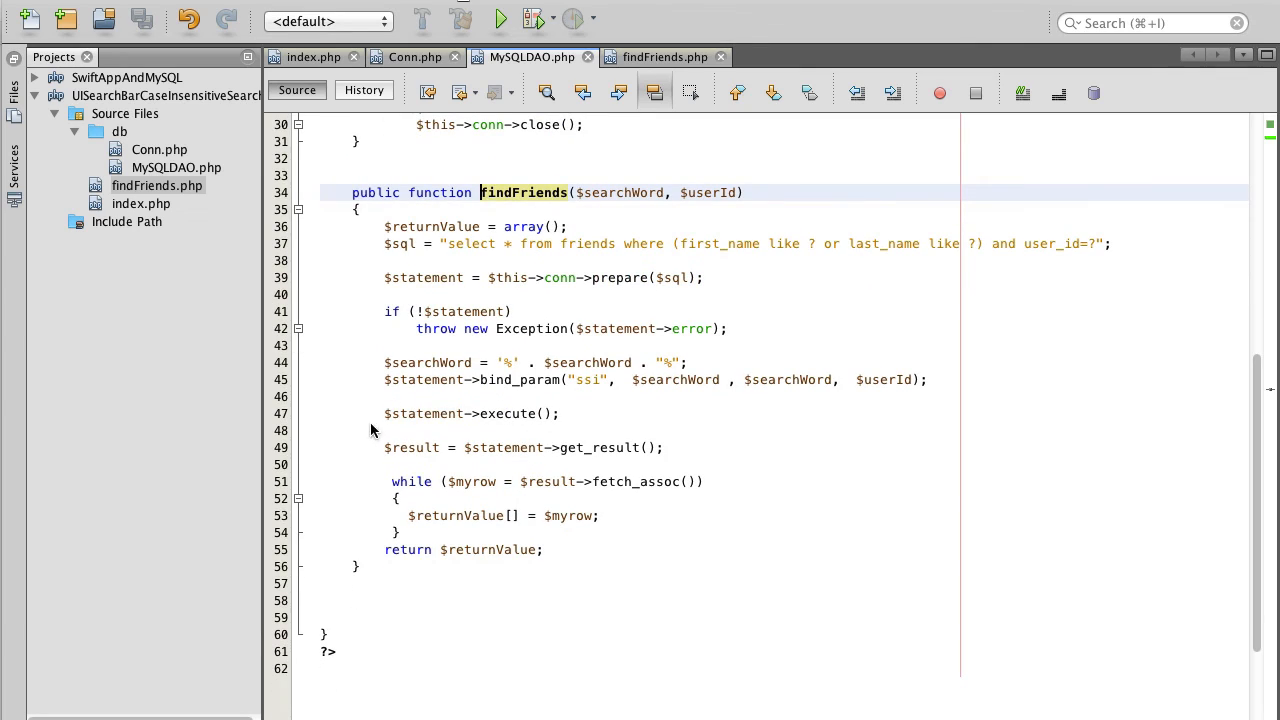
mouse_move(352, 208)
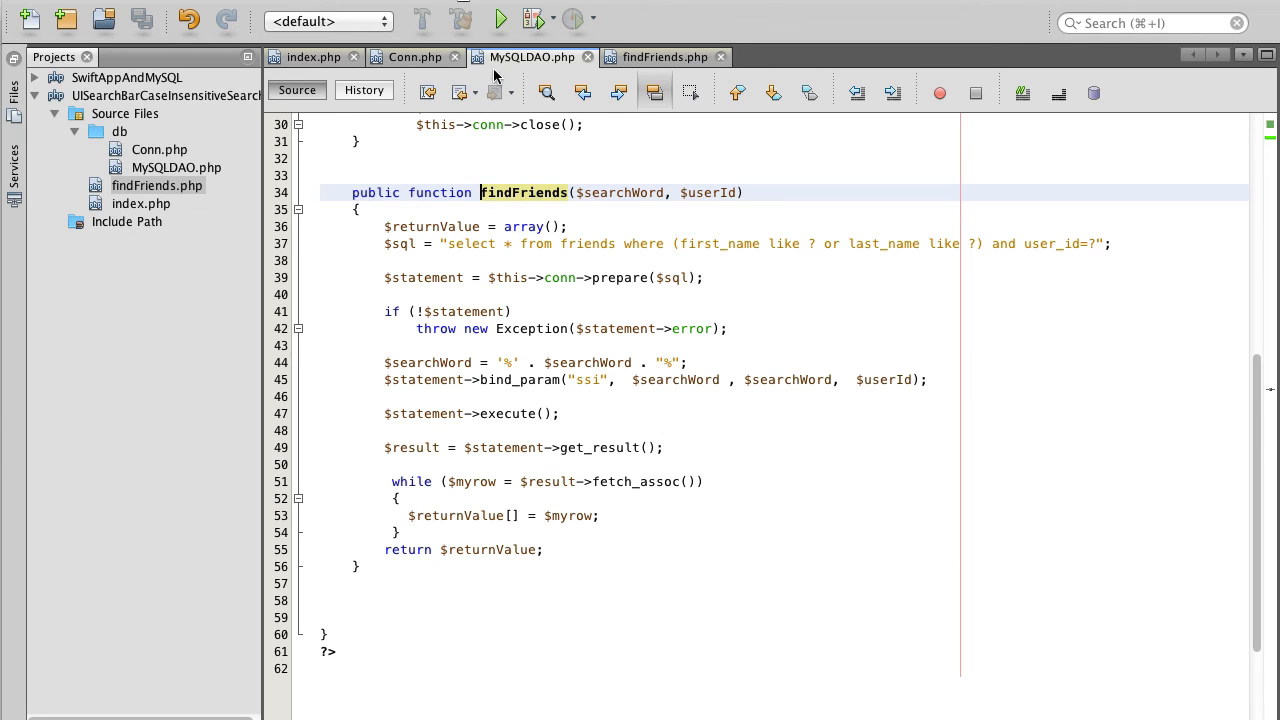
left_click(664, 56)
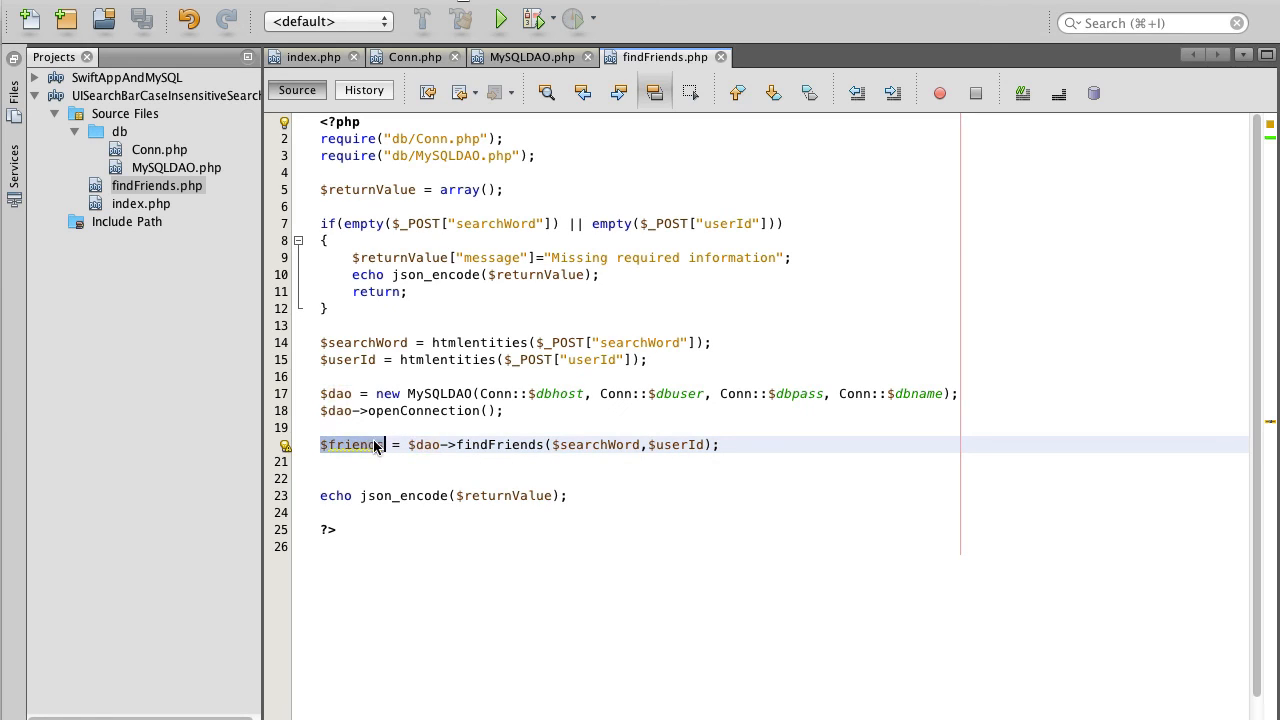
Step: Add $dao->closeConnection(); and $returnValue["friends"]=$friends; below the findFriends call
double_click(350, 444)
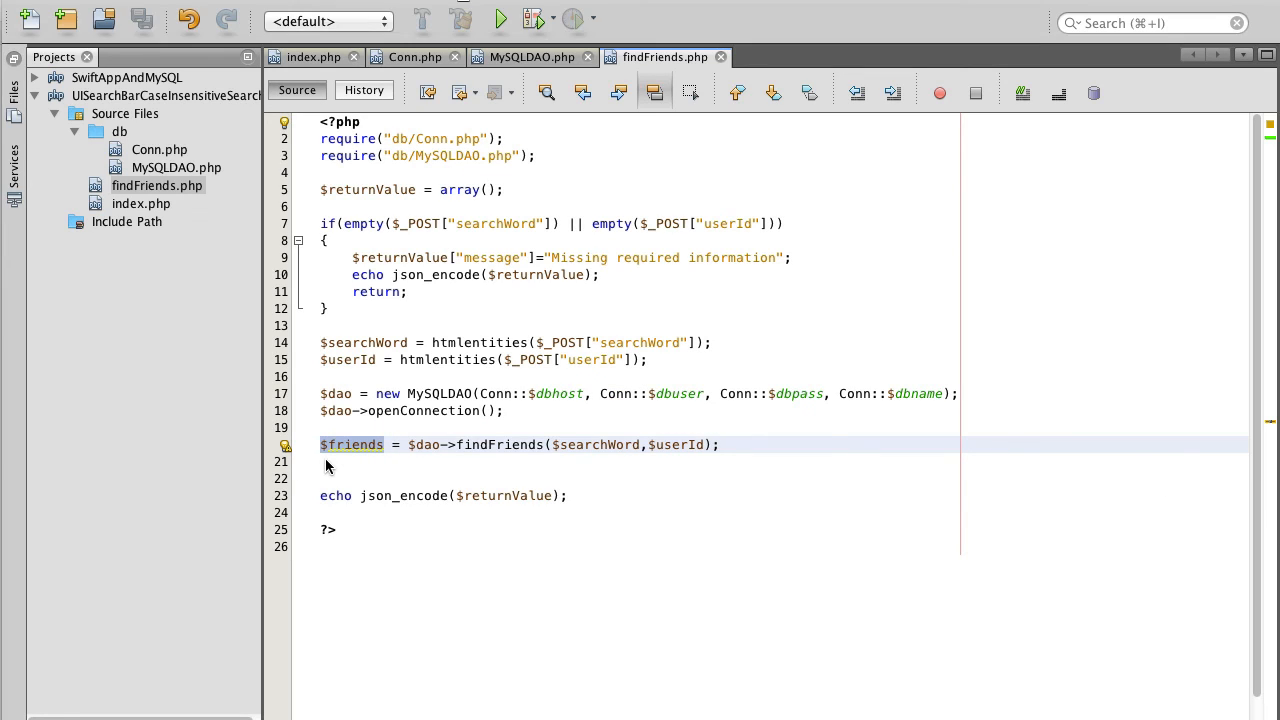
type("$dao->closeConnection();")
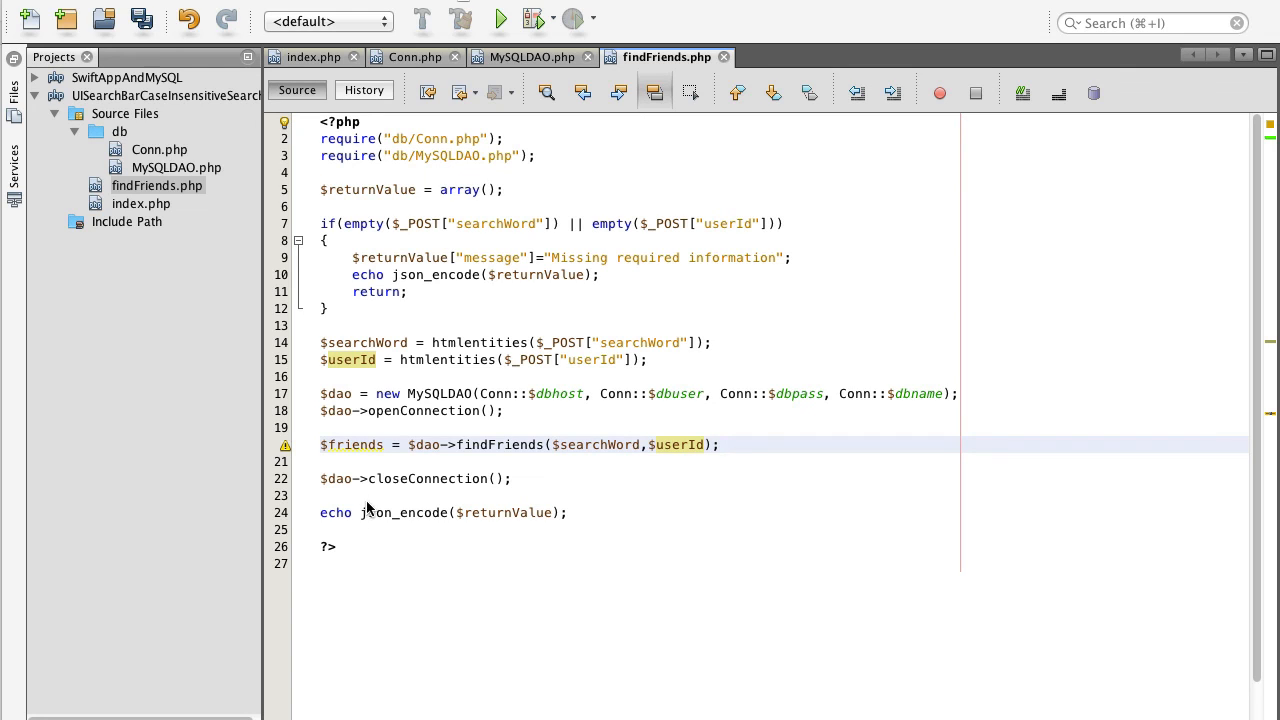
type("$returnValue[\"friends\"]=$friends;")
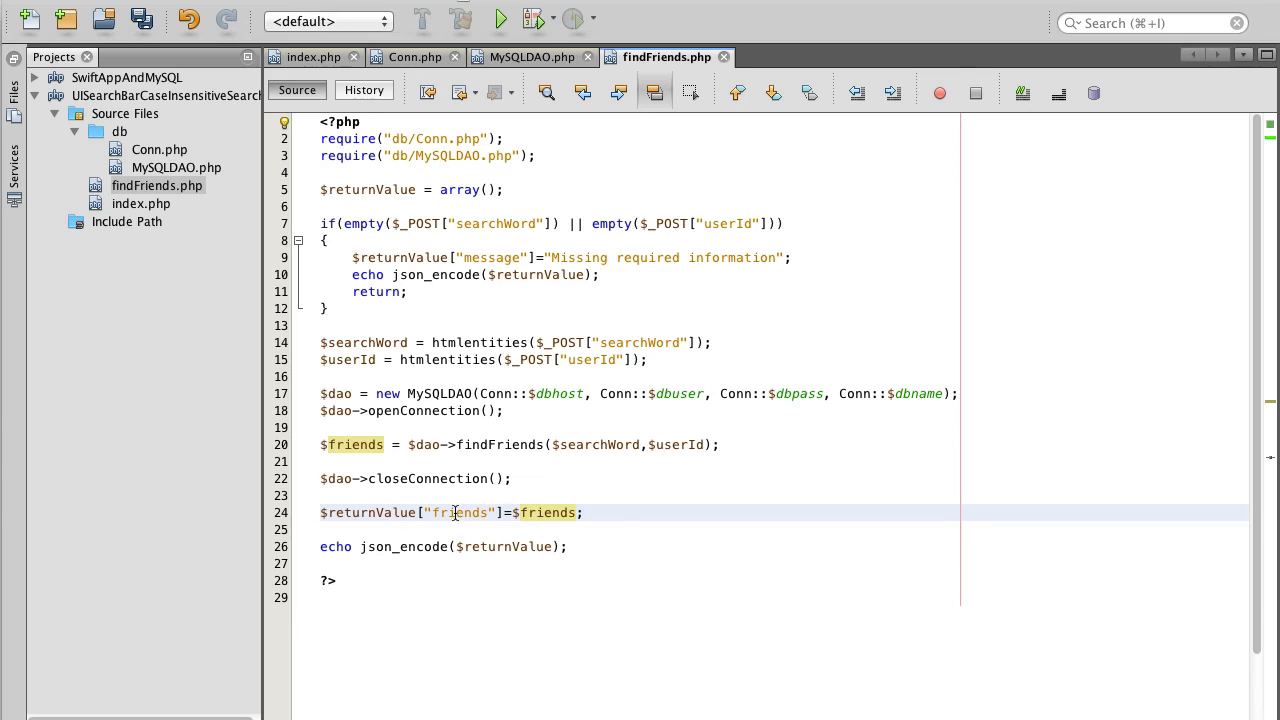
left_click(360, 444)
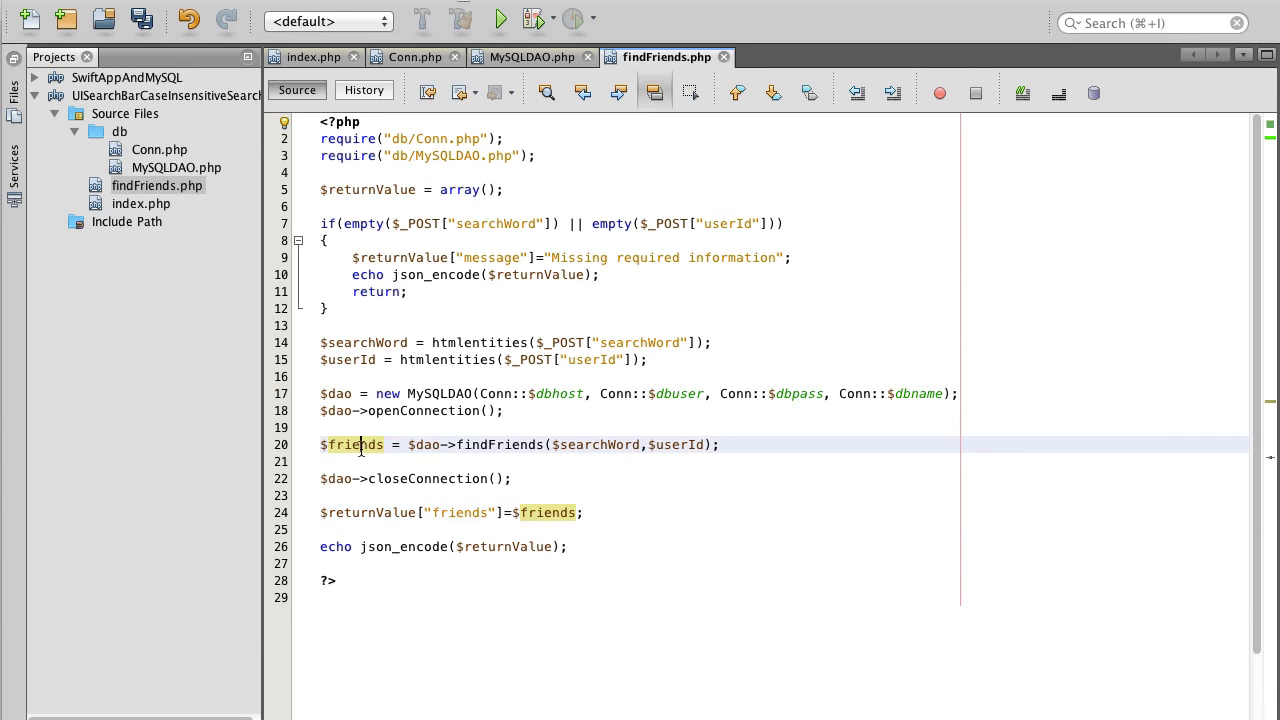
double_click(352, 444)
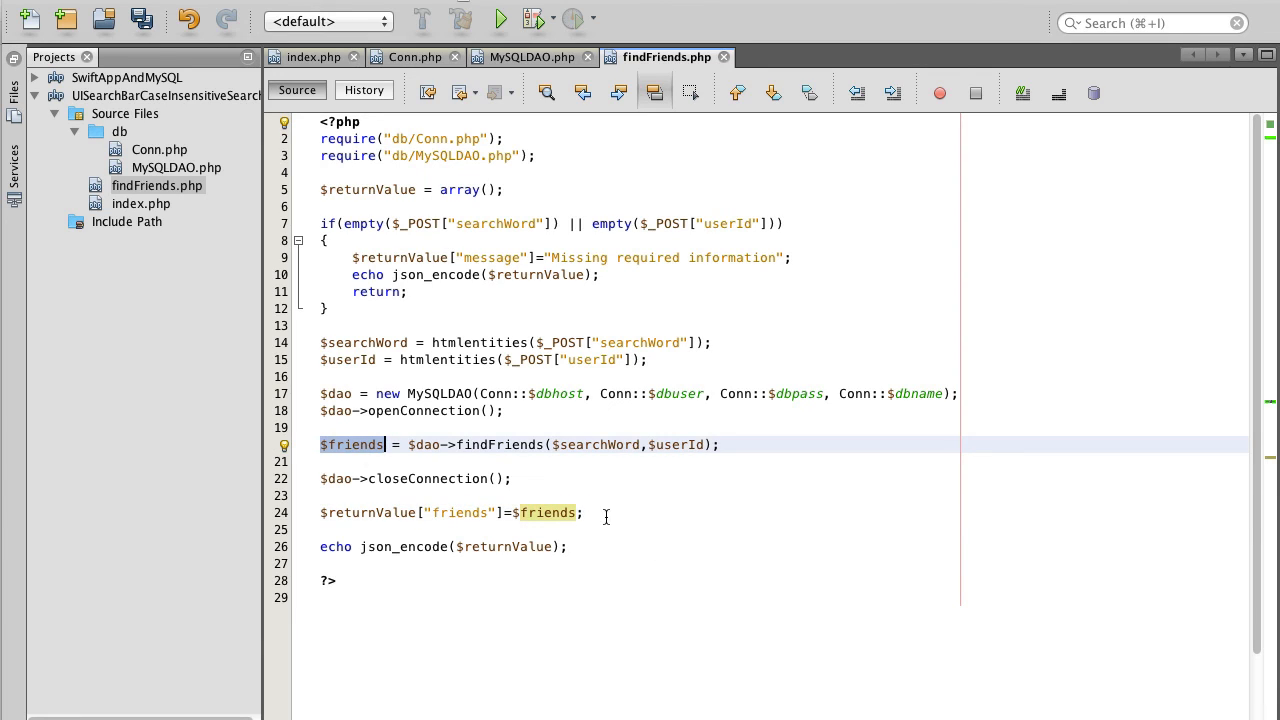
mouse_move(516, 440)
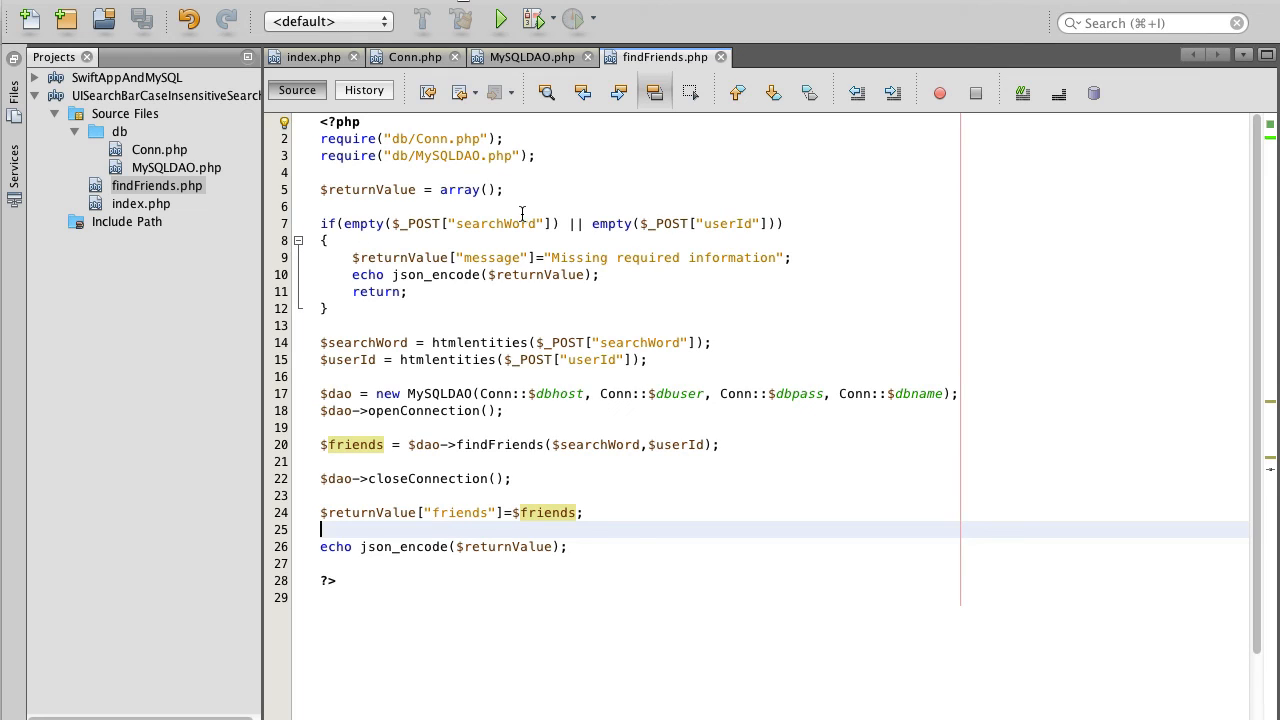
mouse_move(248, 244)
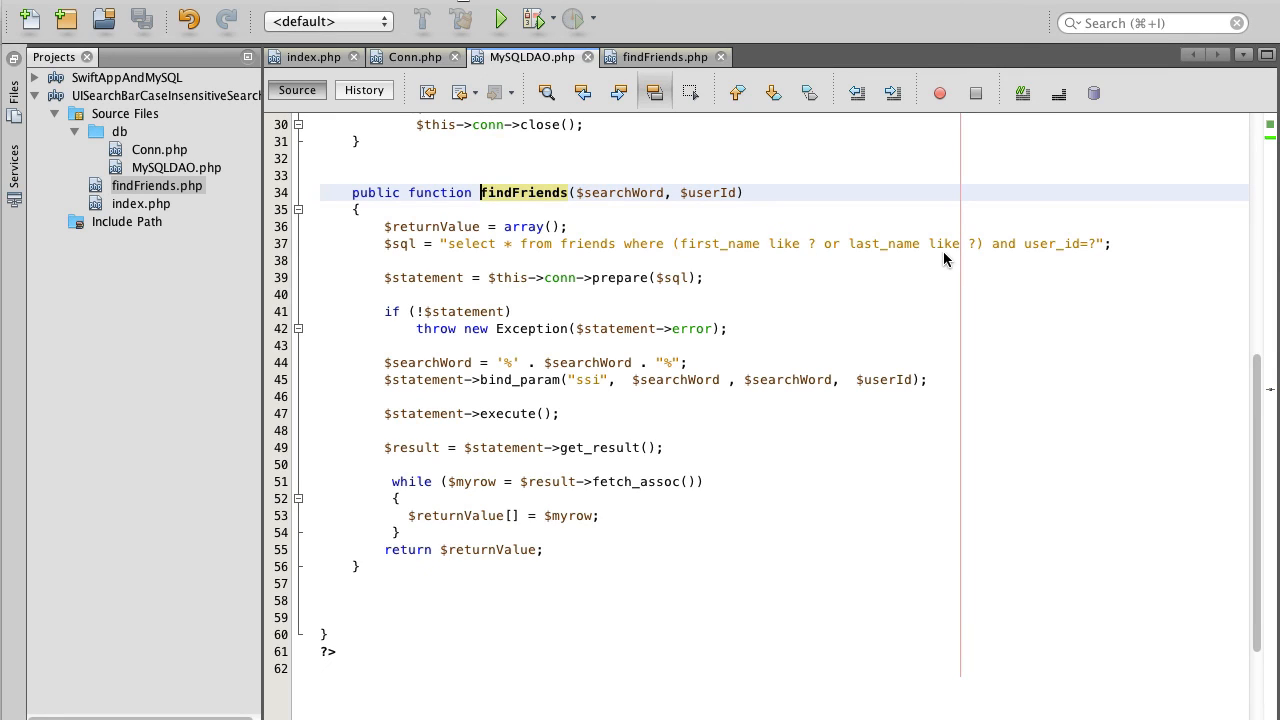
left_click(664, 56)
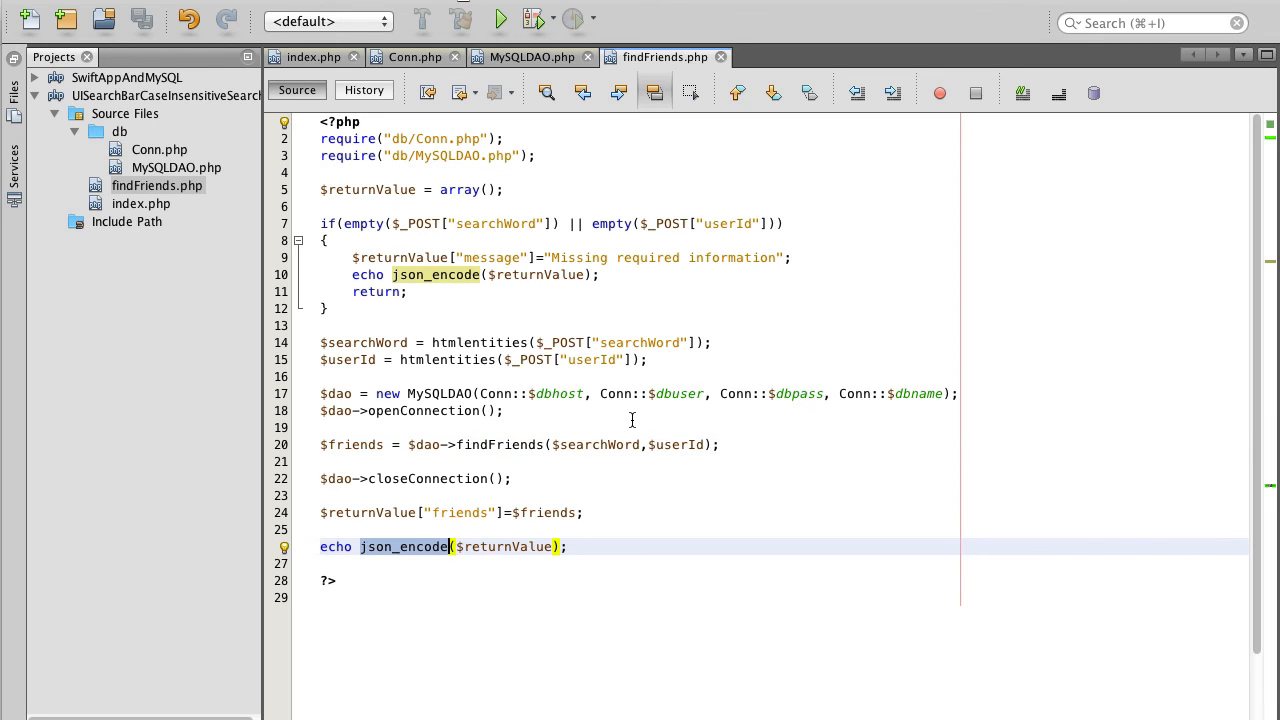
left_click(452, 546)
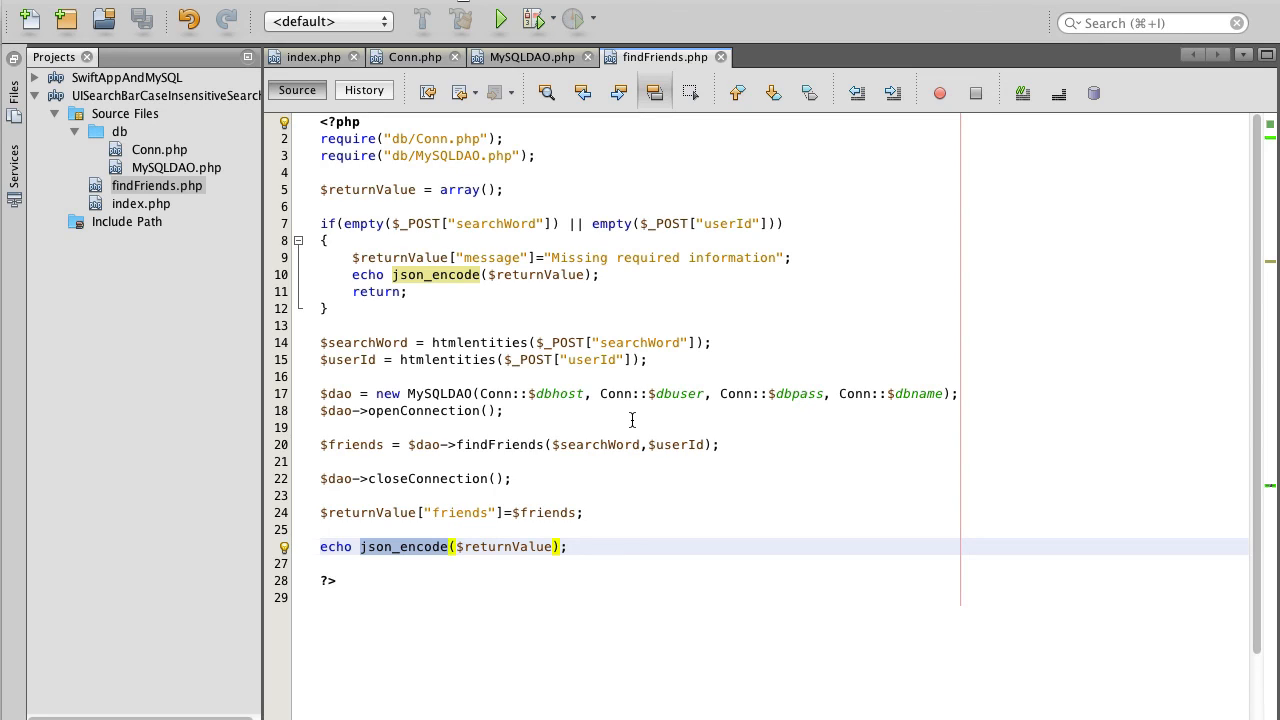